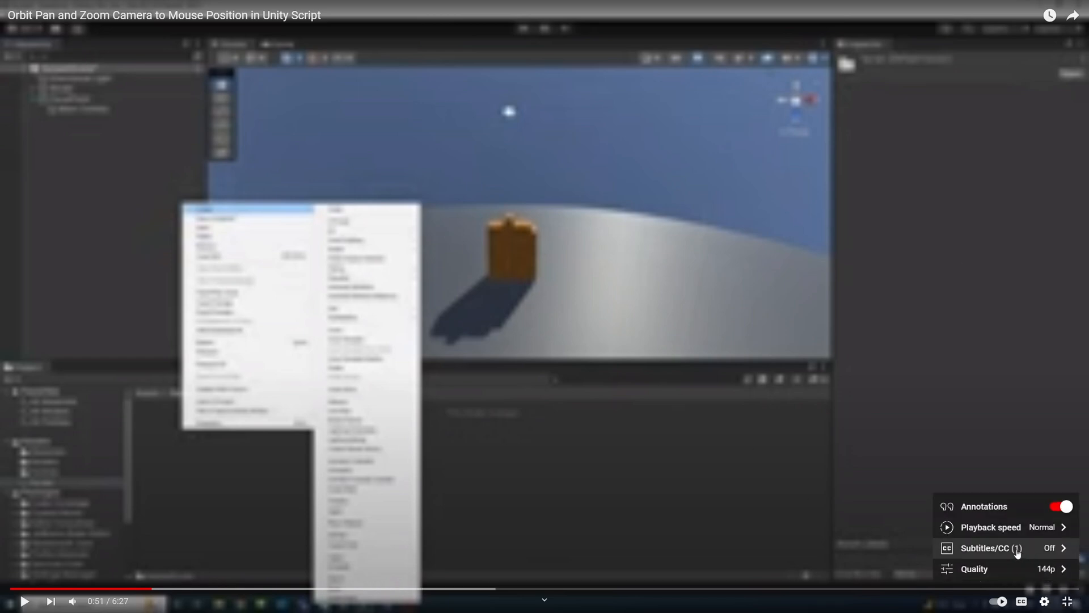
Start signing up for a Mapbox account from the Mapbox website.
{"action": "left_click", "coordinate": [973, 569]}
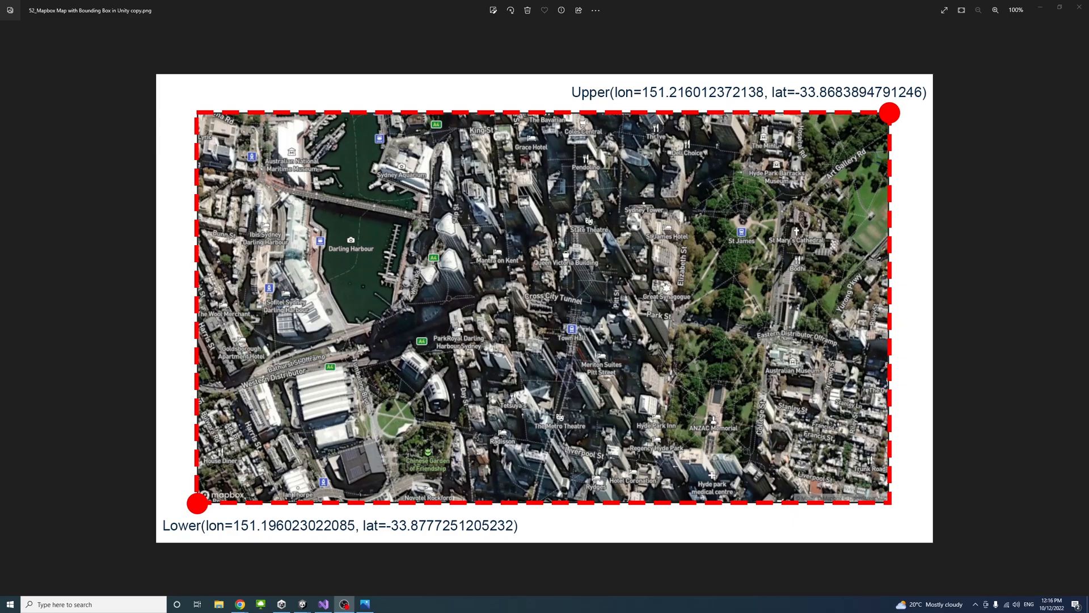
{"action": "mouse_move", "coordinate": [897, 261]}
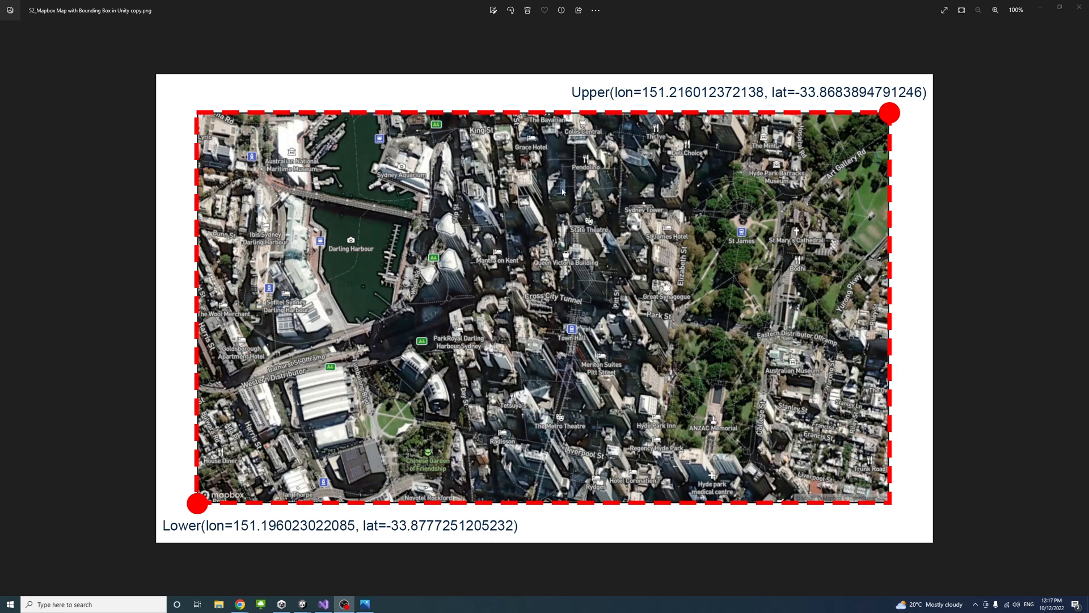
{"action": "mouse_move", "coordinate": [432, 213]}
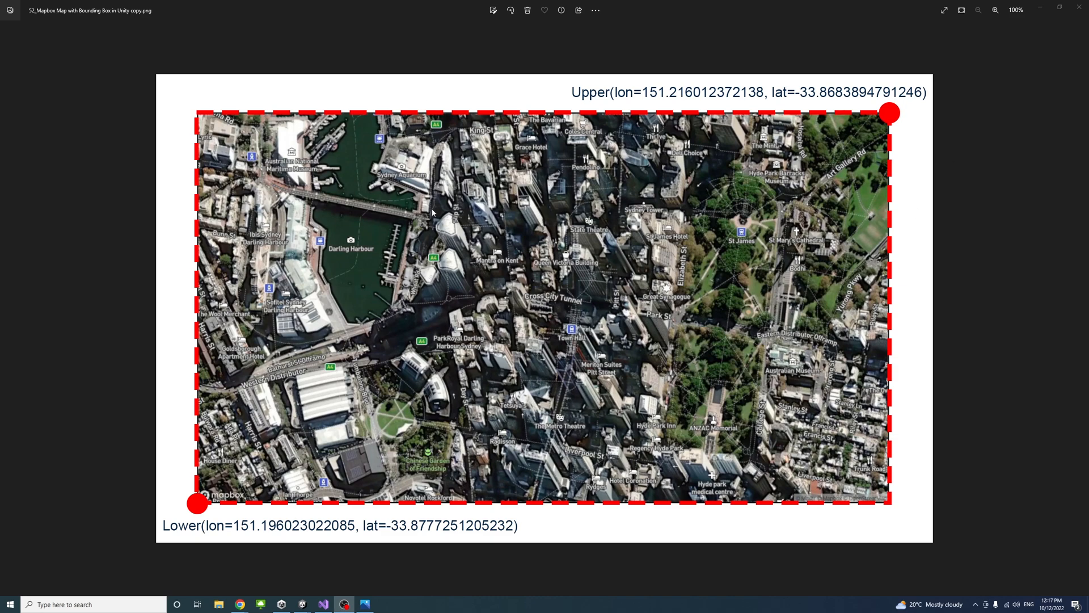
{"action": "mouse_move", "coordinate": [523, 354]}
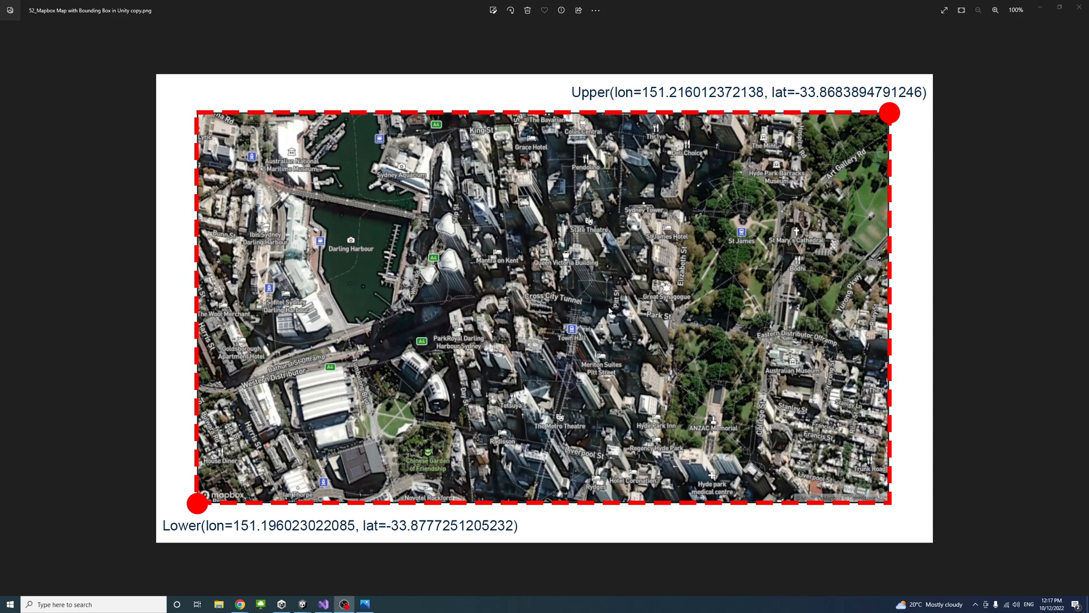
{"action": "mouse_move", "coordinate": [607, 307]}
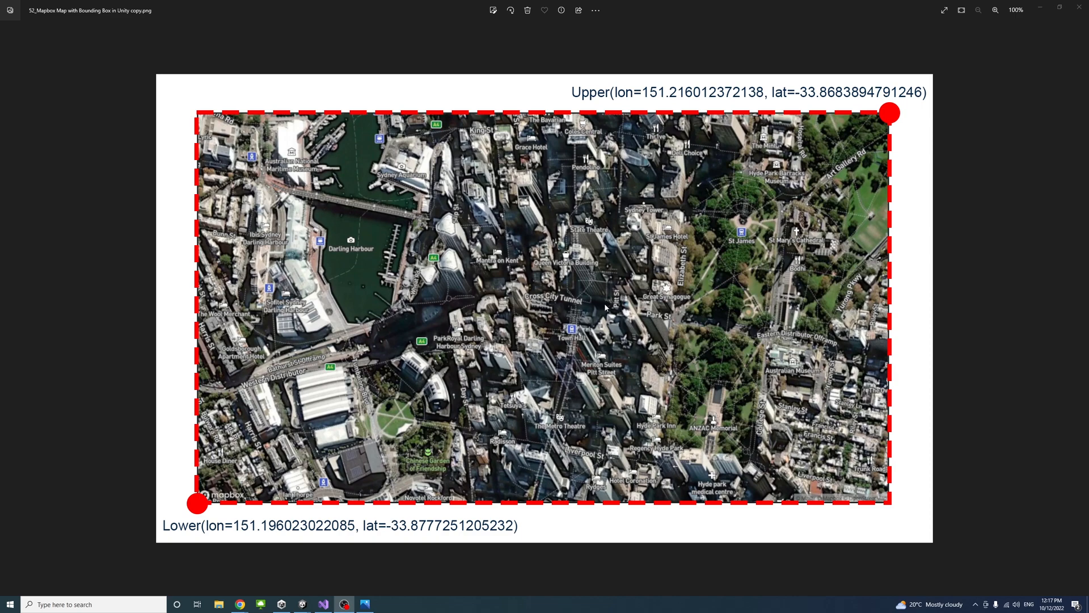
{"action": "mouse_move", "coordinate": [588, 292]}
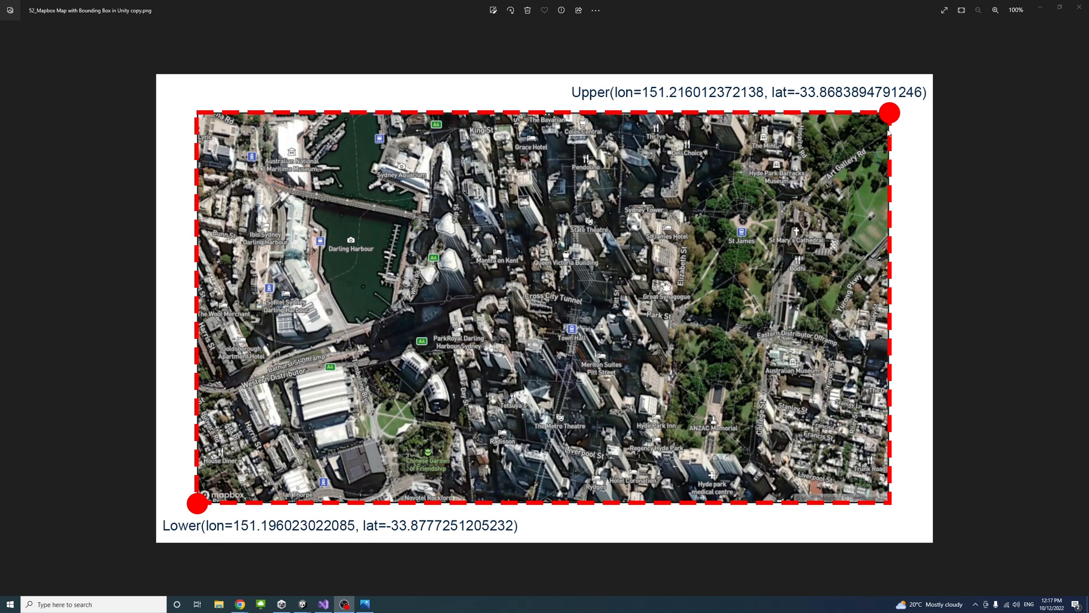
{"action": "mouse_move", "coordinate": [882, 131]}
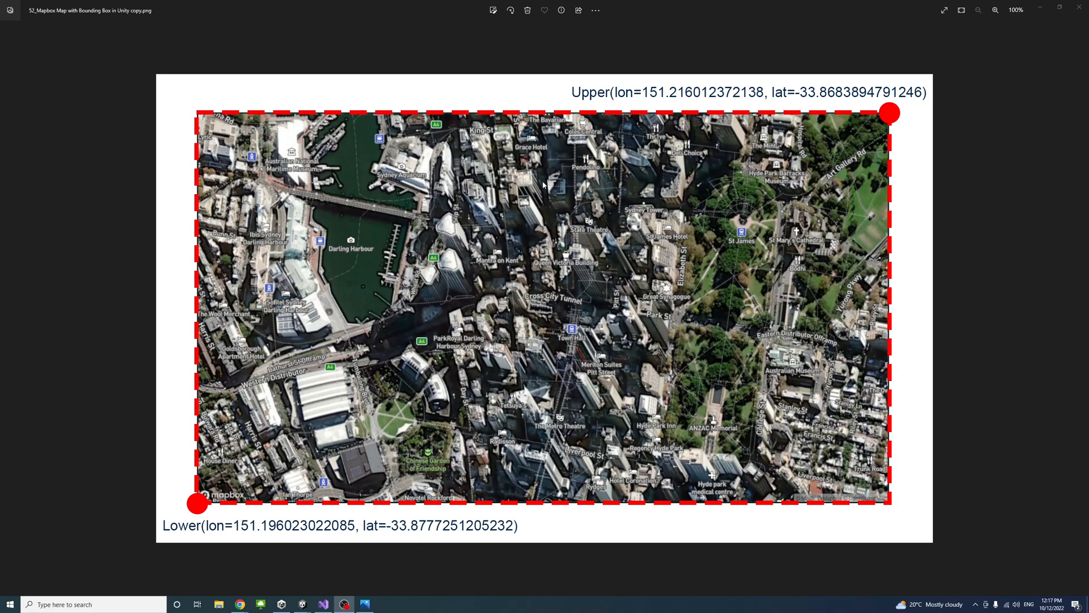
{"action": "mouse_move", "coordinate": [552, 186]}
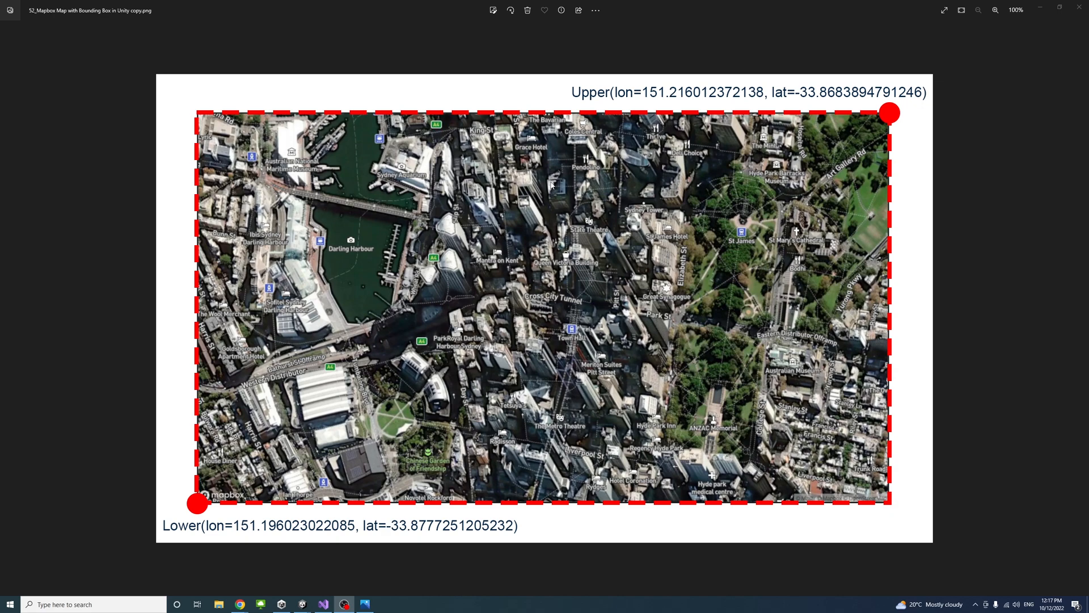
{"action": "mouse_move", "coordinate": [651, 233]}
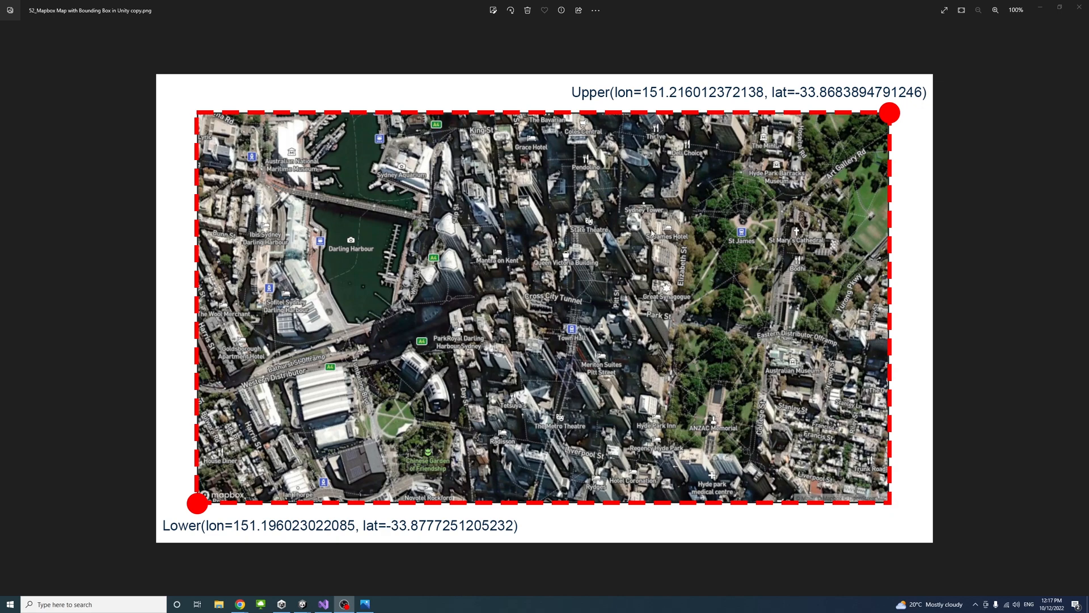
{"action": "mouse_move", "coordinate": [637, 271]}
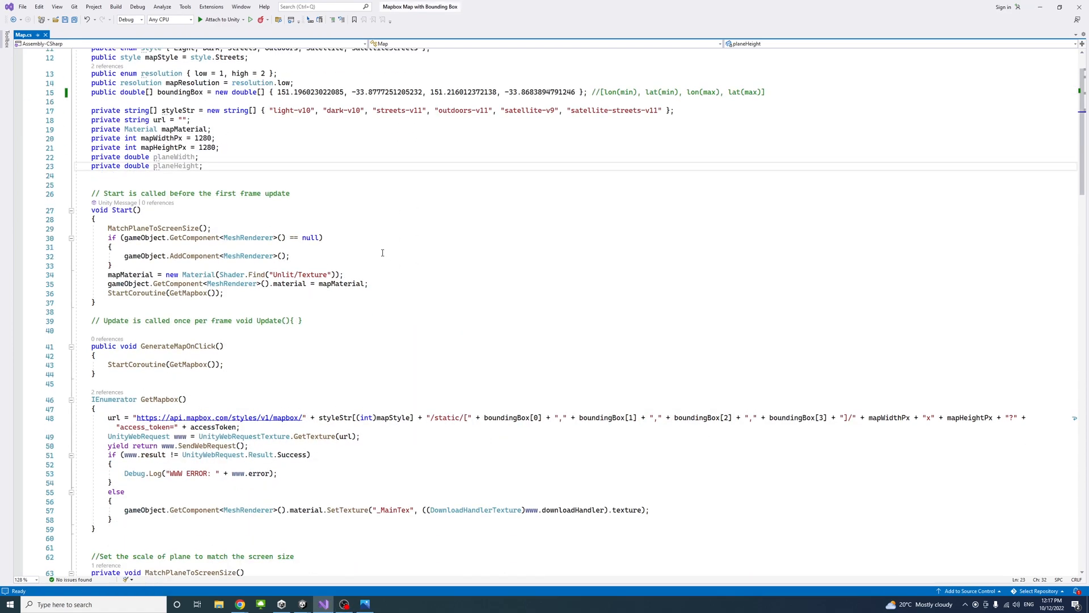
{"action": "scroll", "scroll_direction": "down", "scroll_amount": 3}
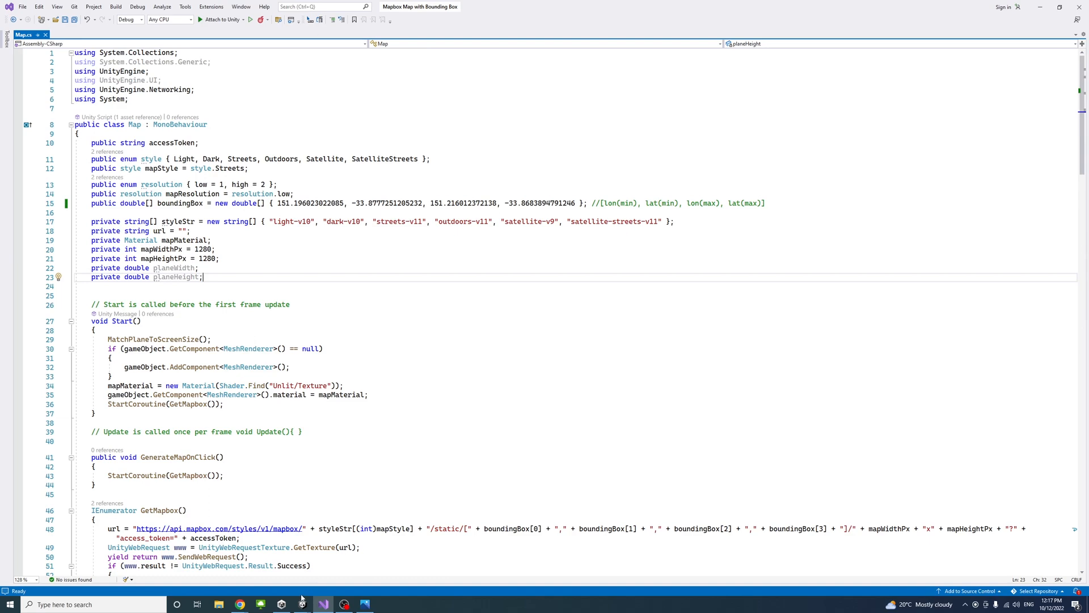
{"action": "left_click", "coordinate": [301, 604]}
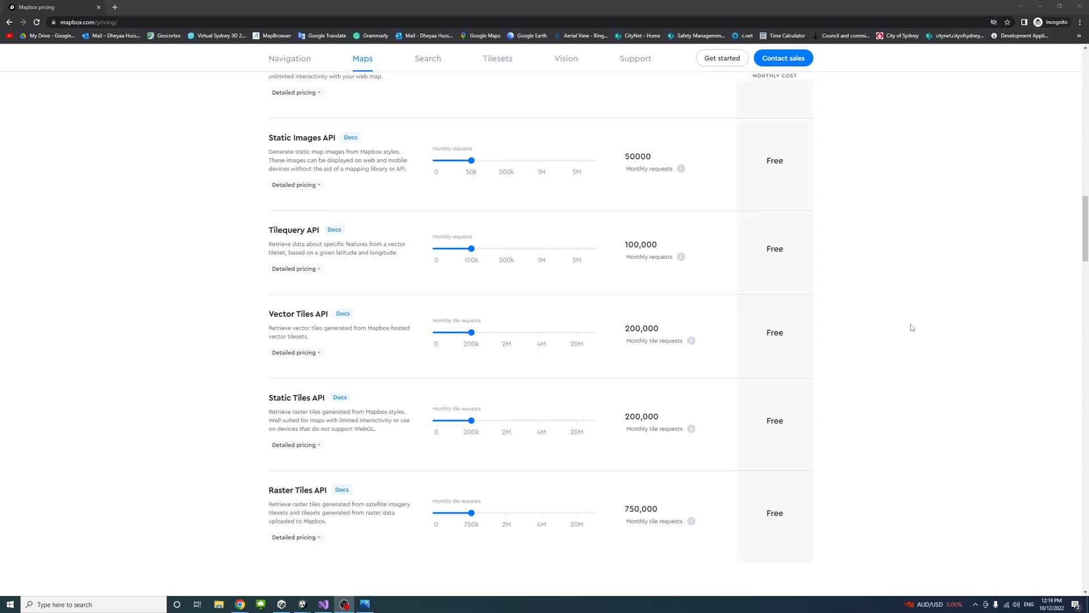
{"action": "mouse_move", "coordinate": [645, 303]}
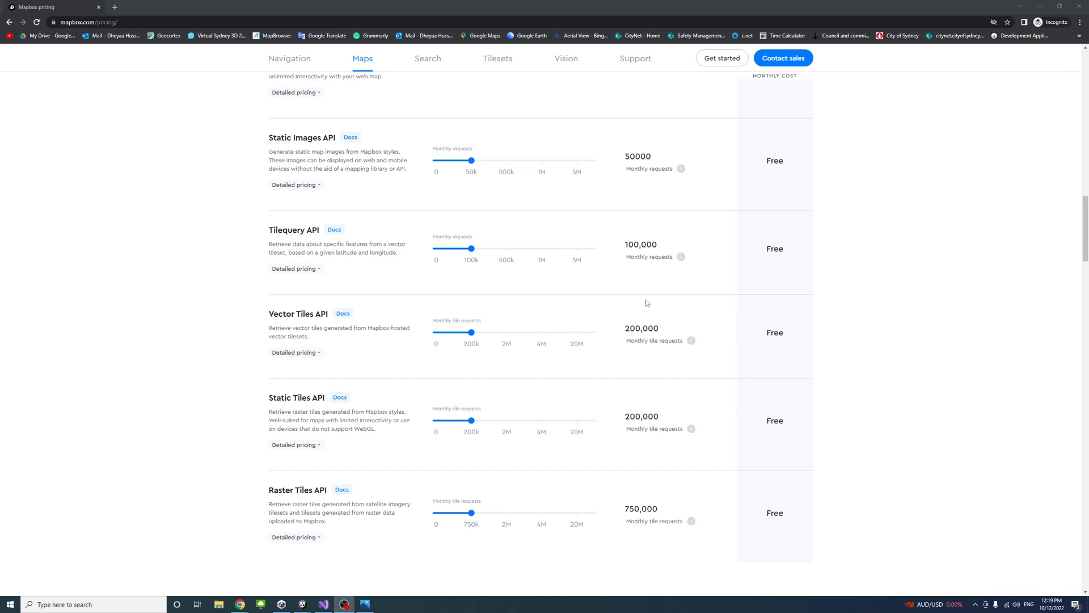
{"action": "mouse_move", "coordinate": [656, 301]}
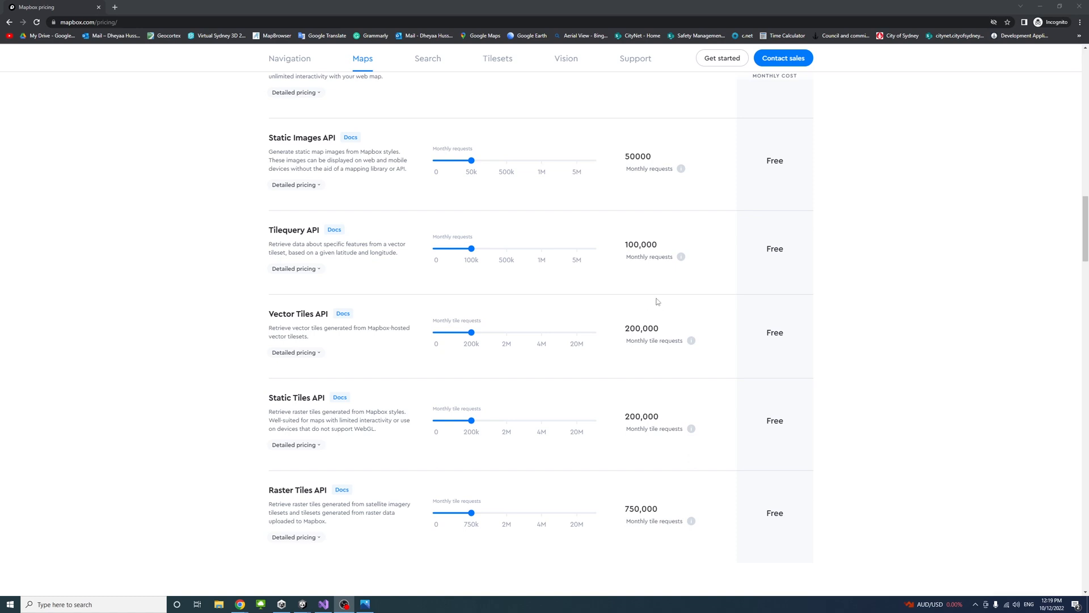
{"action": "mouse_move", "coordinate": [653, 303]}
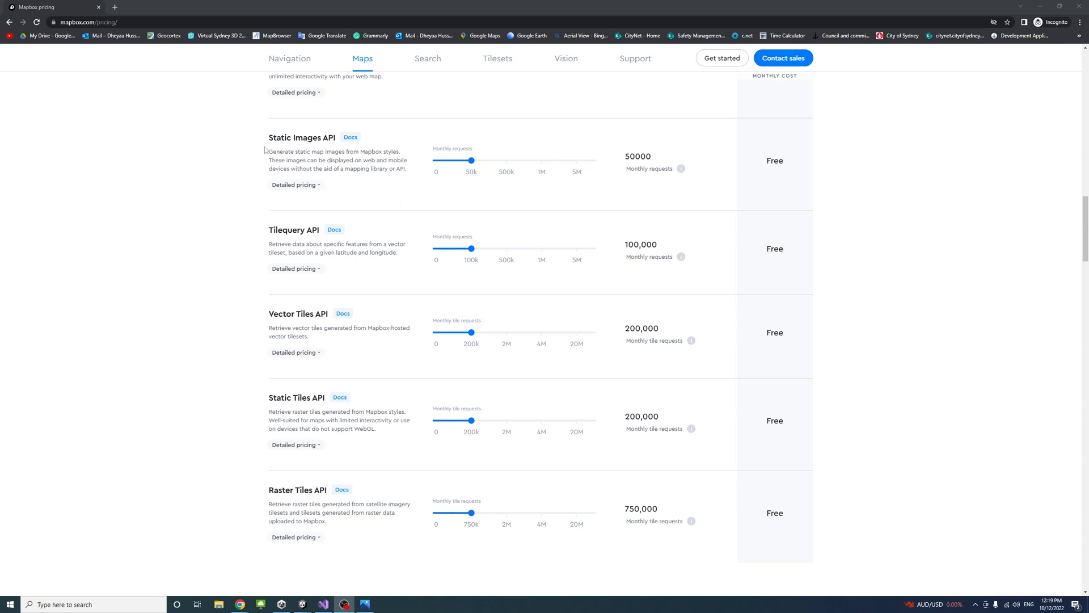
{"action": "mouse_move", "coordinate": [297, 146]}
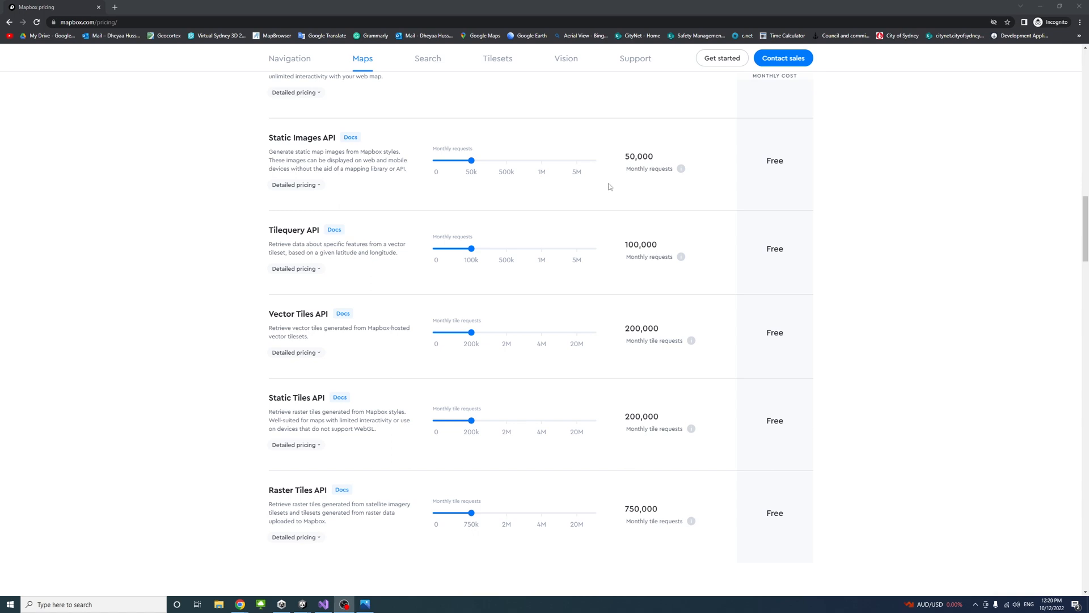
{"action": "mouse_move", "coordinate": [594, 182]}
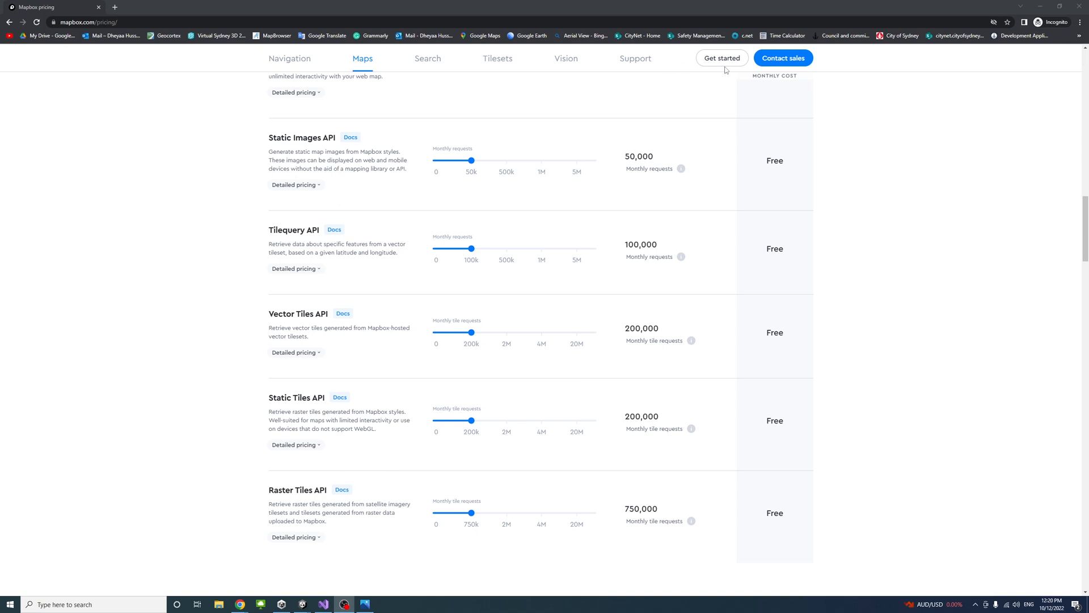
{"action": "left_click", "coordinate": [720, 58]}
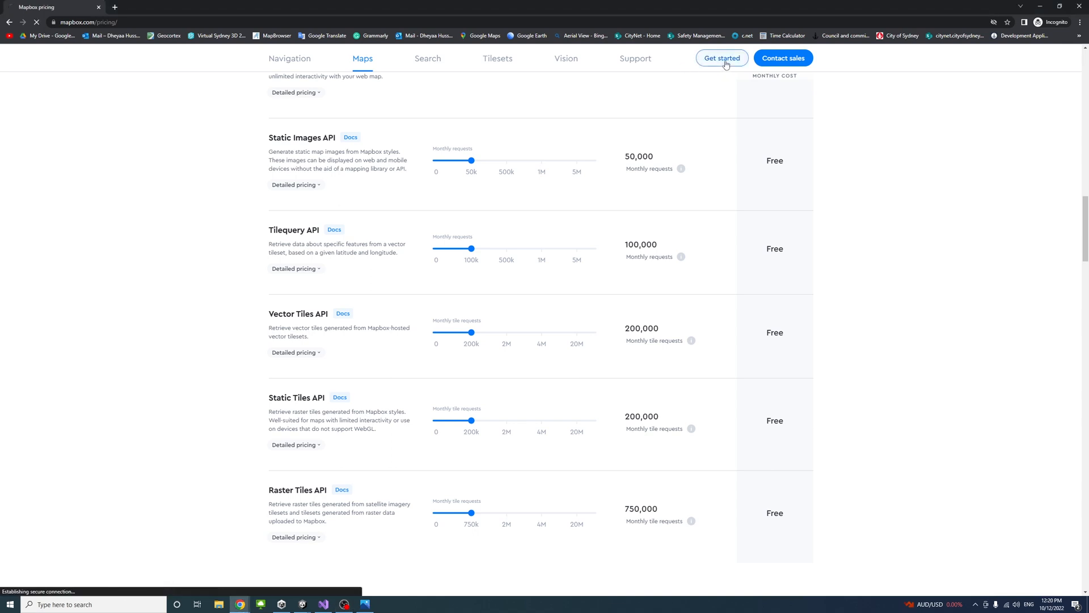
{"action": "left_click", "coordinate": [721, 58]}
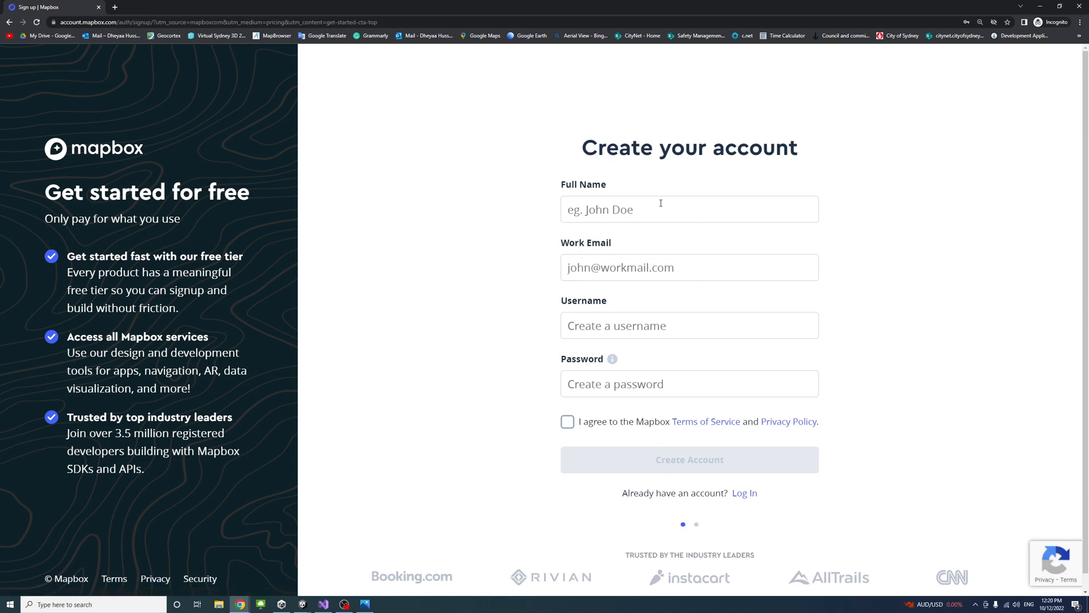
{"action": "mouse_move", "coordinate": [241, 596]}
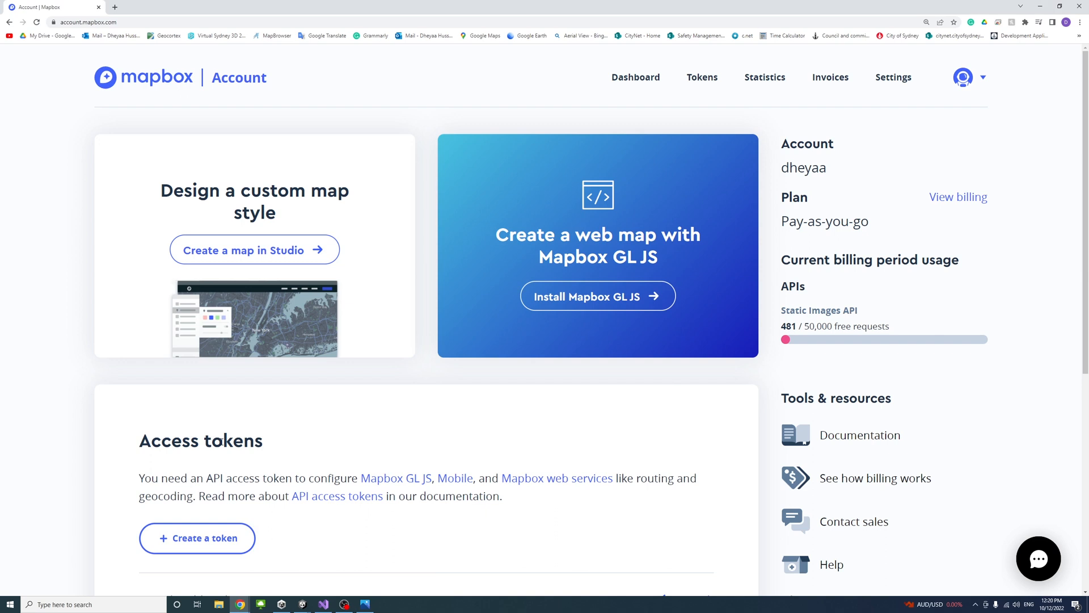
{"action": "mouse_move", "coordinate": [226, 421]}
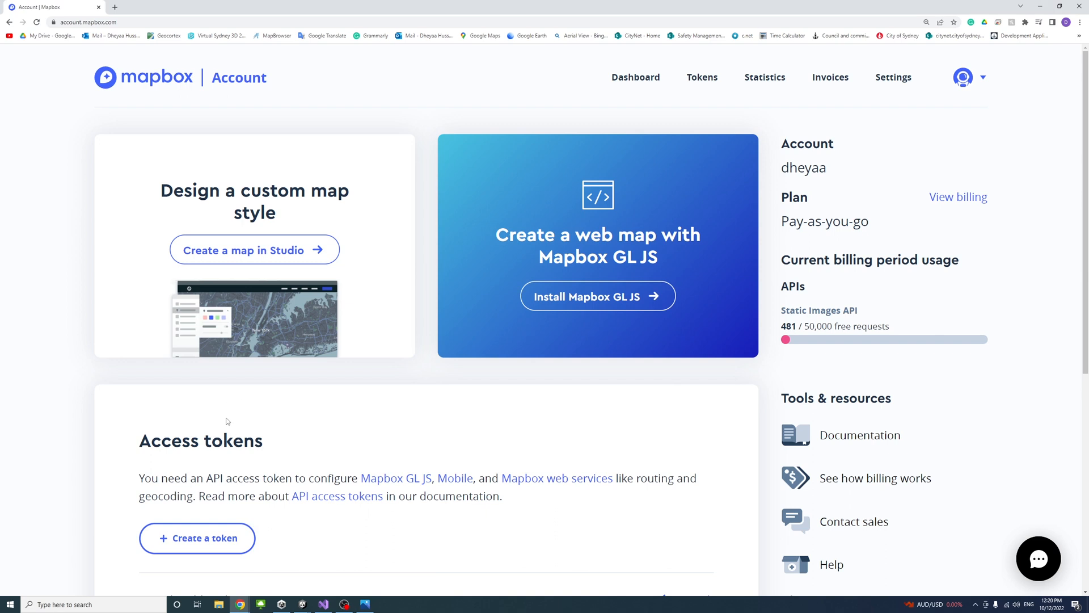
Start creating a new access token and scroll through the token form.
{"action": "left_click", "coordinate": [196, 538]}
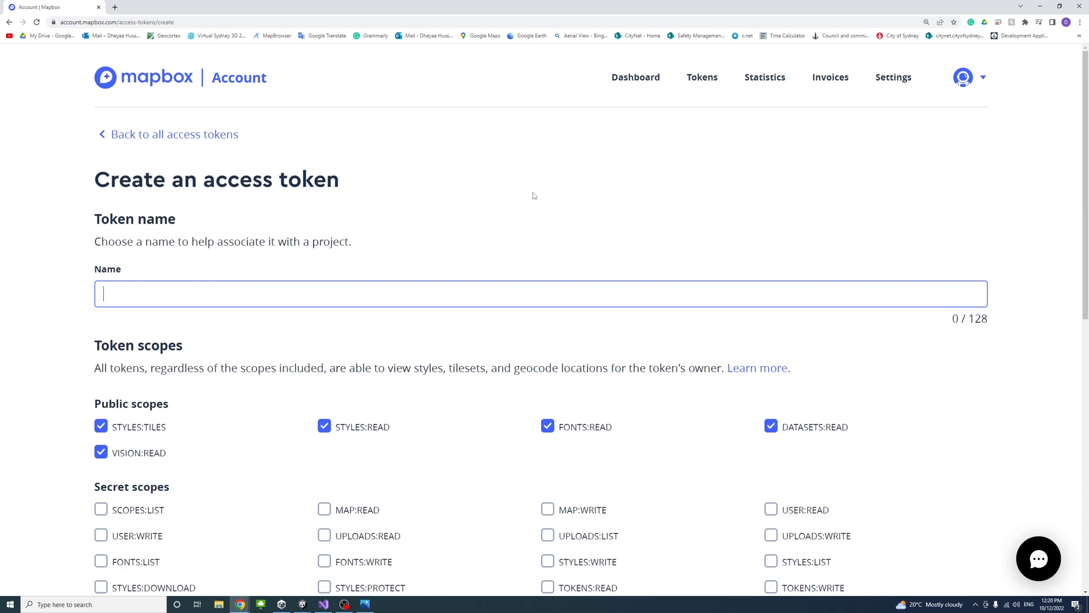
{"action": "scroll", "scroll_direction": "down", "scroll_amount": 3}
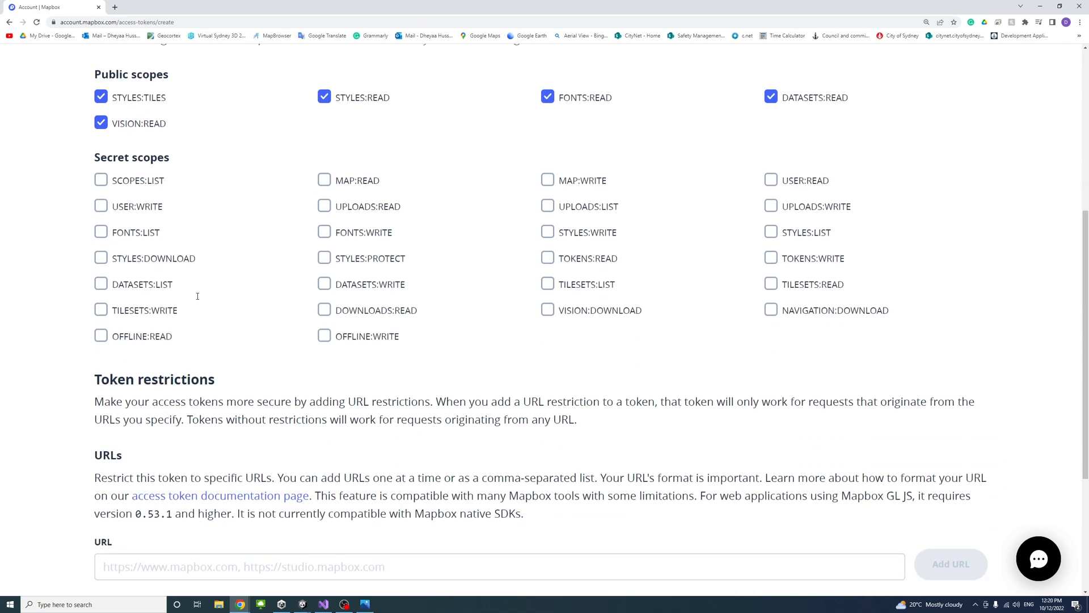
{"action": "scroll", "scroll_direction": "down", "scroll_amount": 3}
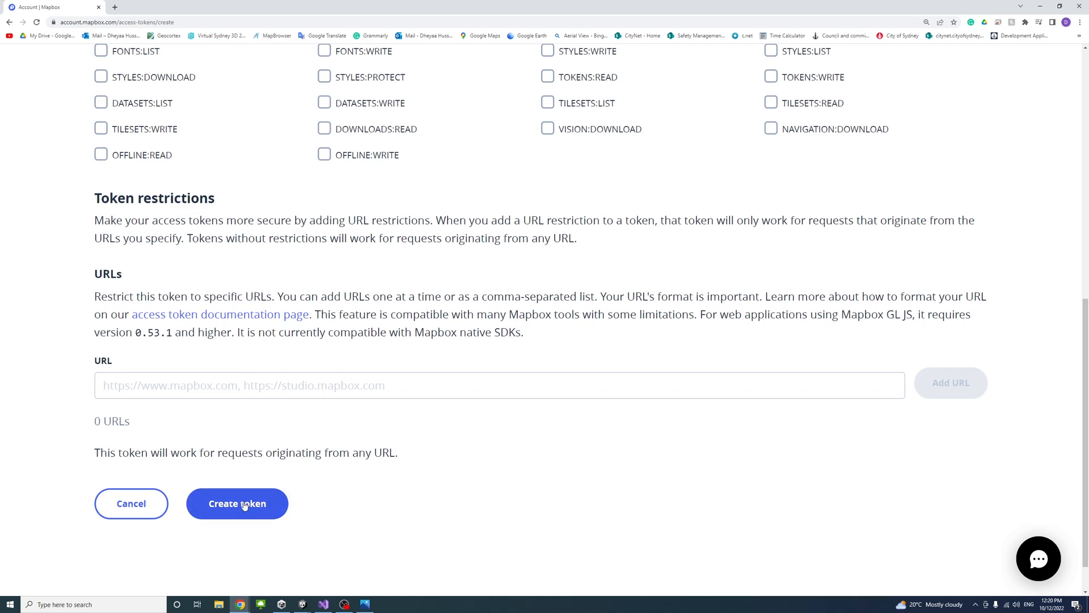
{"action": "scroll", "scroll_direction": "up", "scroll_amount": 3}
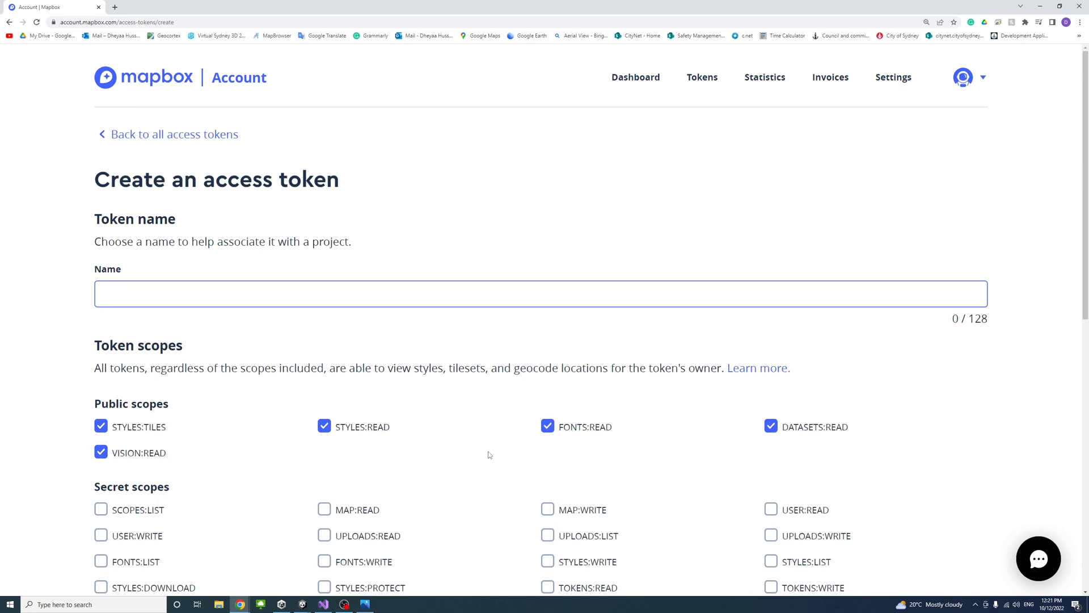
{"action": "left_click", "coordinate": [344, 604]}
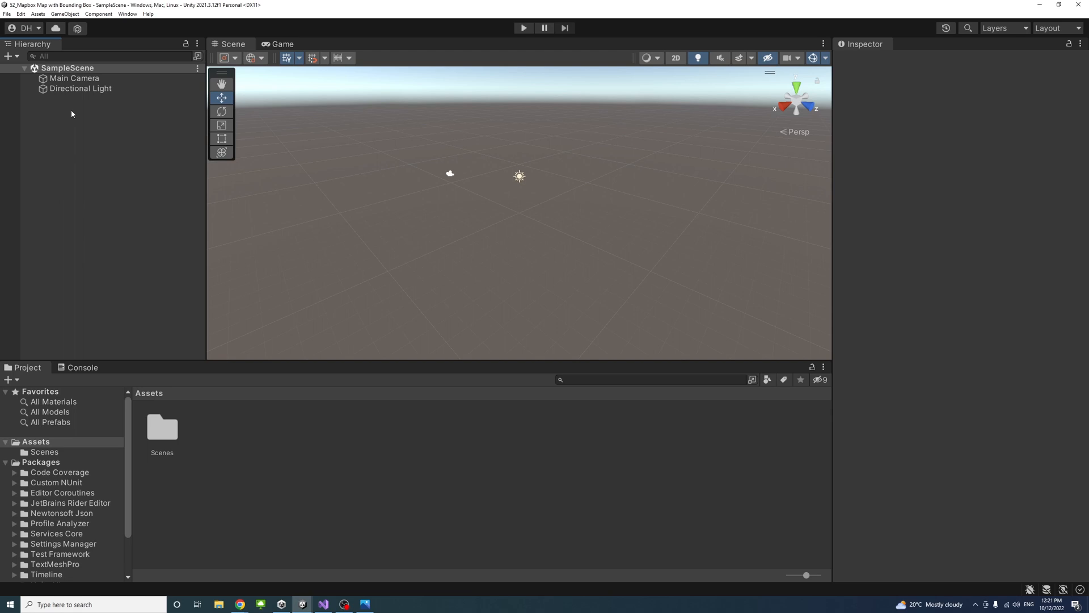
Add a 3D Plane object to SampleScene from the Hierarchy menu.
{"action": "right_click", "coordinate": [72, 114]}
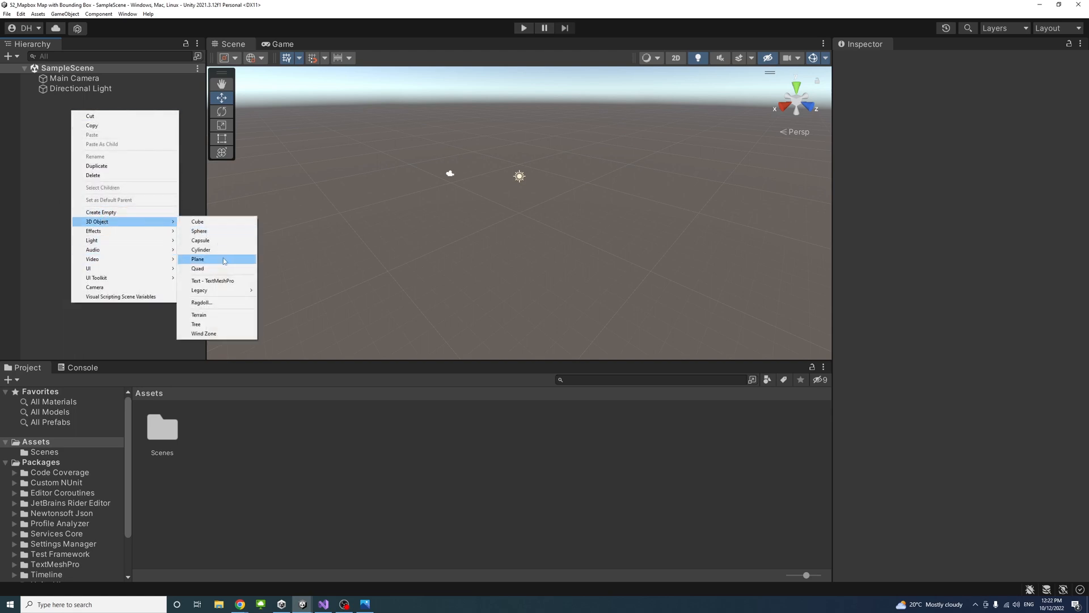
{"action": "left_click", "coordinate": [198, 259]}
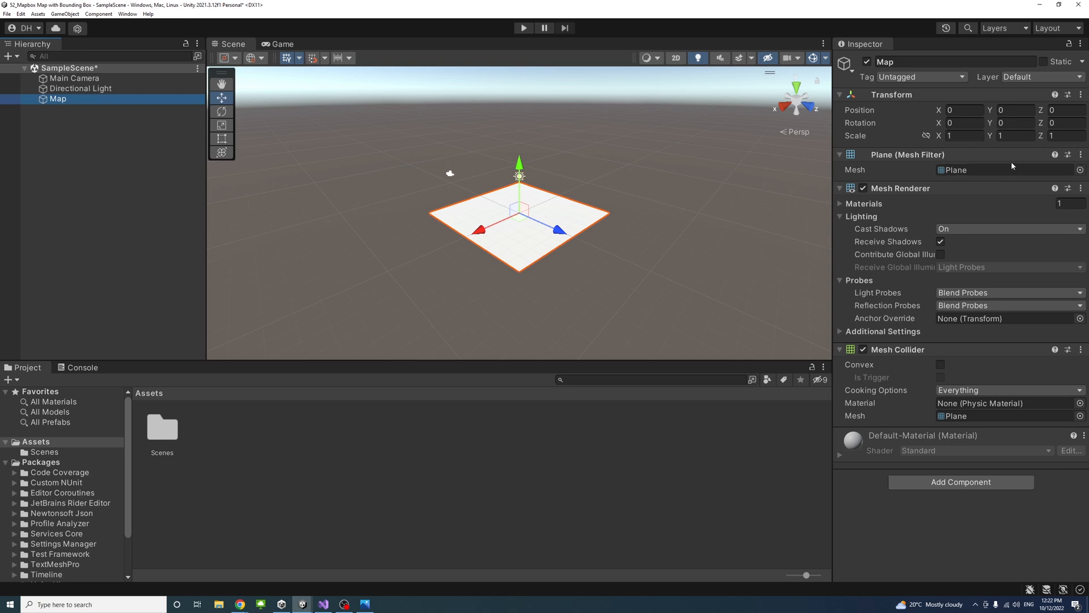
{"action": "mouse_move", "coordinate": [247, 212]}
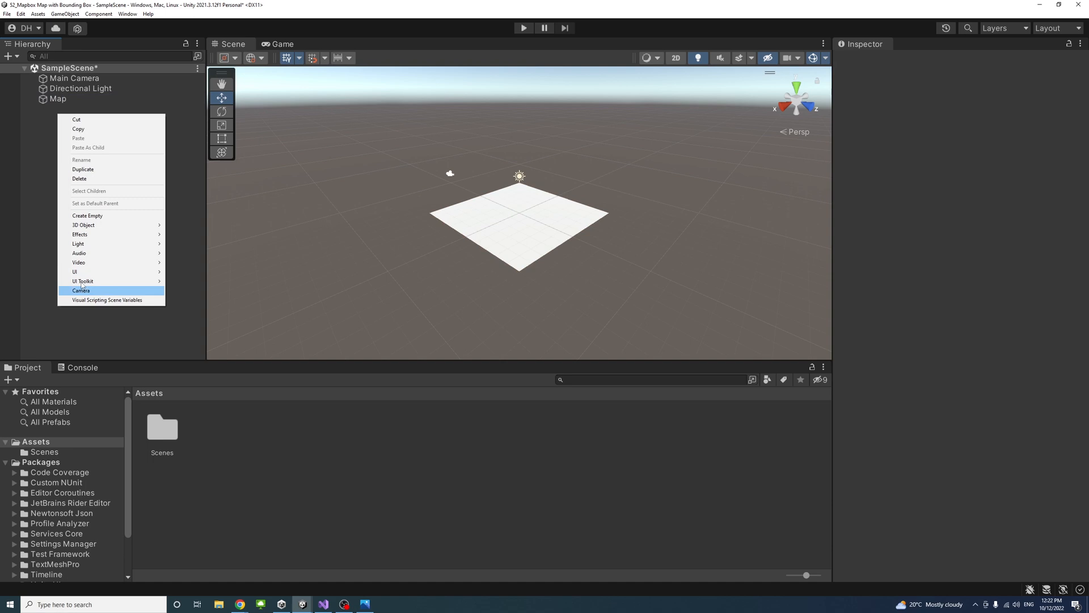
{"action": "mouse_move", "coordinate": [80, 271]}
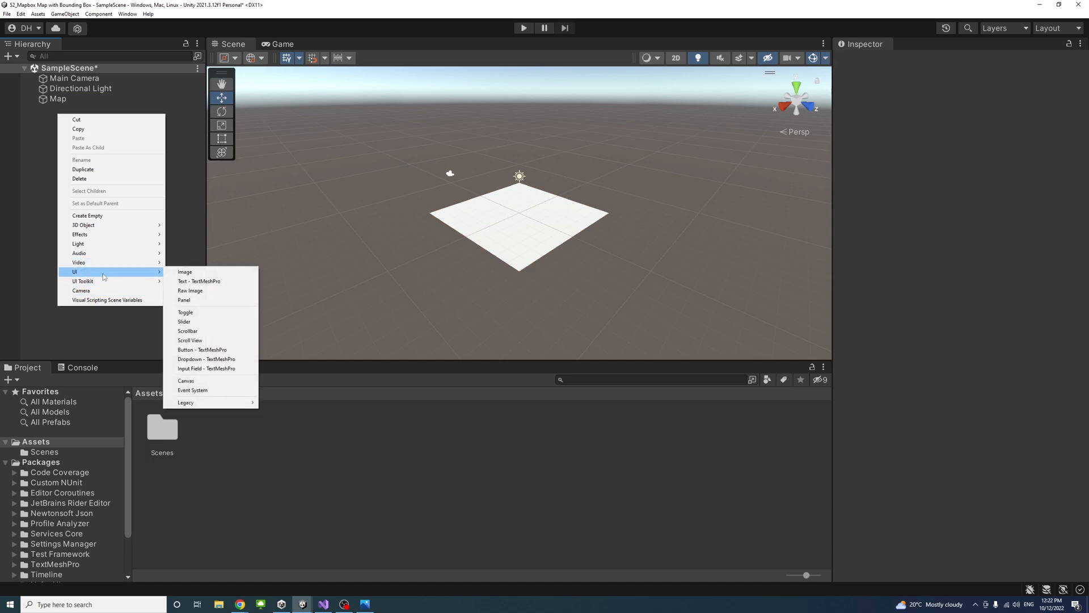
{"action": "mouse_move", "coordinate": [202, 349]}
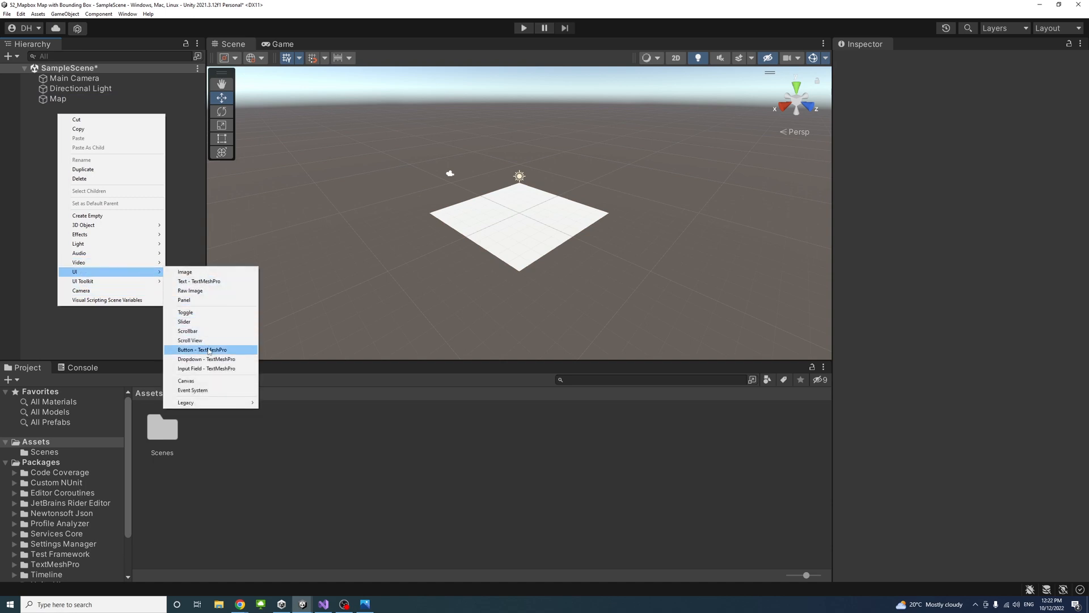
Add a TextMeshPro button and import the TMP Essential Resources.
{"action": "left_click", "coordinate": [202, 349]}
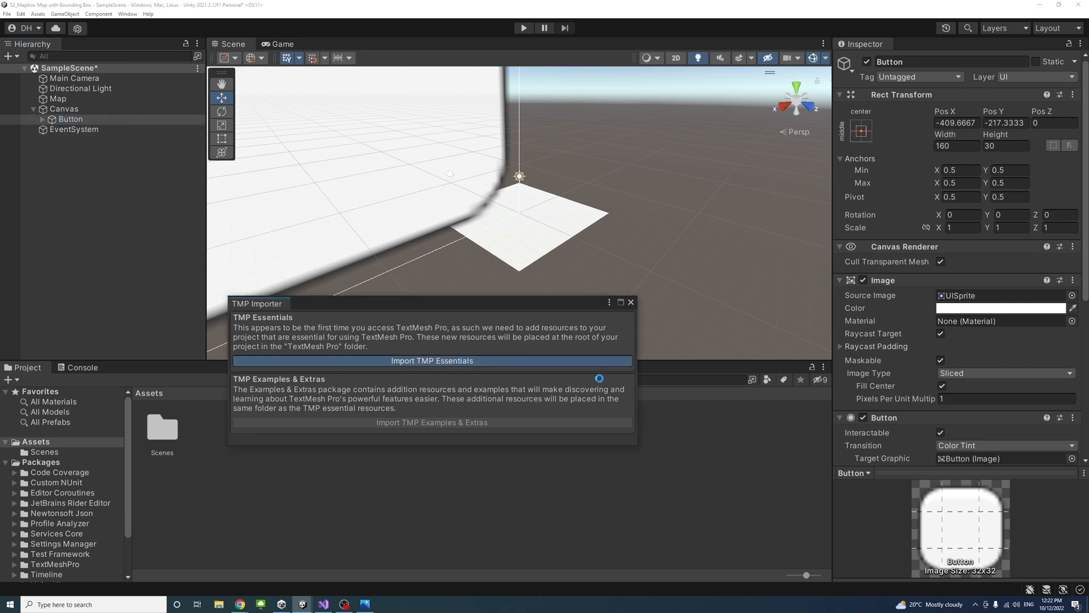
{"action": "left_click", "coordinate": [431, 361]}
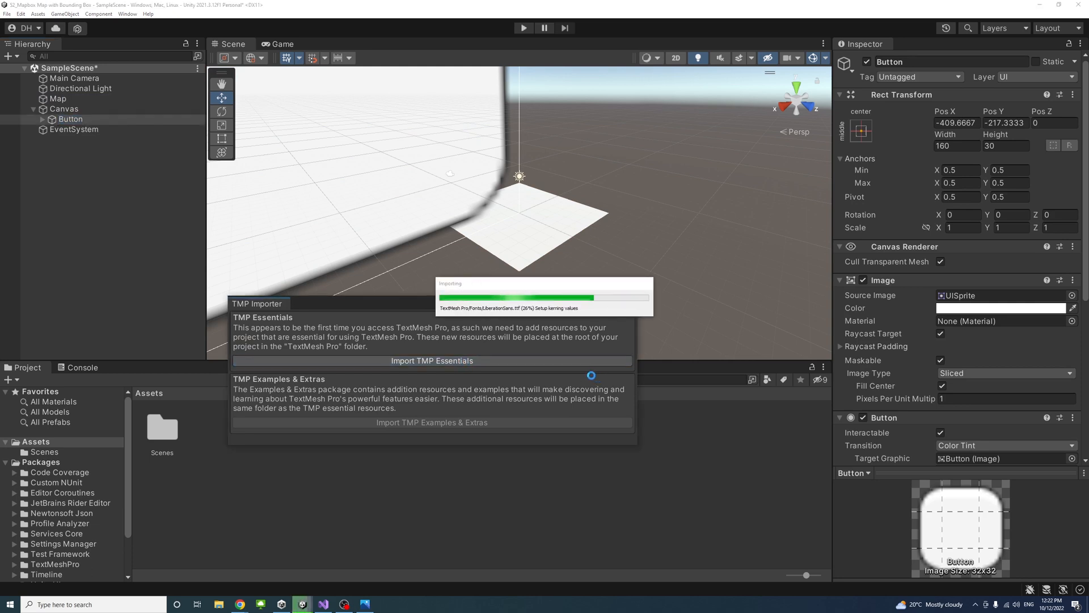
{"action": "left_click", "coordinate": [431, 360]}
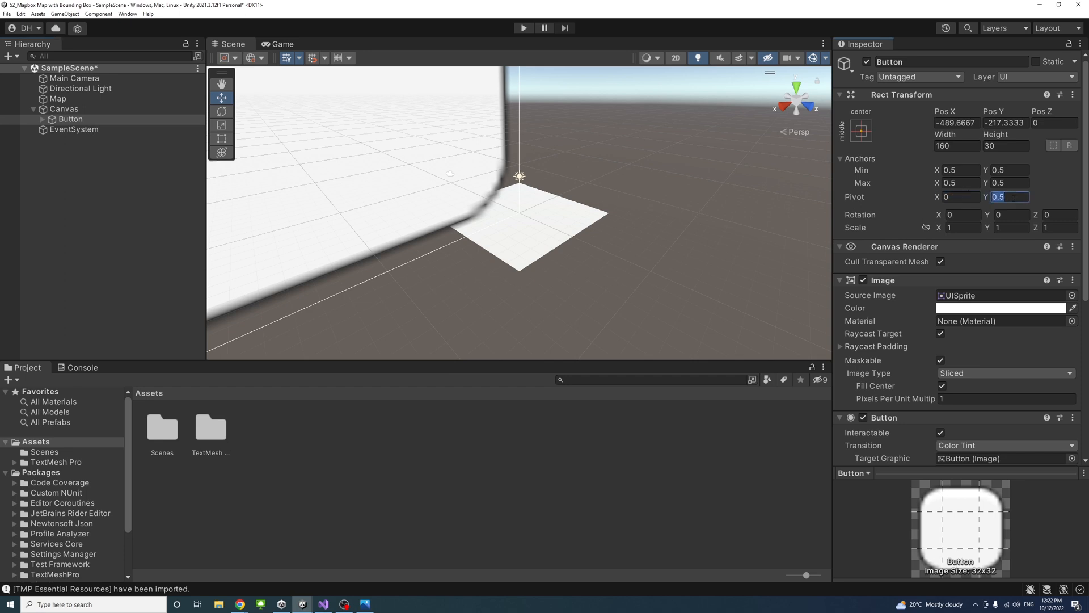
Anchor the button to the canvas top-left and label it Generate Map.
{"action": "left_click", "coordinate": [860, 131]}
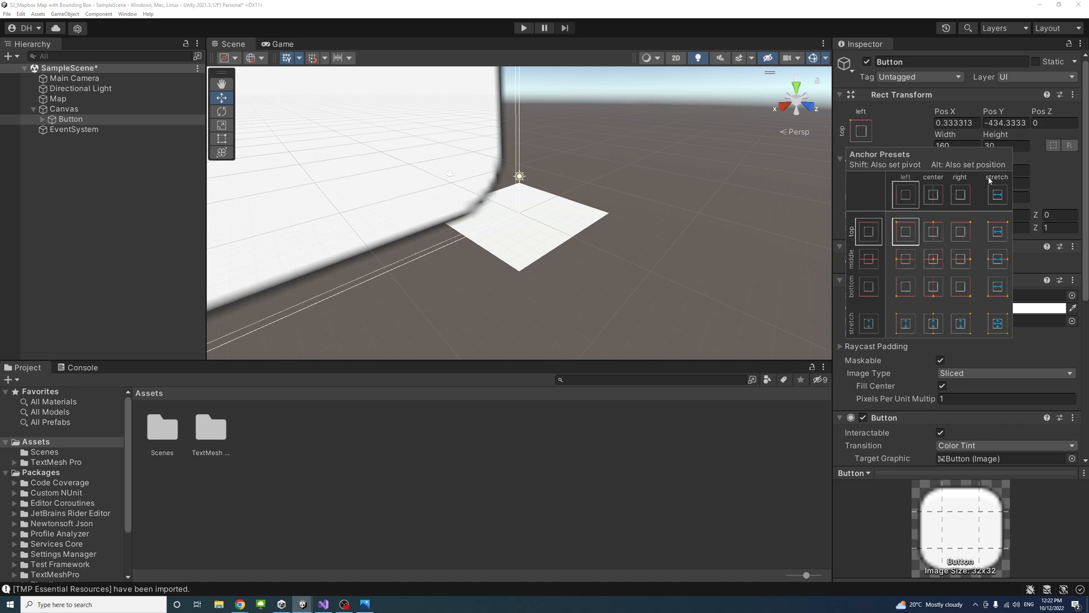
{"action": "left_click", "coordinate": [956, 122]}
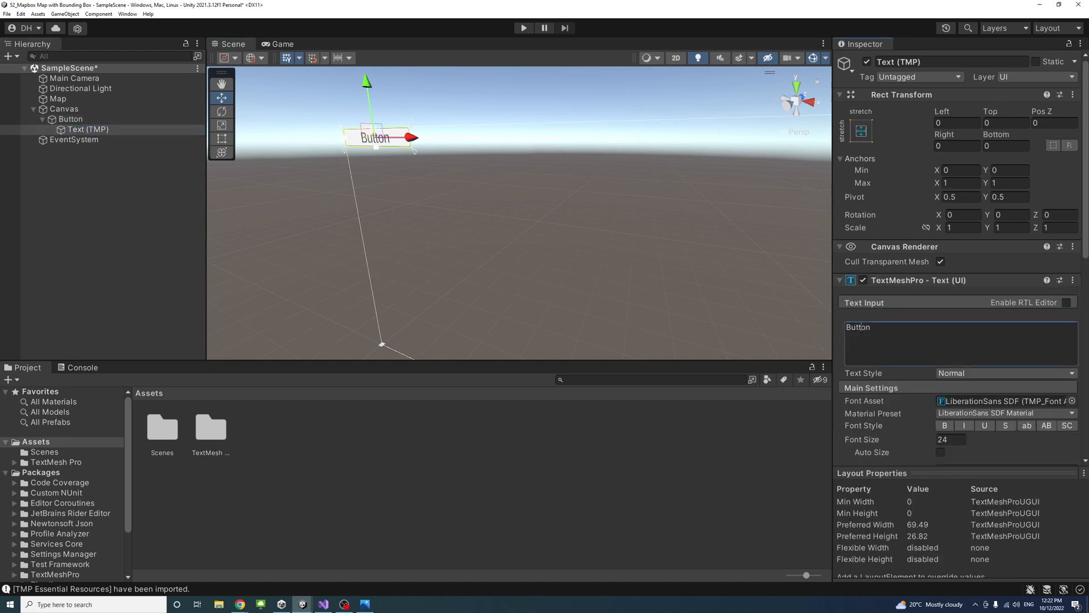
{"action": "type", "text": "Ge"}
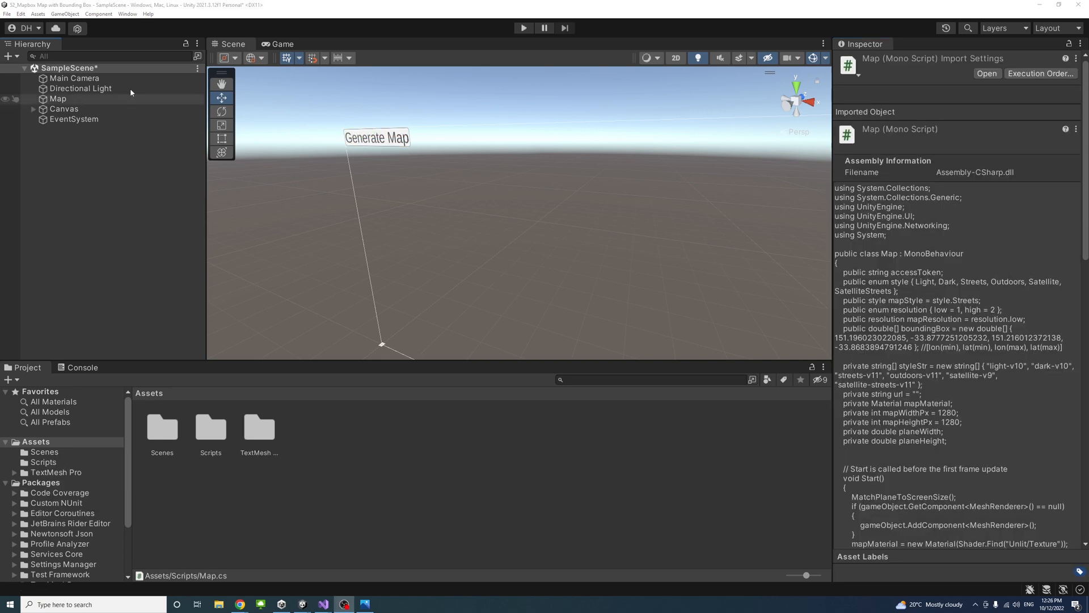
Place the Main Camera at position 0, 20, 0 with rotation 90, 180, 0.
{"action": "left_click", "coordinate": [75, 78]}
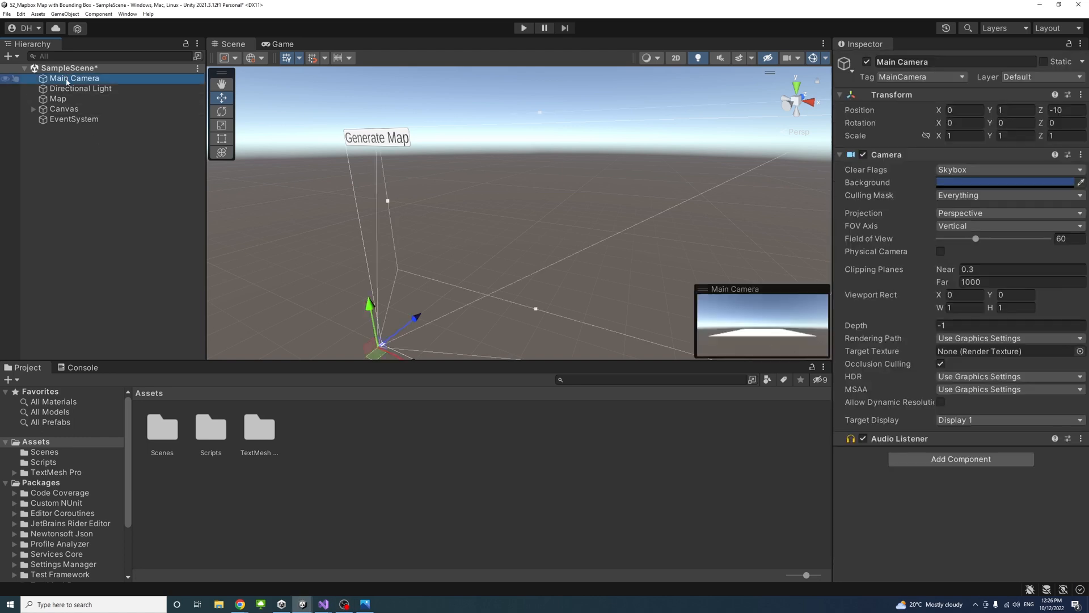
{"action": "left_click", "coordinate": [964, 110]}
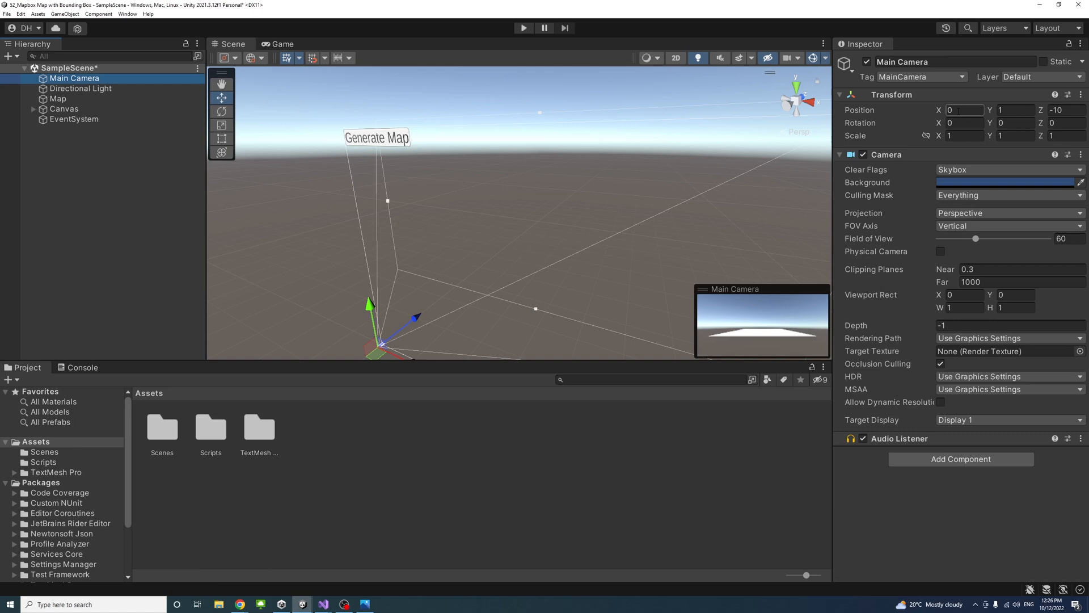
{"action": "left_click", "coordinate": [1015, 109]}
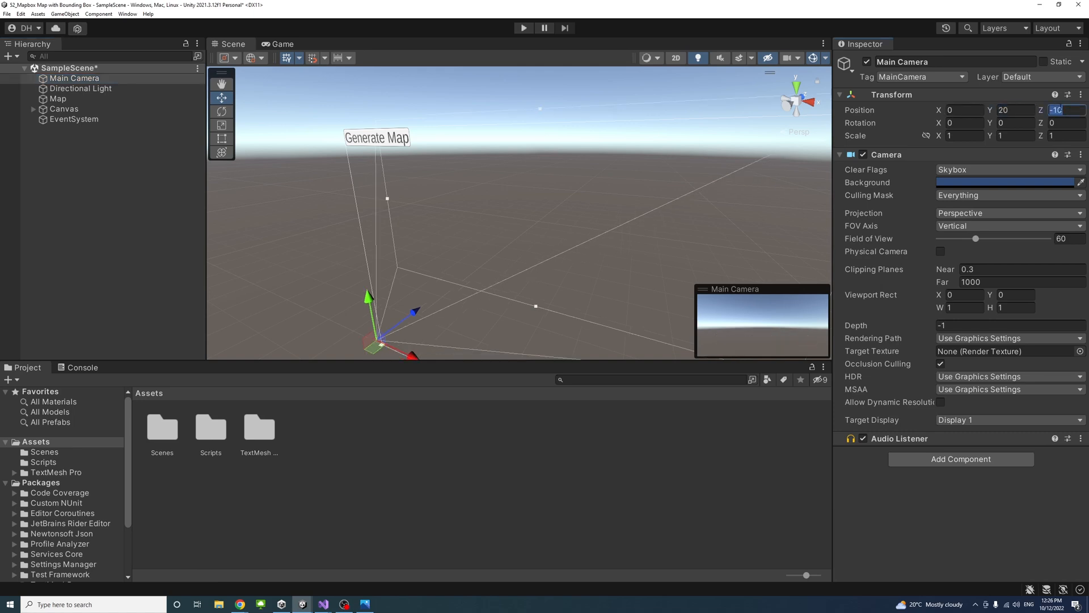
{"action": "type", "text": "0"}
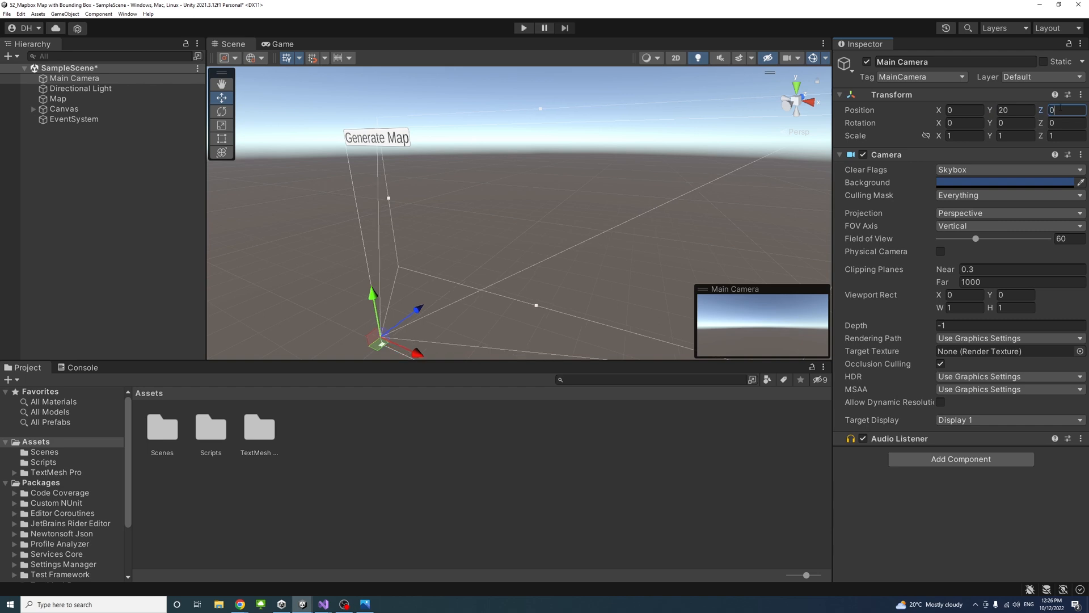
{"action": "left_click", "coordinate": [964, 123]}
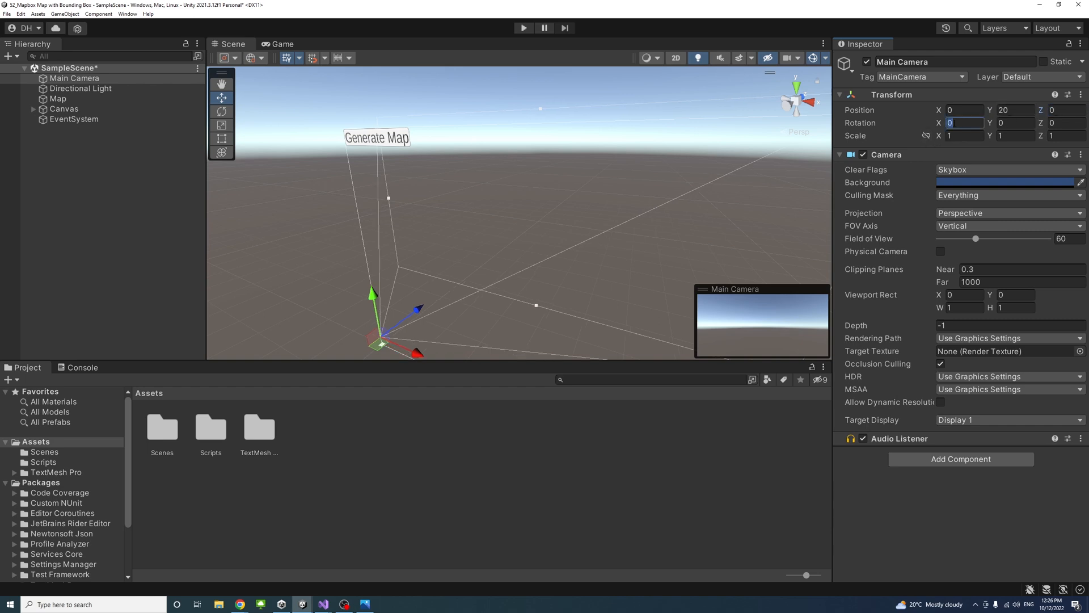
{"action": "type", "text": "90"}
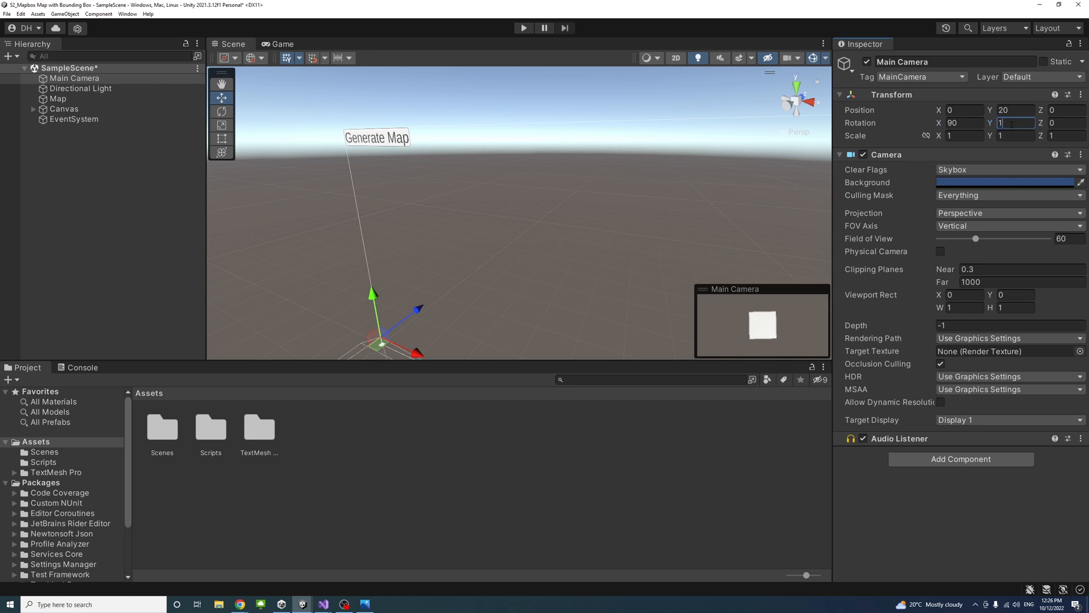
{"action": "type", "text": "180"}
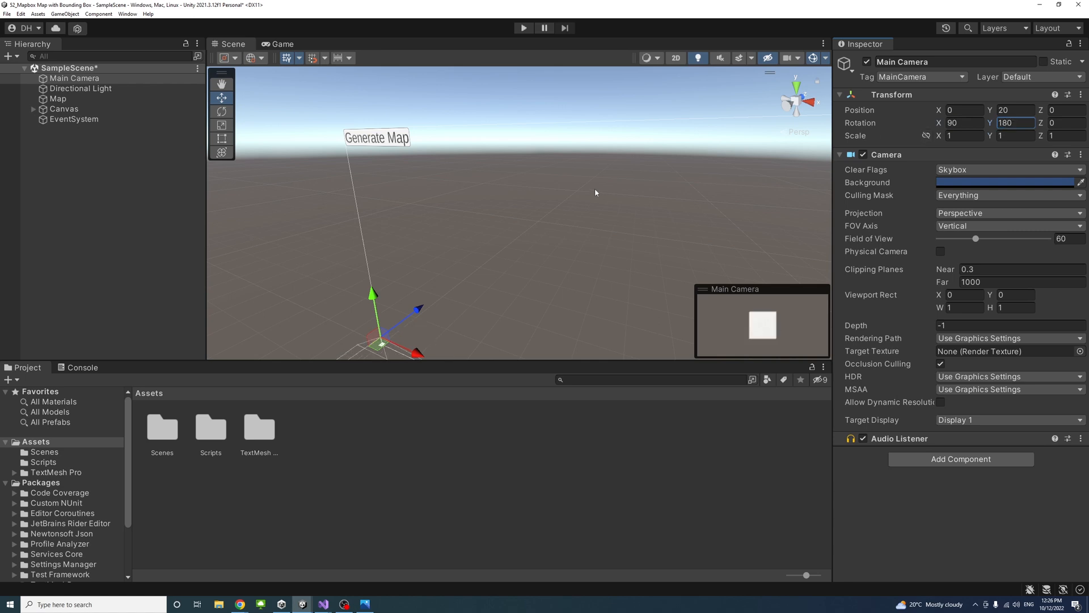
{"action": "mouse_move", "coordinate": [523, 28]}
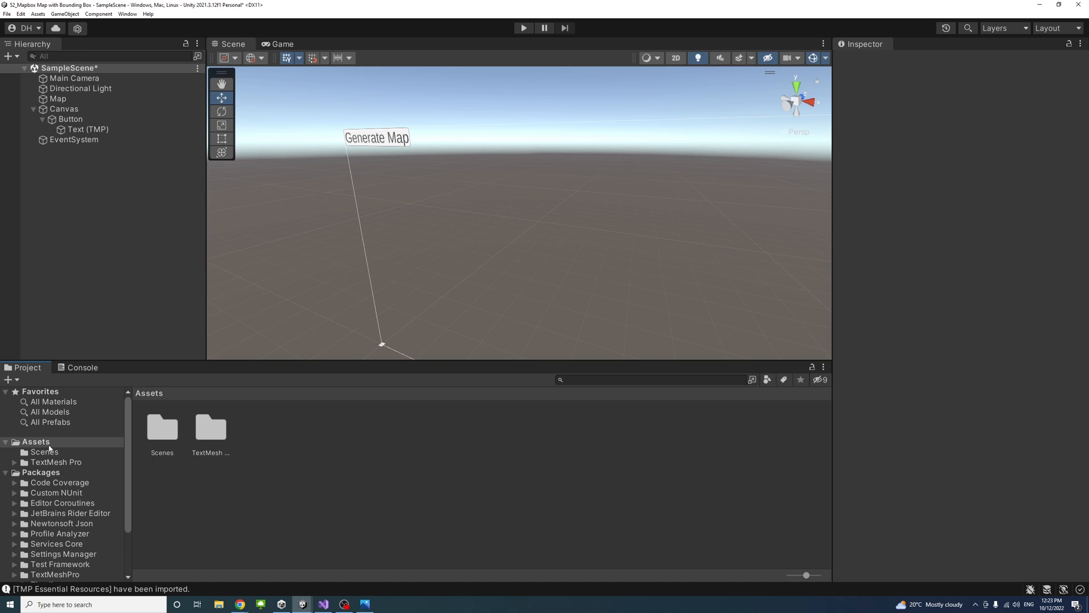
Create a folder named Scripts inside Assets.
{"action": "right_click", "coordinate": [35, 442]}
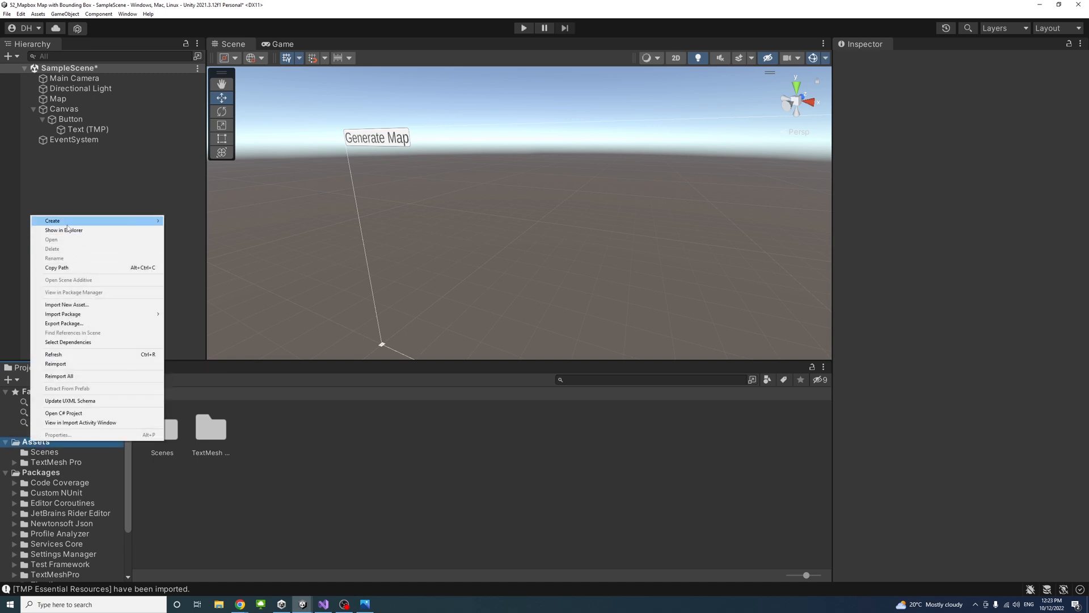
{"action": "left_click", "coordinate": [53, 220]}
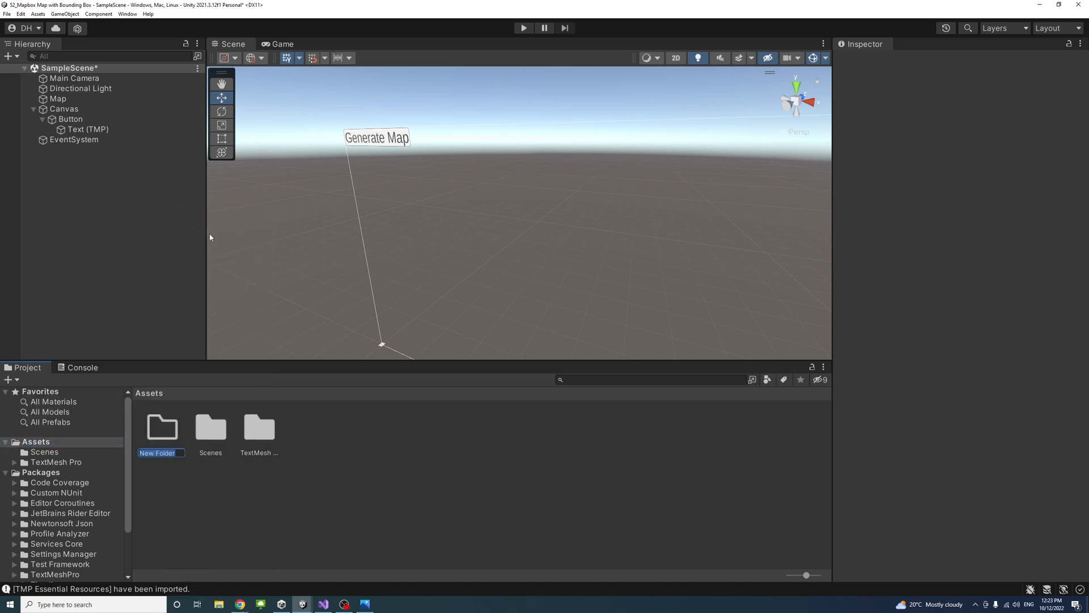
{"action": "type", "text": "Scripts"}
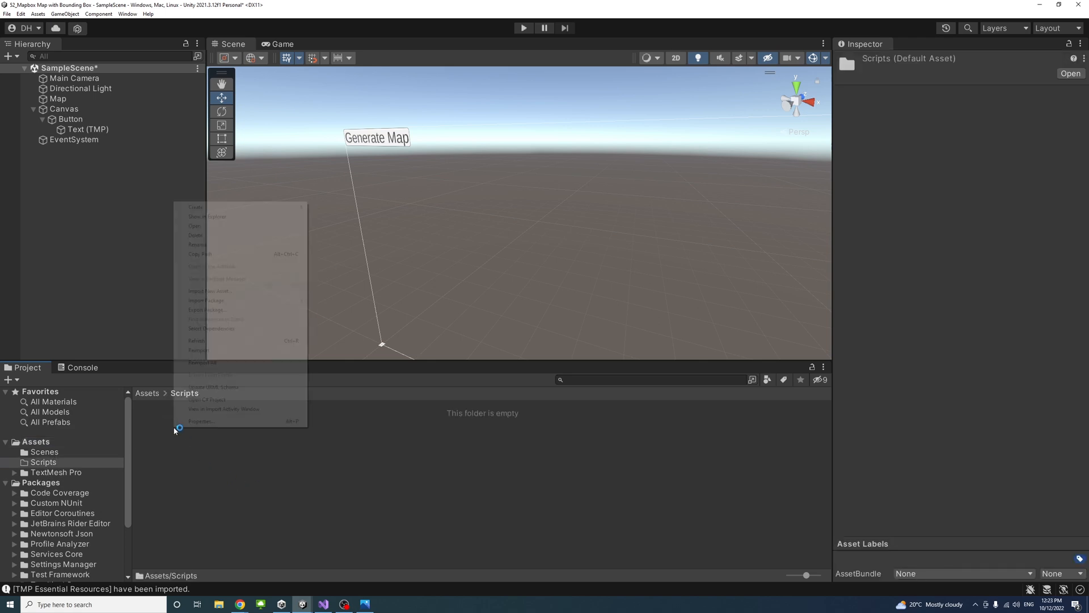
{"action": "mouse_move", "coordinate": [198, 207]}
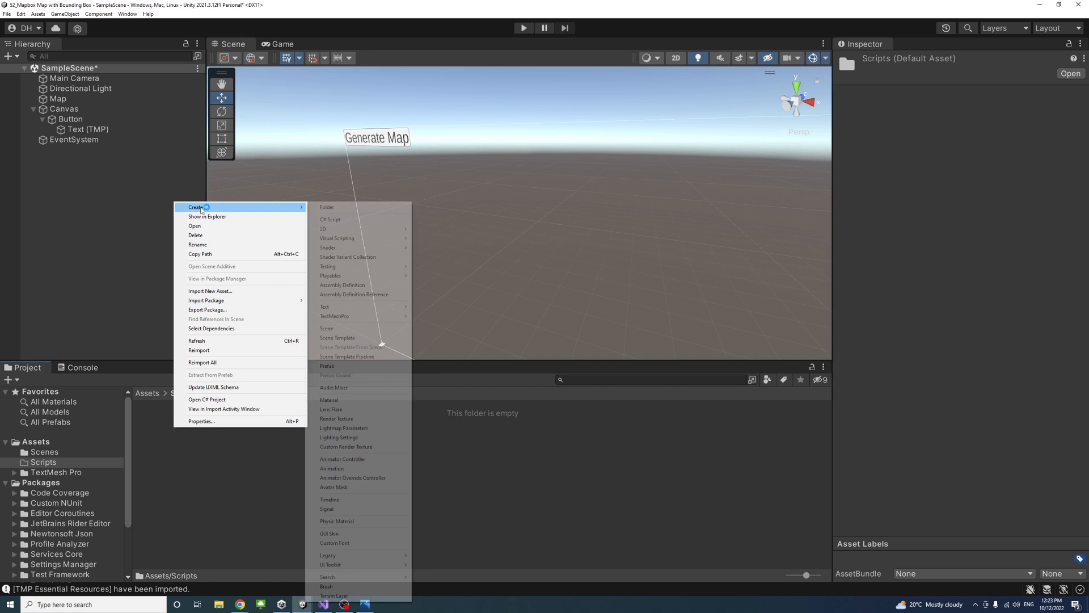
Create a Map C# script in Scripts and attach it to the Map object.
{"action": "left_click", "coordinate": [330, 220]}
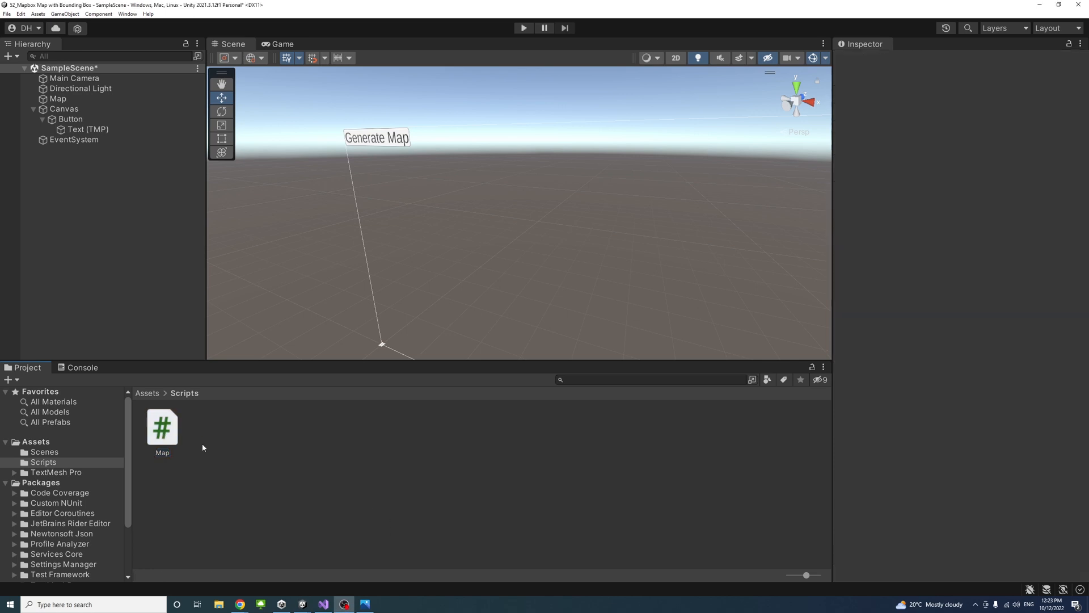
{"action": "left_click", "coordinate": [161, 426]}
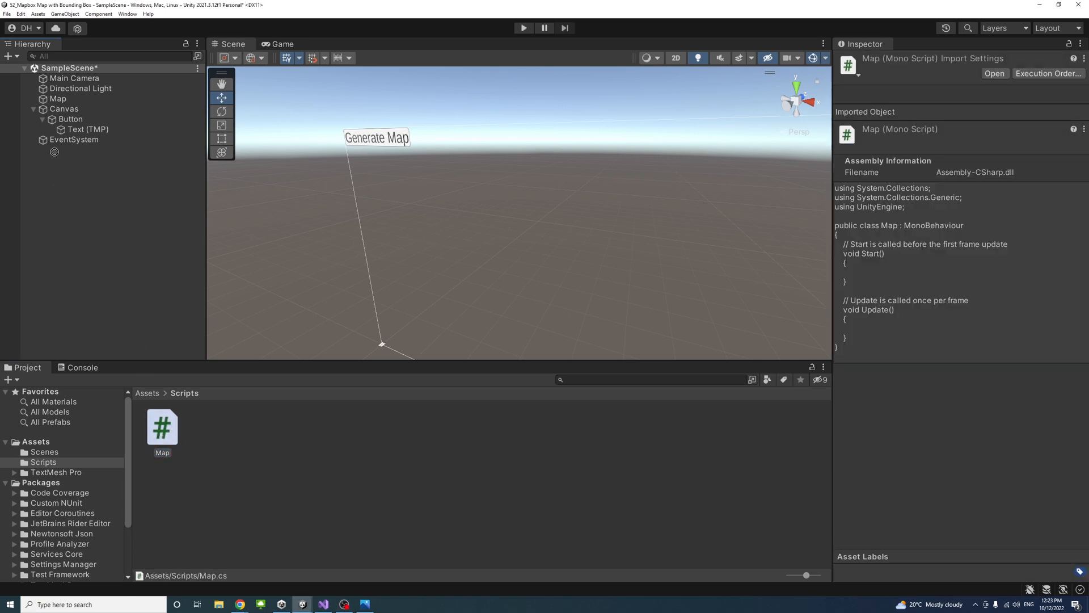
{"action": "left_click", "coordinate": [58, 98]}
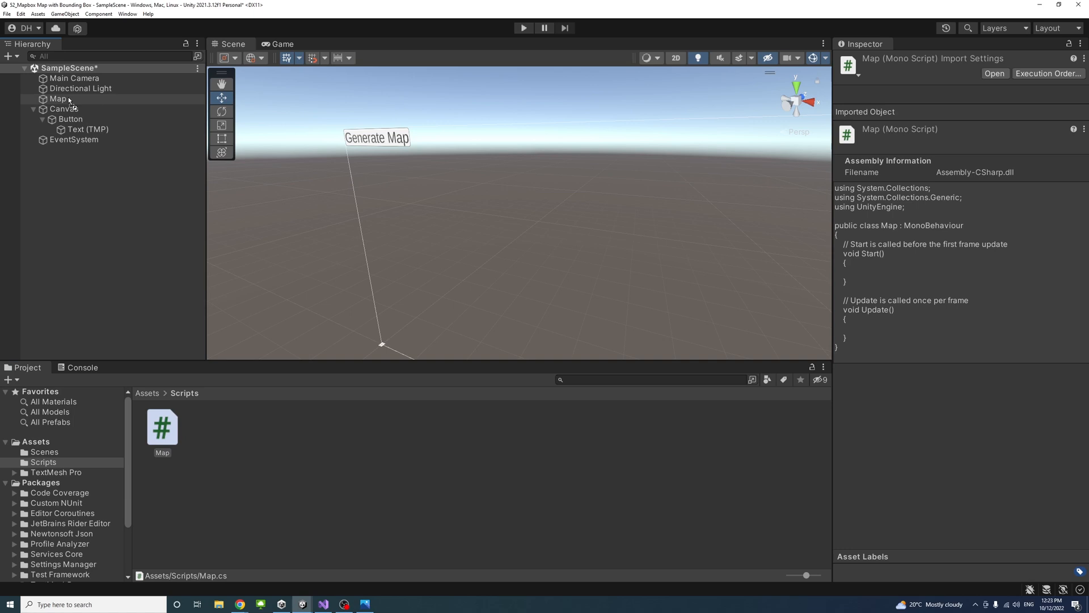
{"action": "left_click", "coordinate": [59, 99]}
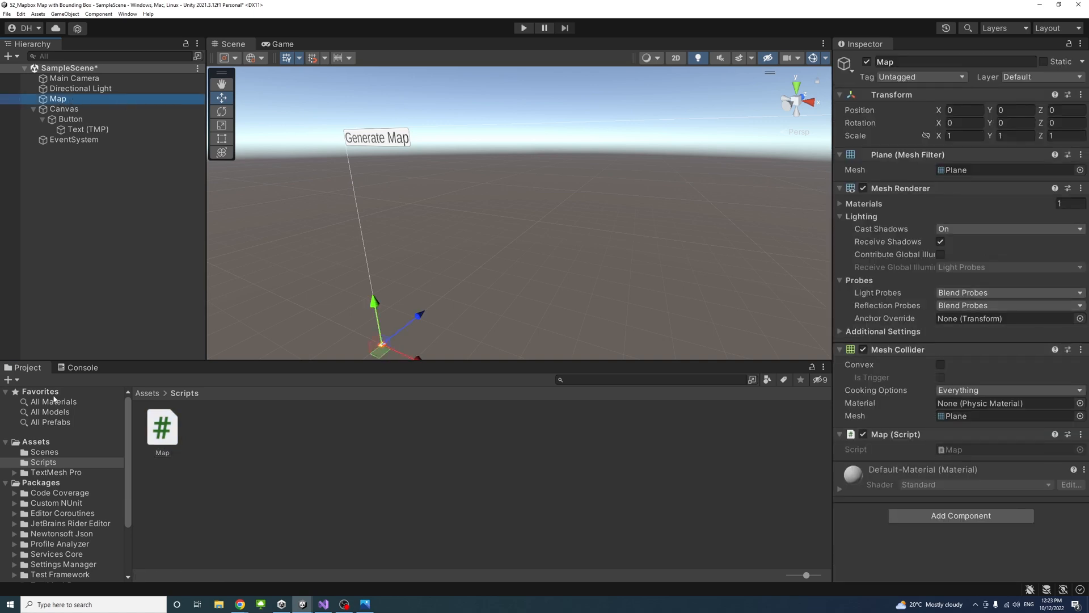
Open Map.cs in Visual Studio and review the Mapbox code from the System import down.
{"action": "double_click", "coordinate": [161, 427]}
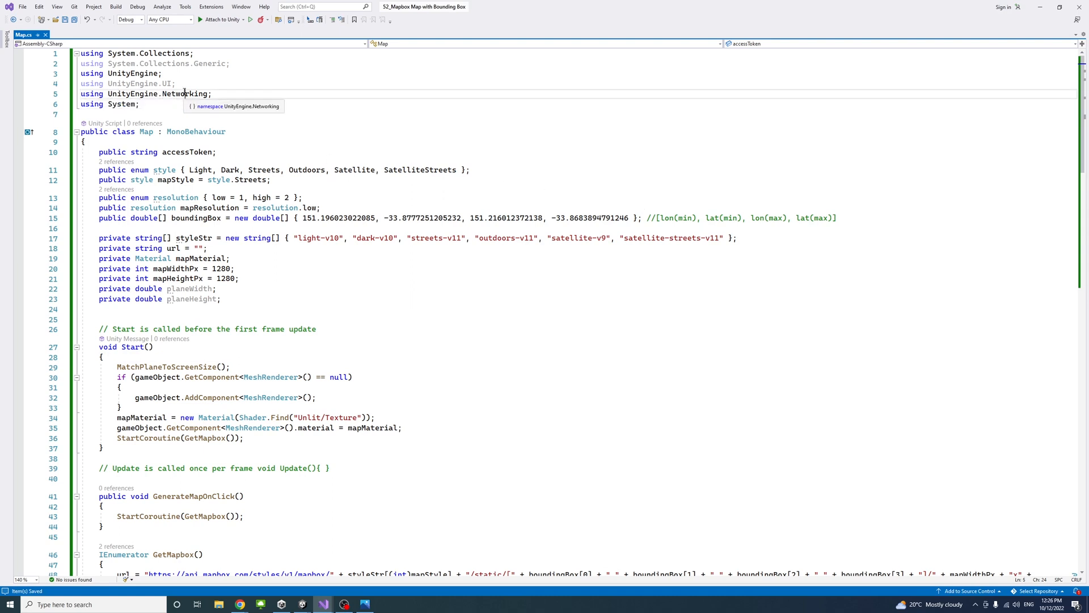
{"action": "double_click", "coordinate": [122, 105]}
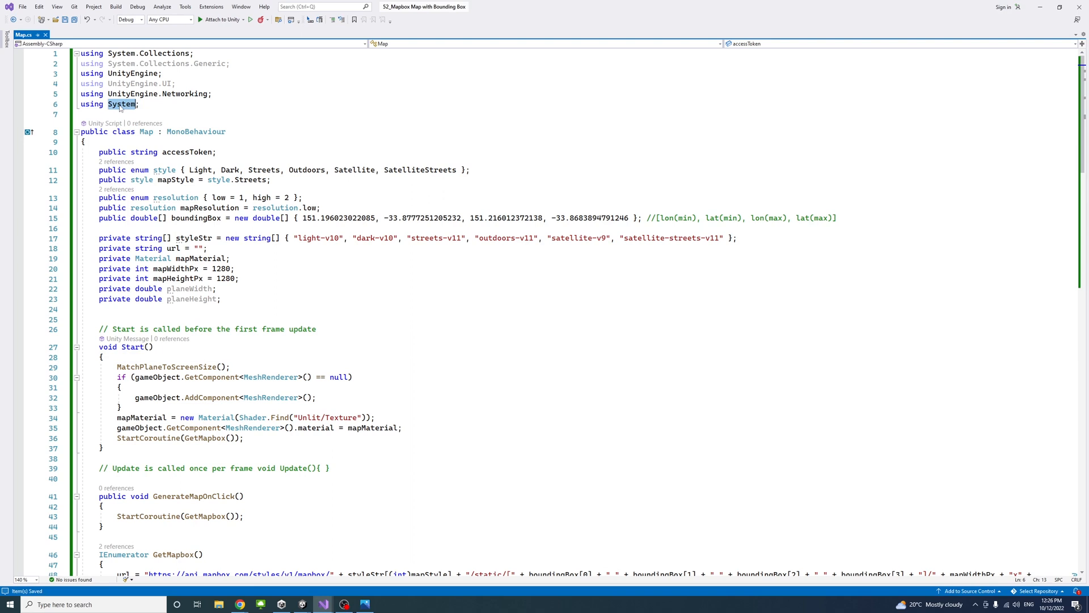
{"action": "scroll", "scroll_direction": "down", "scroll_amount": 3}
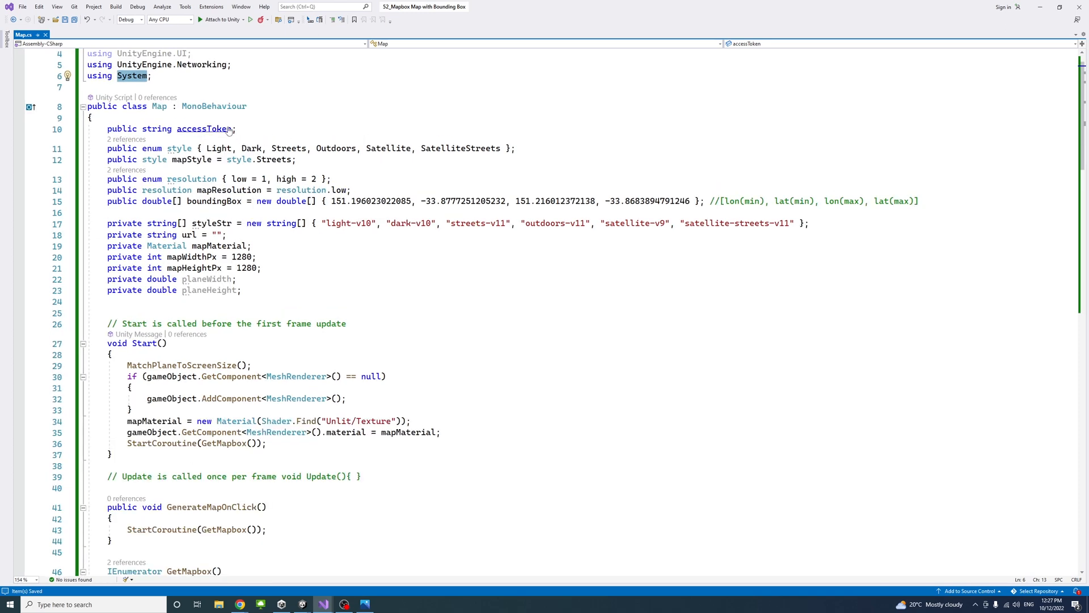
{"action": "mouse_move", "coordinate": [206, 128]}
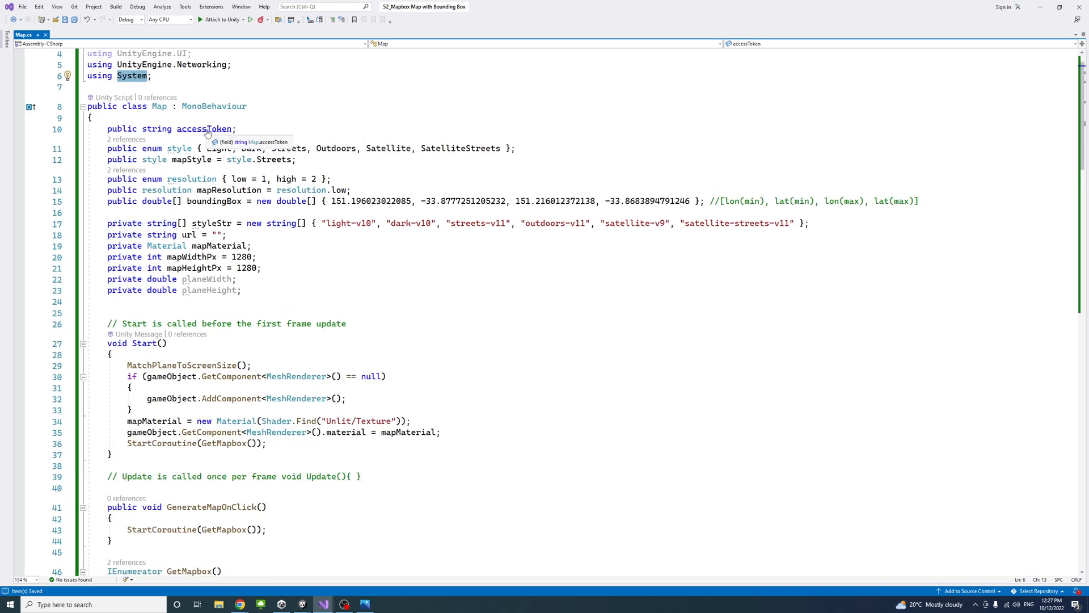
{"action": "mouse_move", "coordinate": [315, 121]}
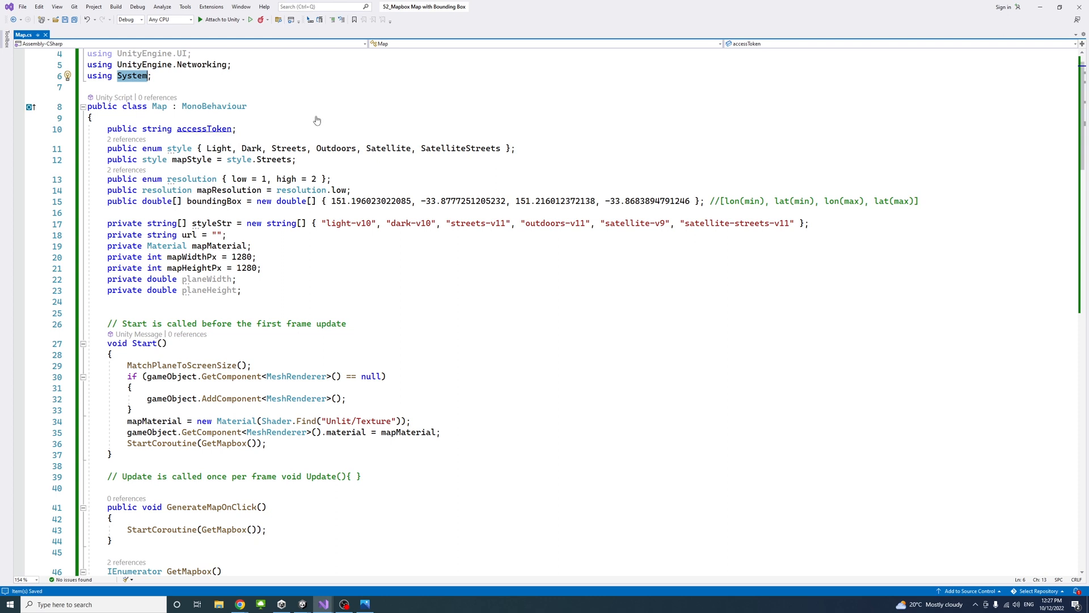
{"action": "mouse_move", "coordinate": [126, 151]}
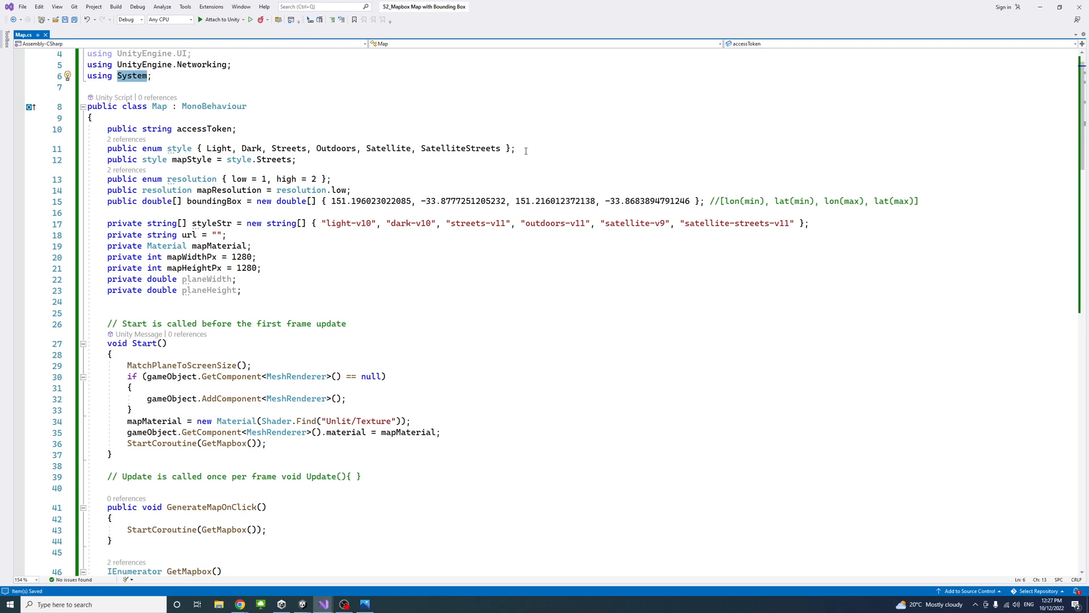
{"action": "mouse_move", "coordinate": [288, 250]}
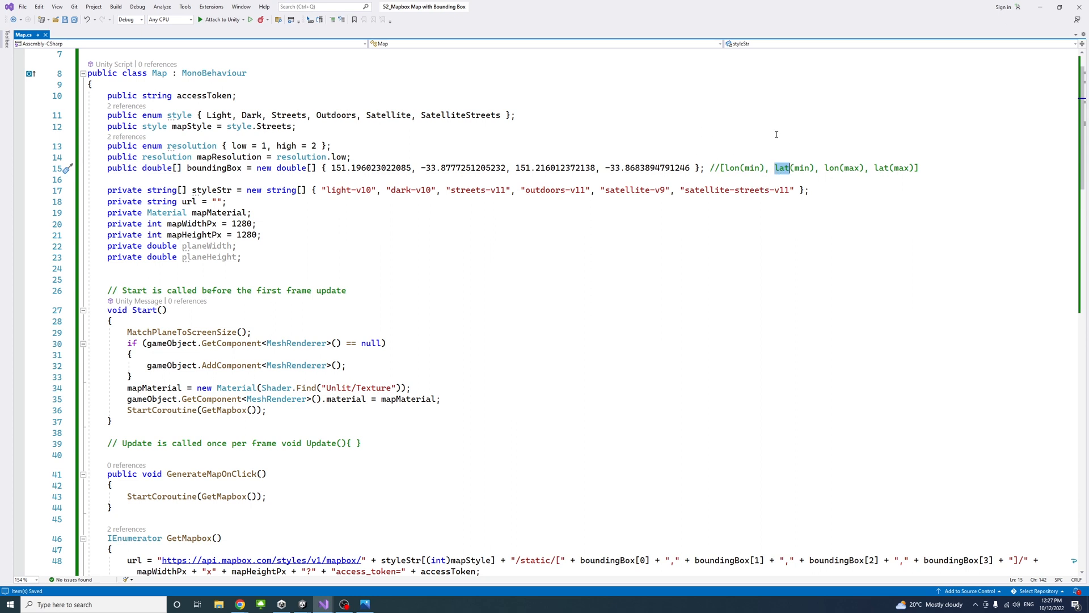
{"action": "mouse_move", "coordinate": [511, 167]}
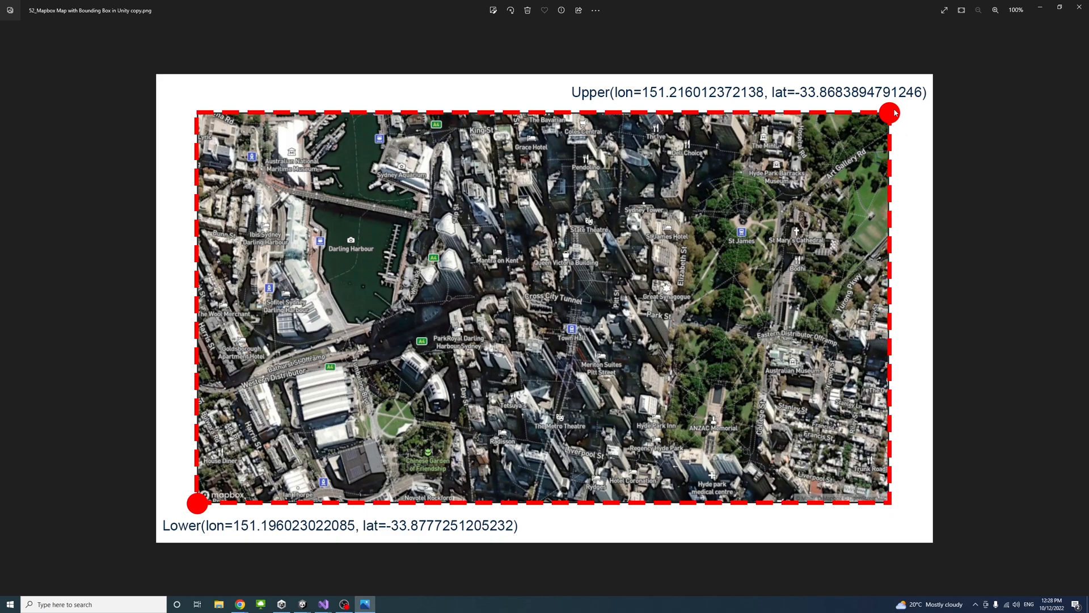
{"action": "mouse_move", "coordinate": [666, 100]}
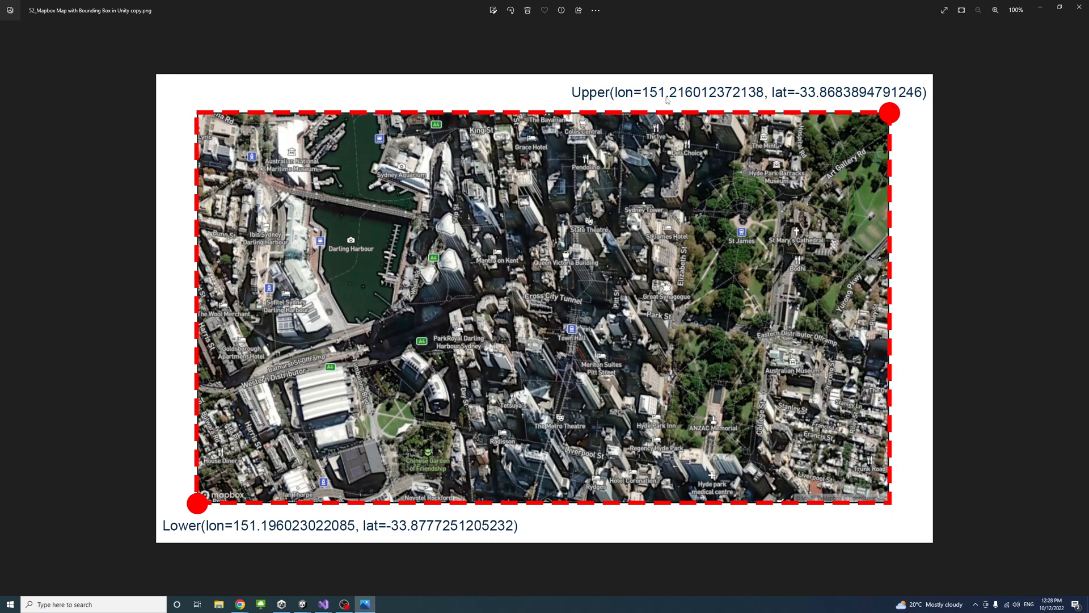
{"action": "mouse_move", "coordinate": [944, 72]}
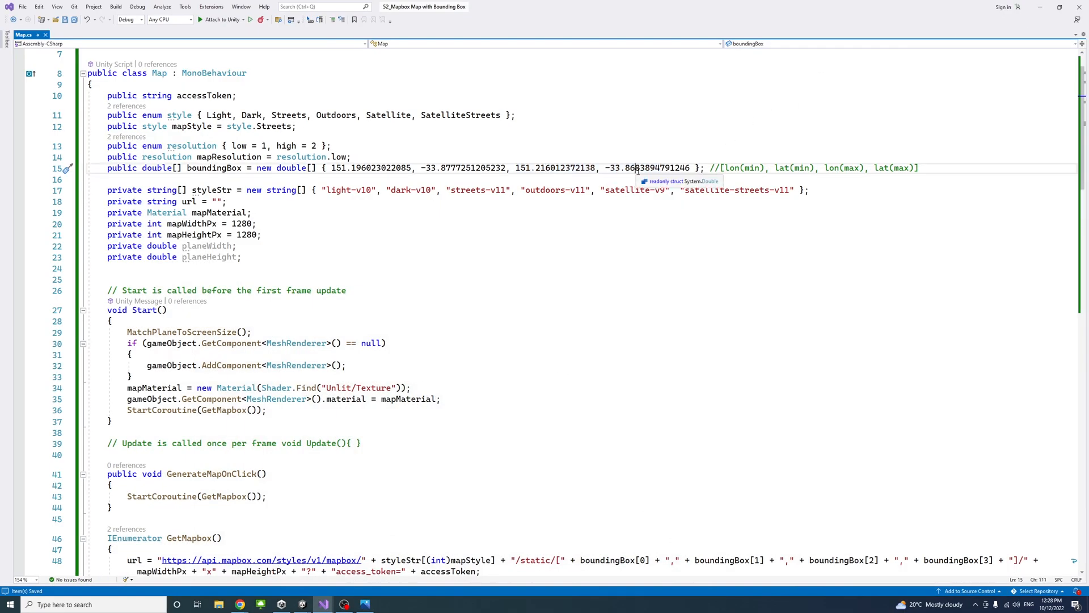
Review the Sydney bounding box and the light-v10 and dark-v10 style names in Map.cs.
{"action": "scroll", "scroll_direction": "down", "scroll_amount": 3}
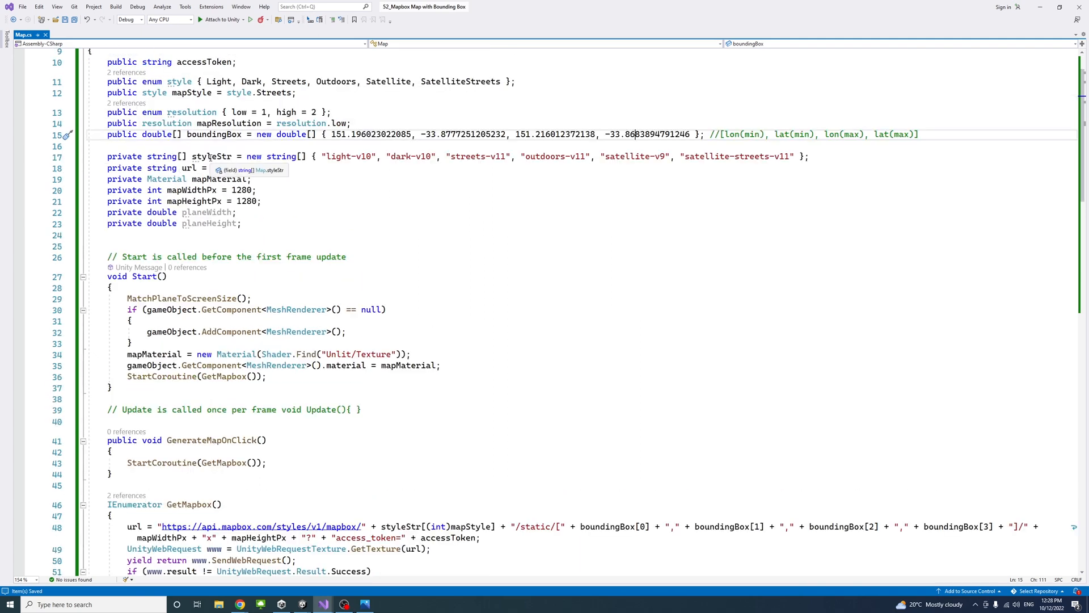
{"action": "type", "text": "\"\";"}
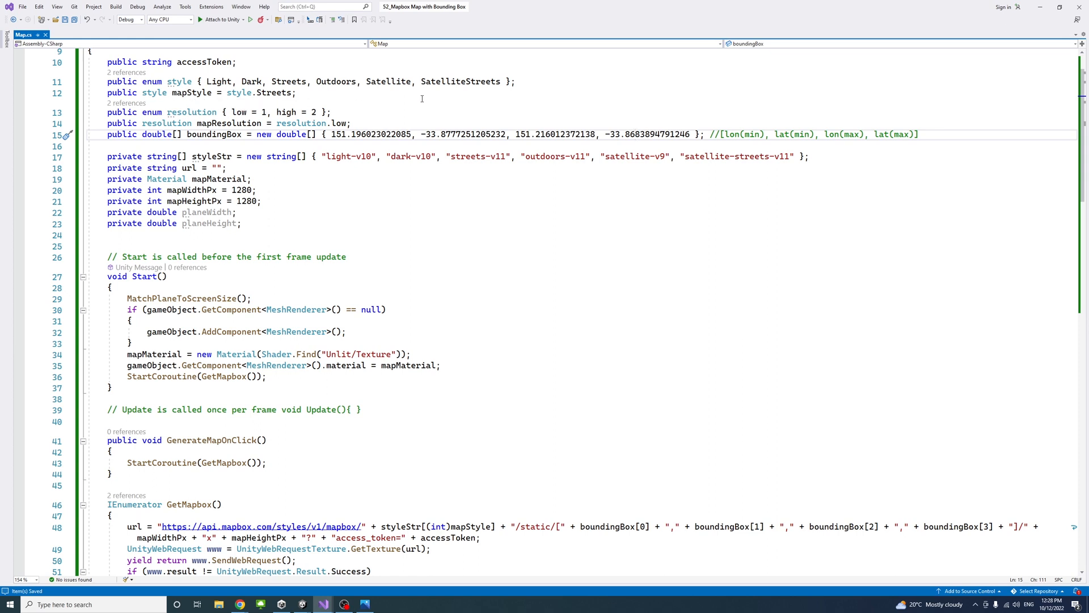
{"action": "double_click", "coordinate": [337, 157]}
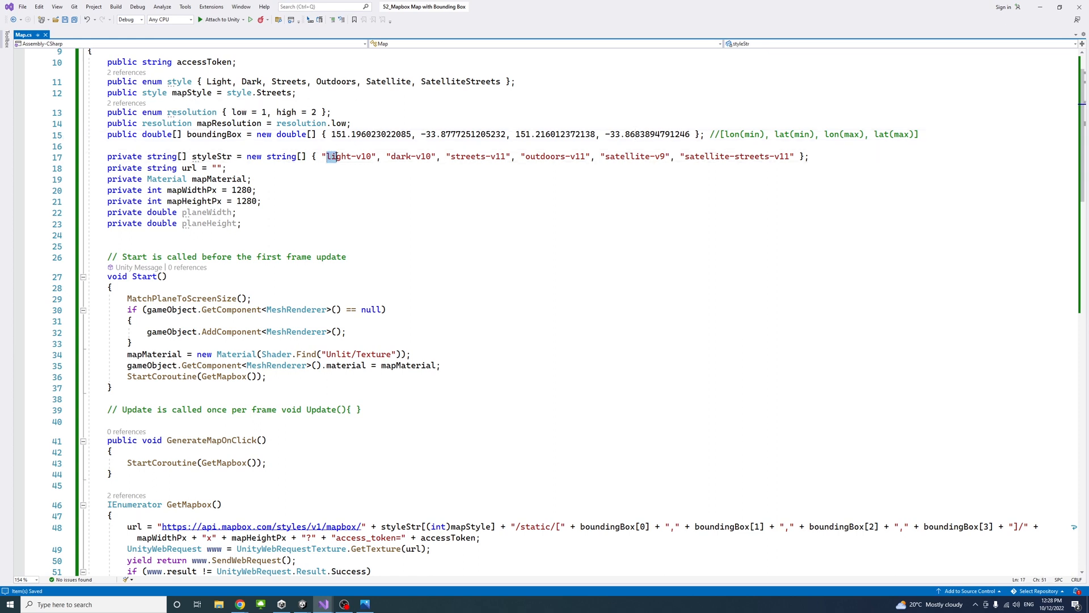
{"action": "double_click", "coordinate": [347, 156]}
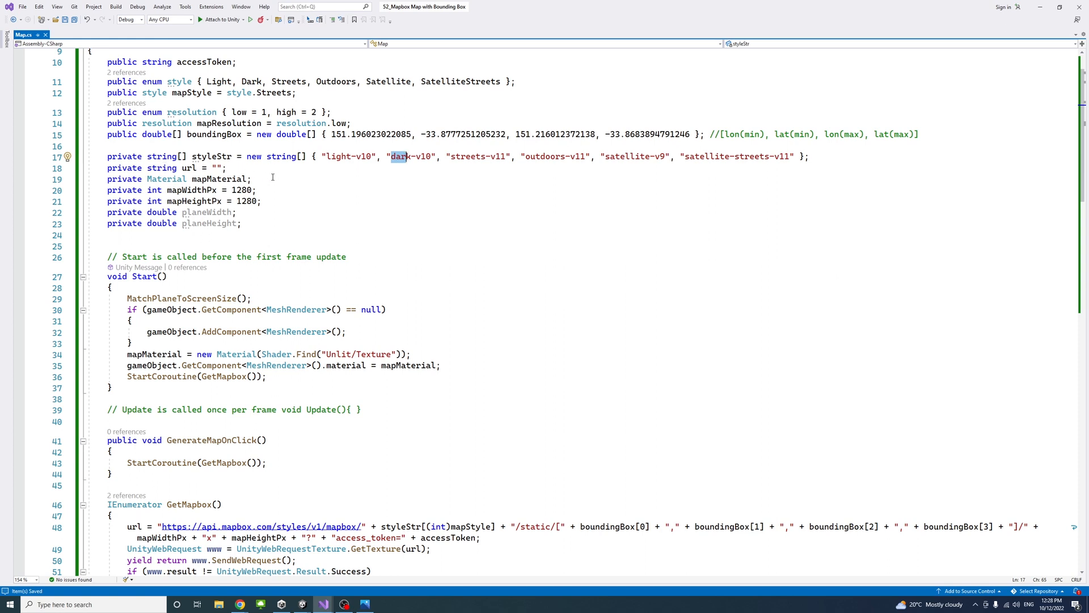
{"action": "mouse_move", "coordinate": [222, 178]}
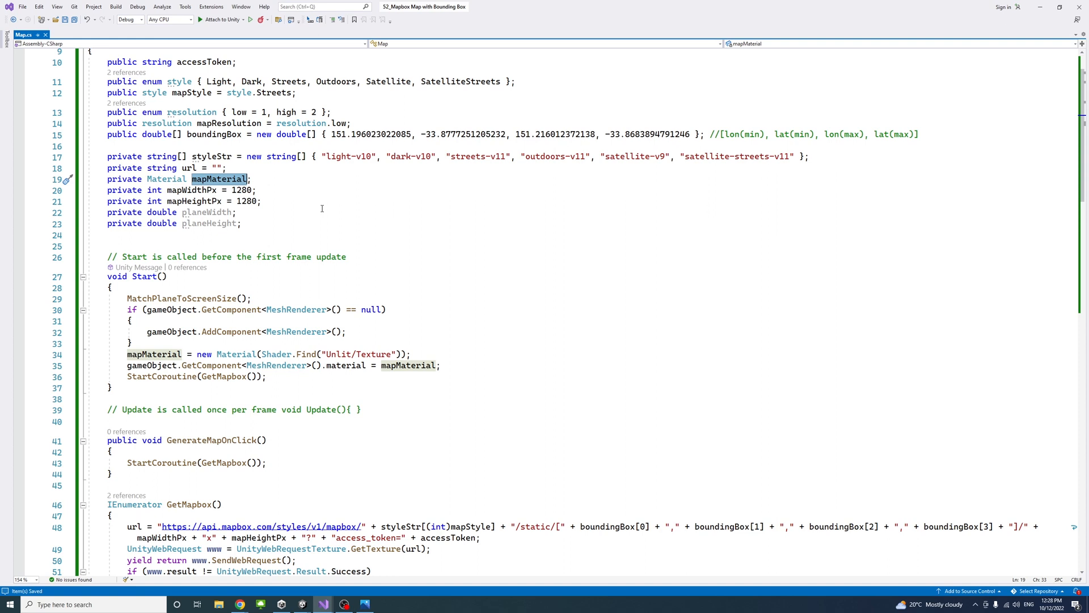
{"action": "mouse_move", "coordinate": [219, 179]}
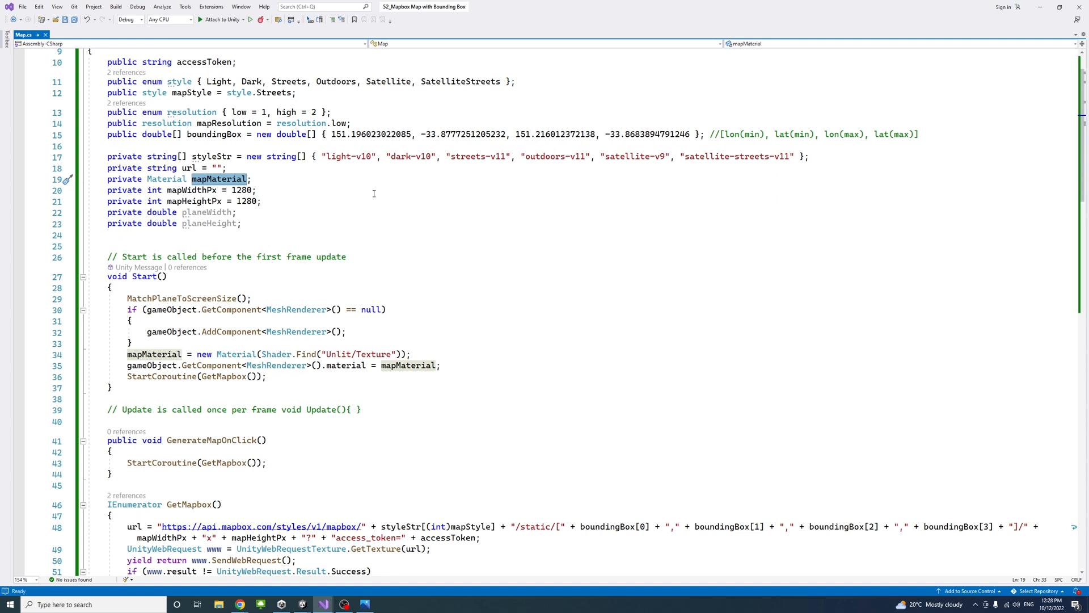
{"action": "mouse_move", "coordinate": [374, 193]}
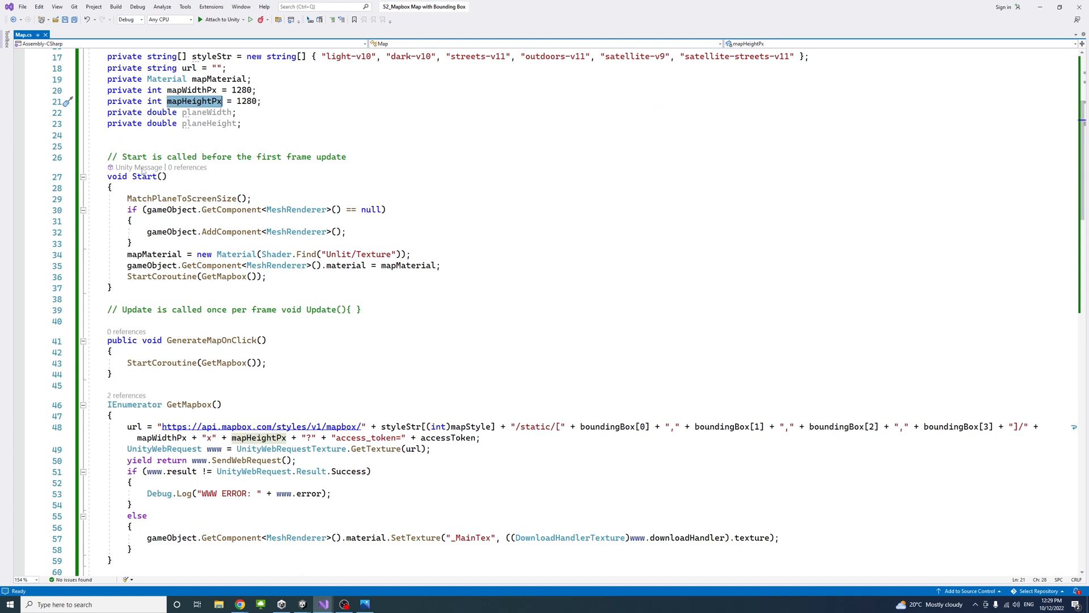
{"action": "scroll", "scroll_direction": "down", "scroll_amount": 3}
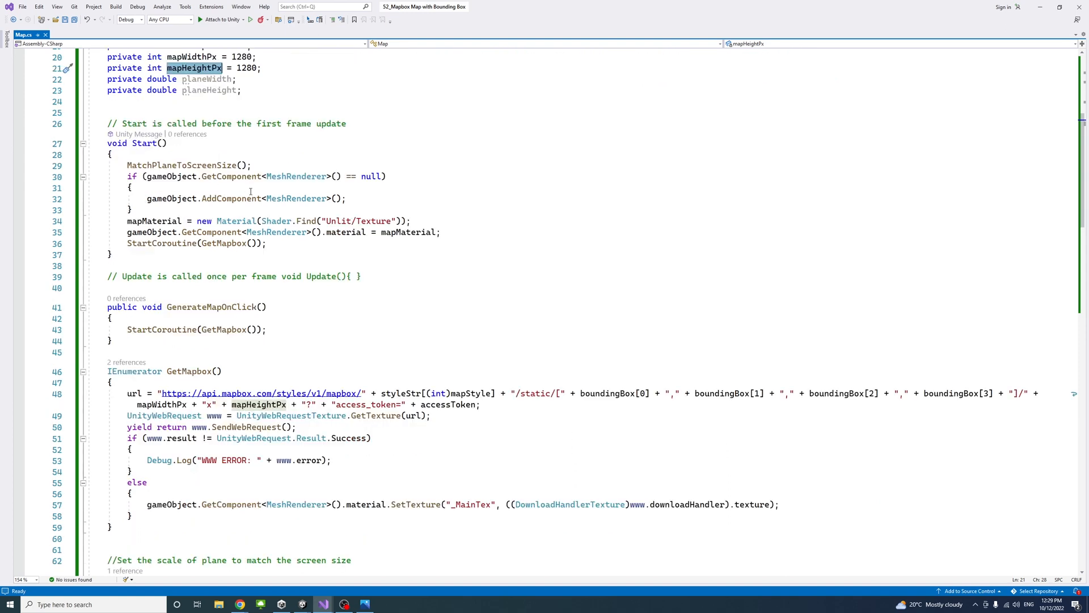
{"action": "double_click", "coordinate": [181, 165]}
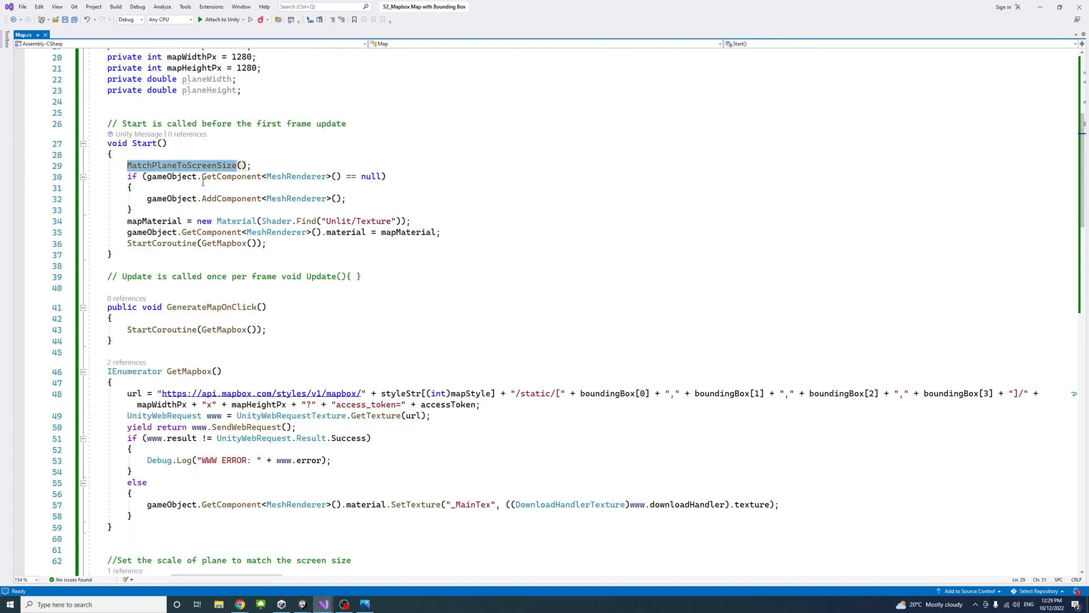
{"action": "scroll", "scroll_direction": "down", "scroll_amount": 3}
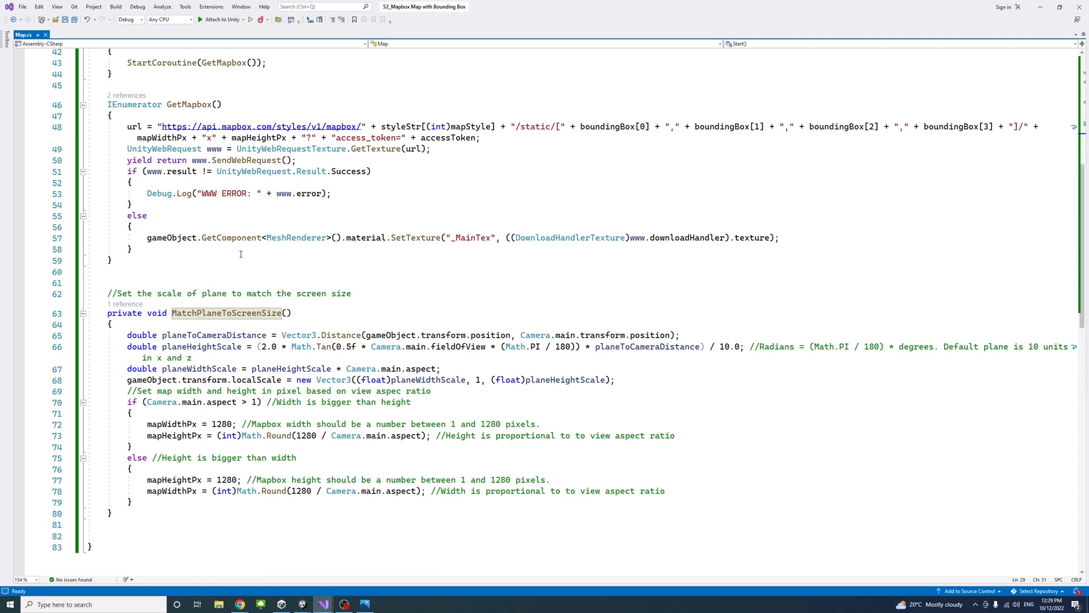
{"action": "mouse_move", "coordinate": [617, 425]}
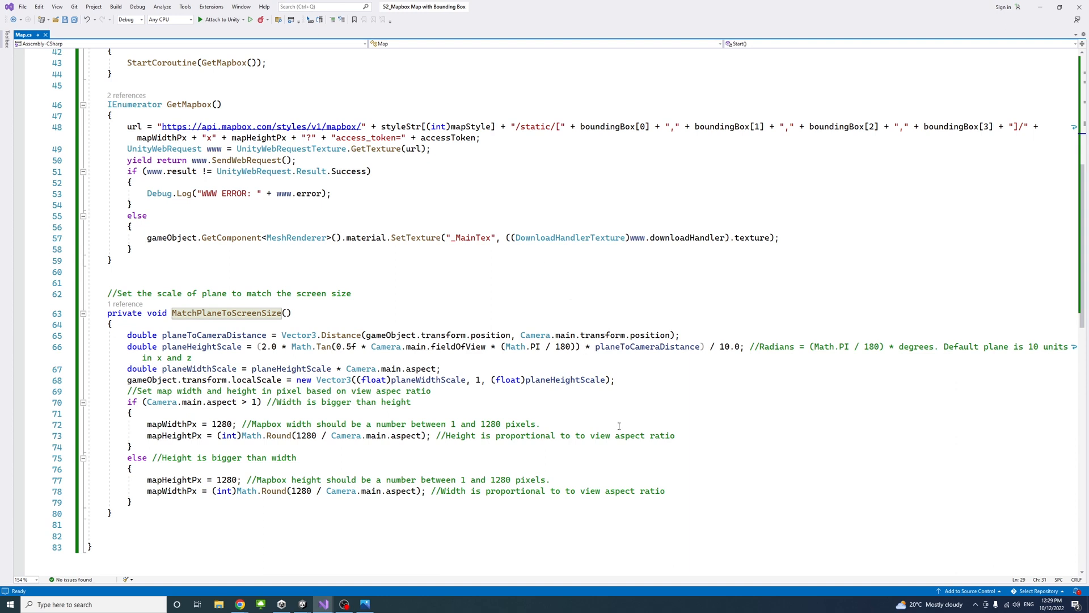
{"action": "mouse_move", "coordinate": [484, 570]}
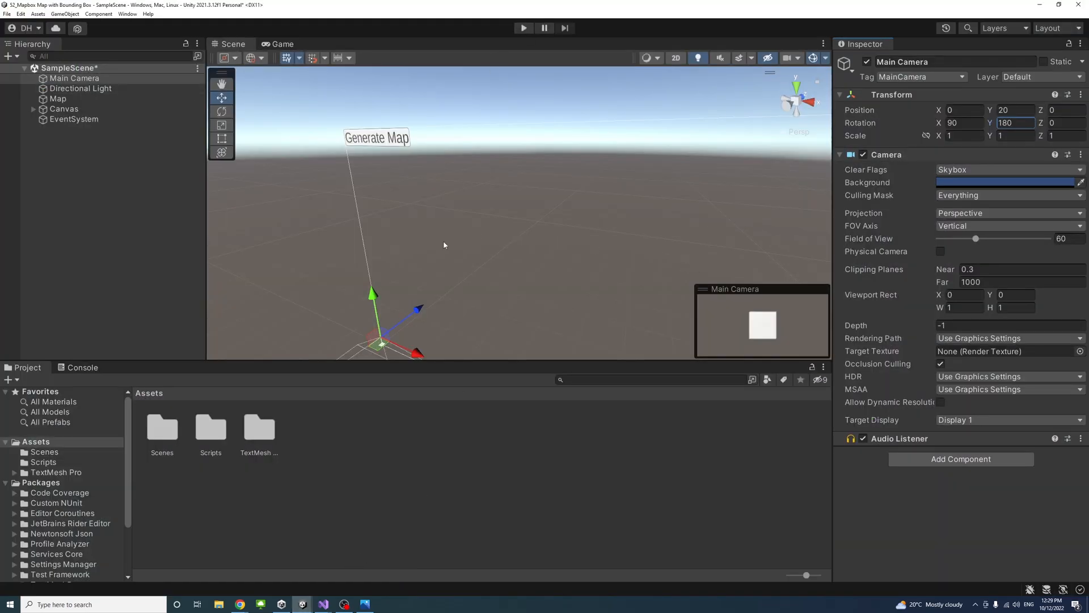
{"action": "mouse_move", "coordinate": [323, 604]}
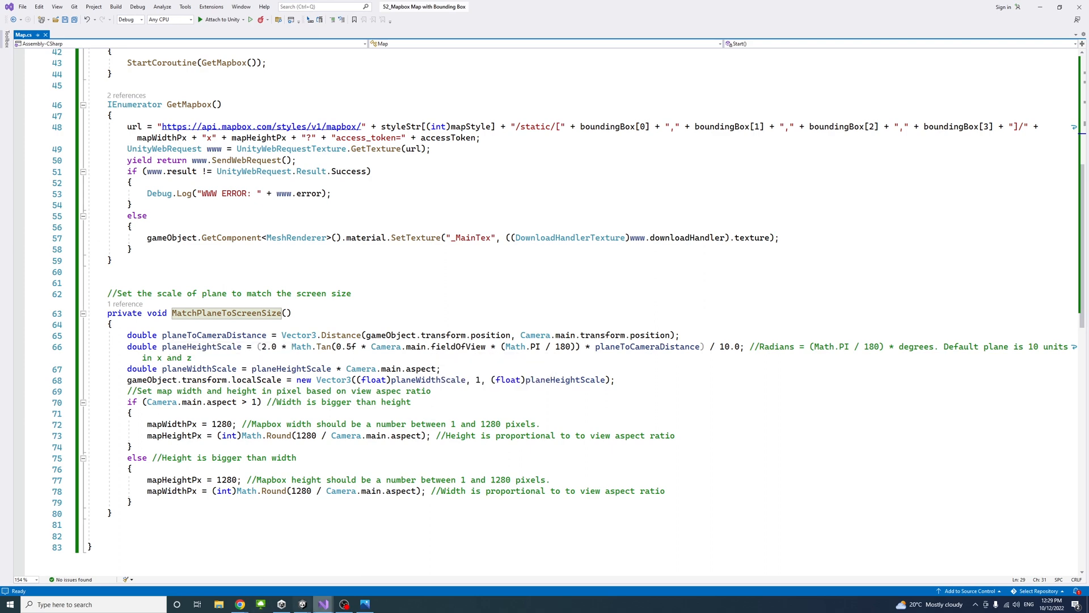
{"action": "left_click", "coordinate": [301, 604]}
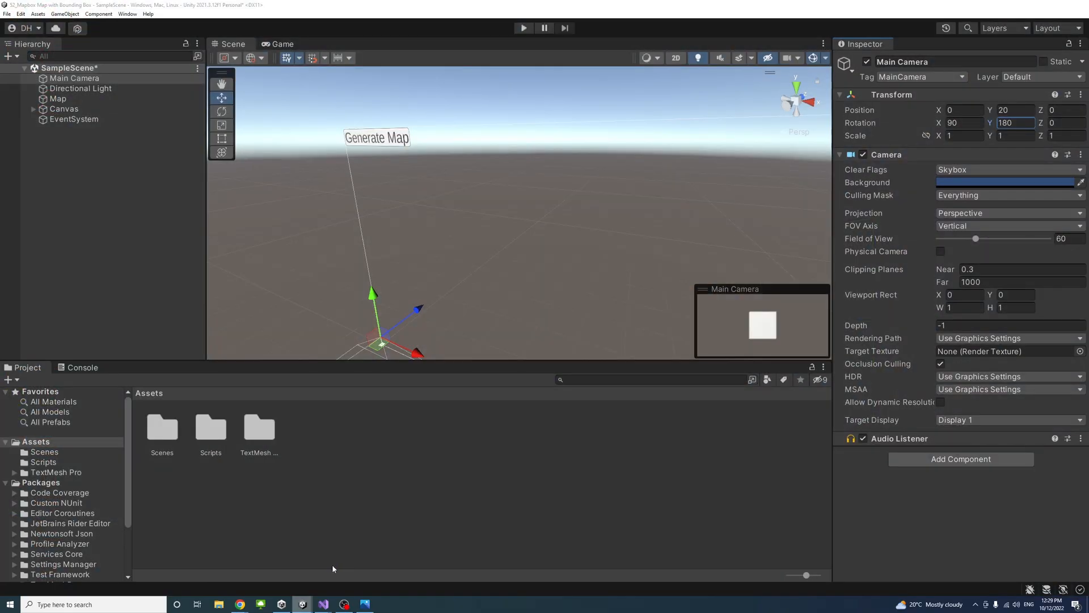
{"action": "left_click", "coordinate": [58, 99]}
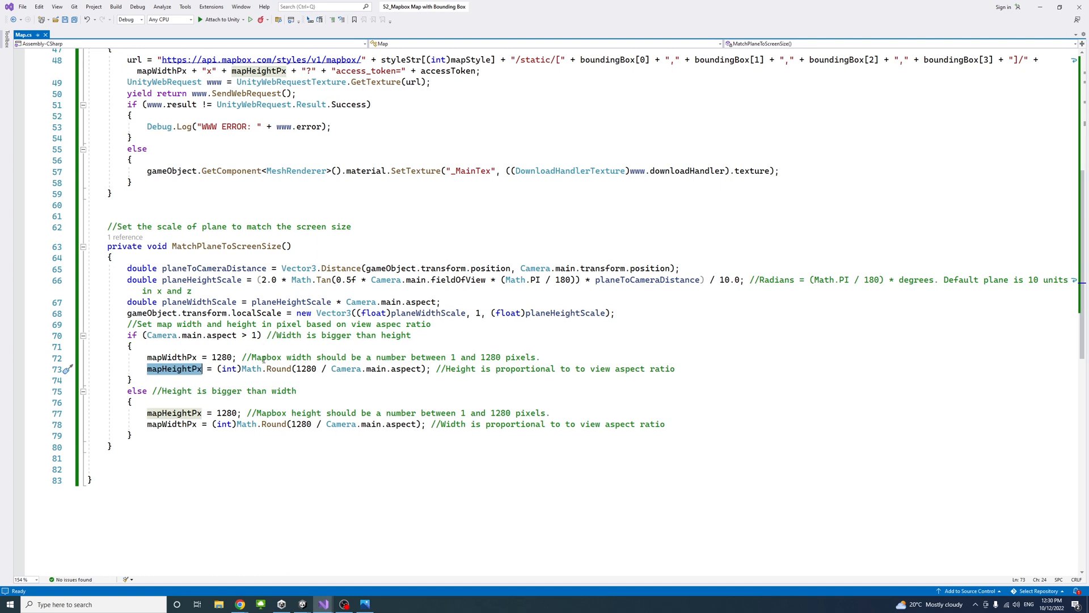
{"action": "mouse_move", "coordinate": [521, 301]}
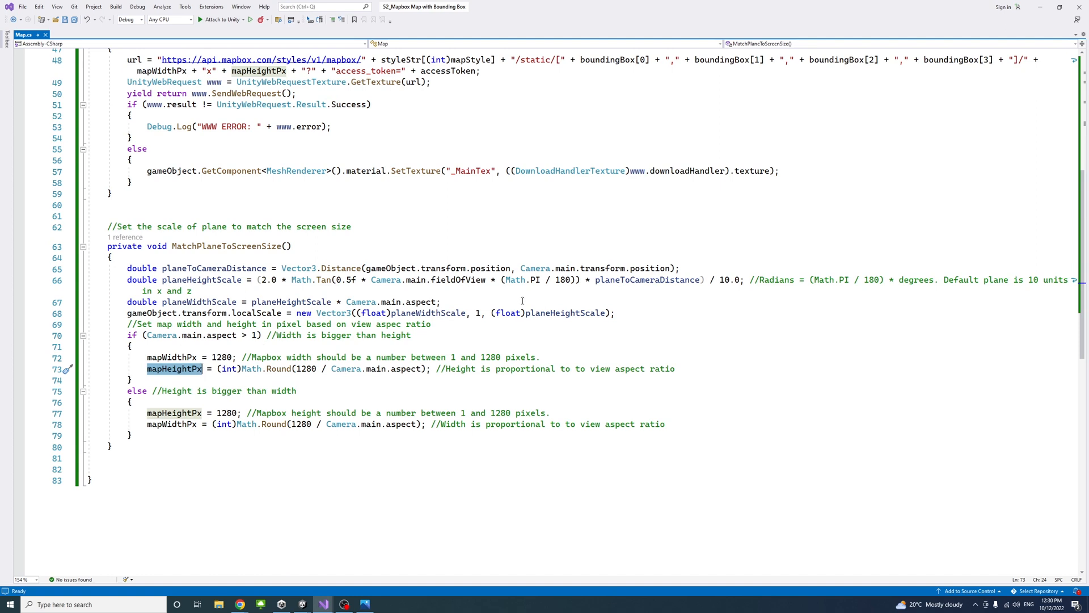
{"action": "mouse_move", "coordinate": [507, 339]}
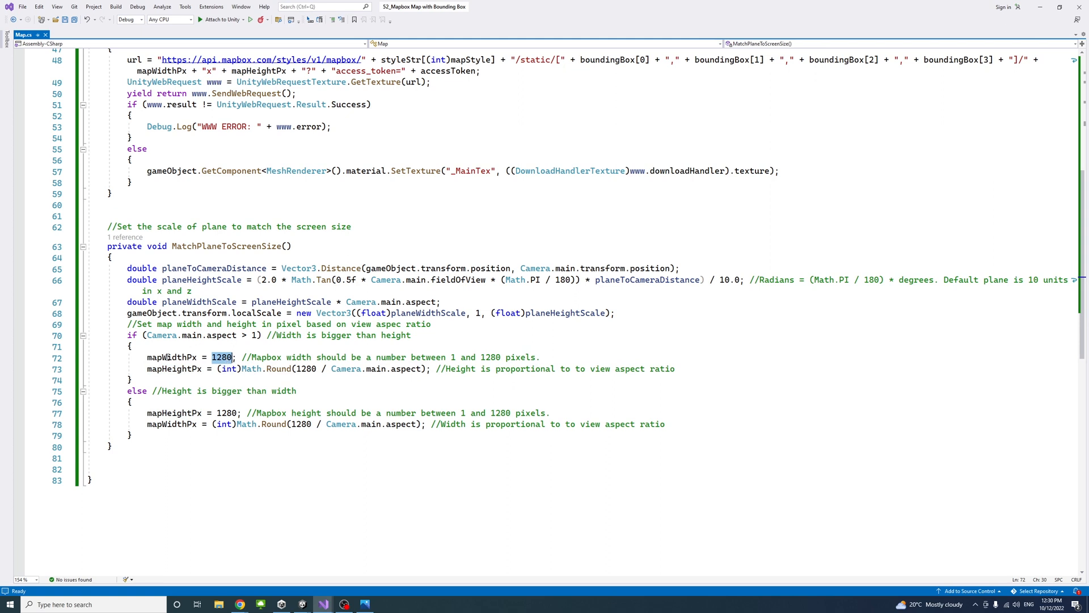
{"action": "mouse_move", "coordinate": [167, 368]}
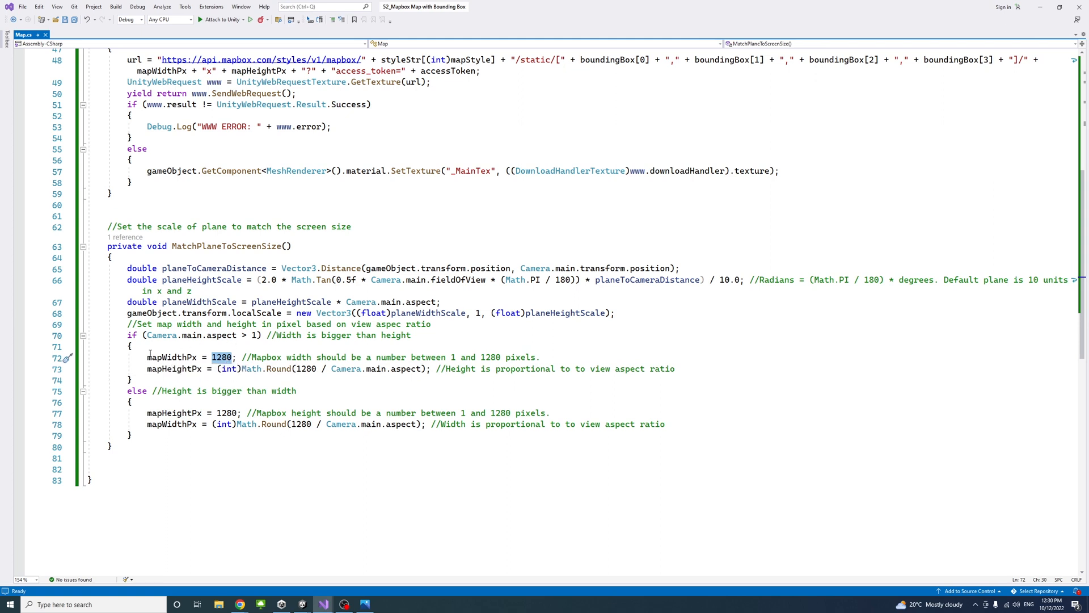
{"action": "mouse_move", "coordinate": [220, 356]}
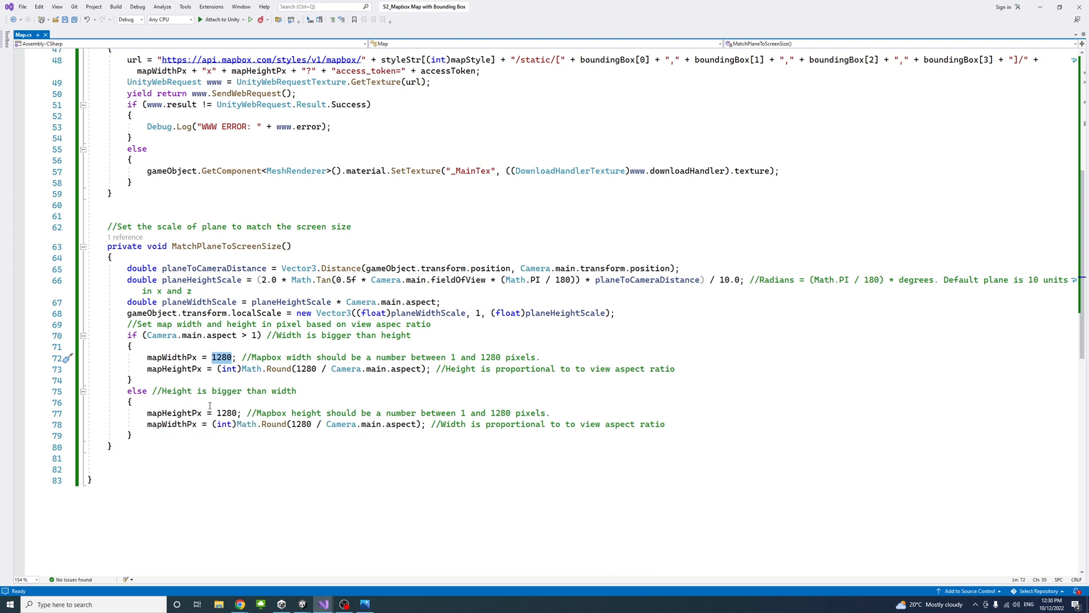
{"action": "double_click", "coordinate": [174, 413]}
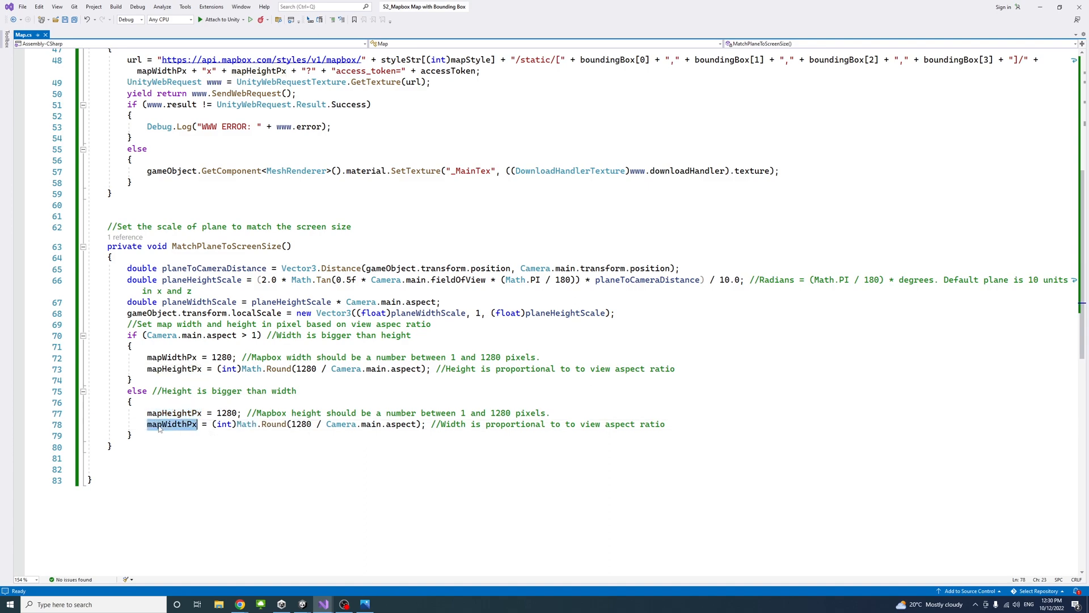
{"action": "scroll", "scroll_direction": "up", "scroll_amount": 3}
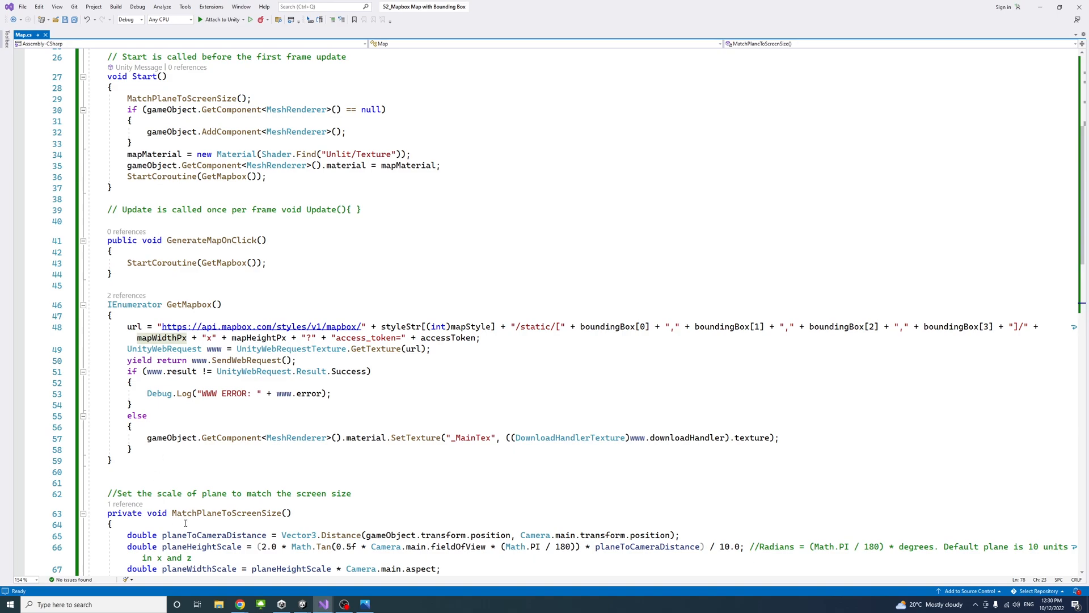
{"action": "scroll", "scroll_direction": "up", "scroll_amount": 3}
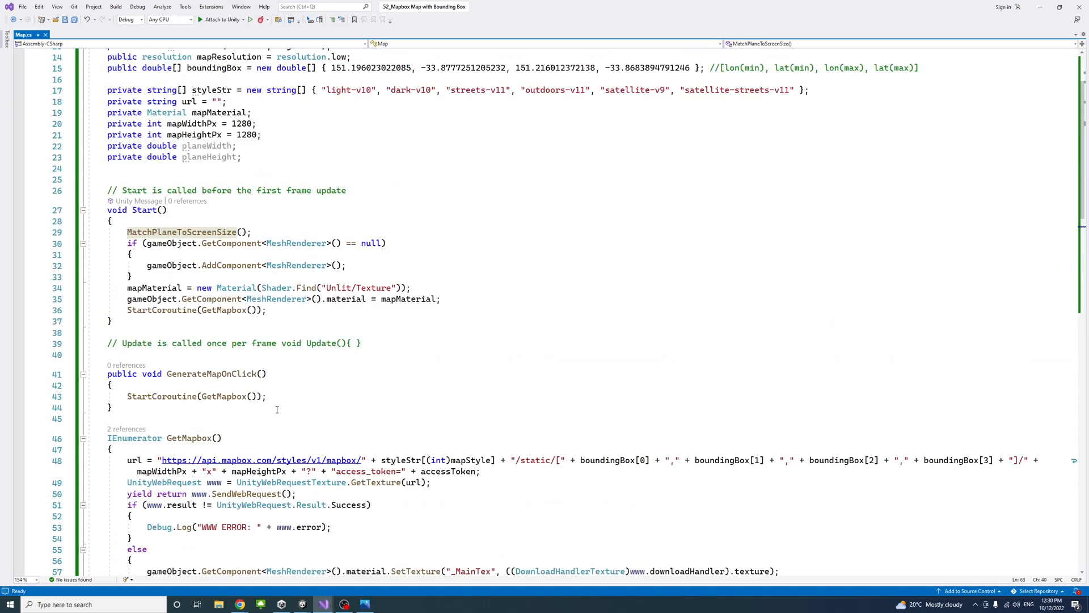
{"action": "scroll", "scroll_direction": "down", "scroll_amount": 3}
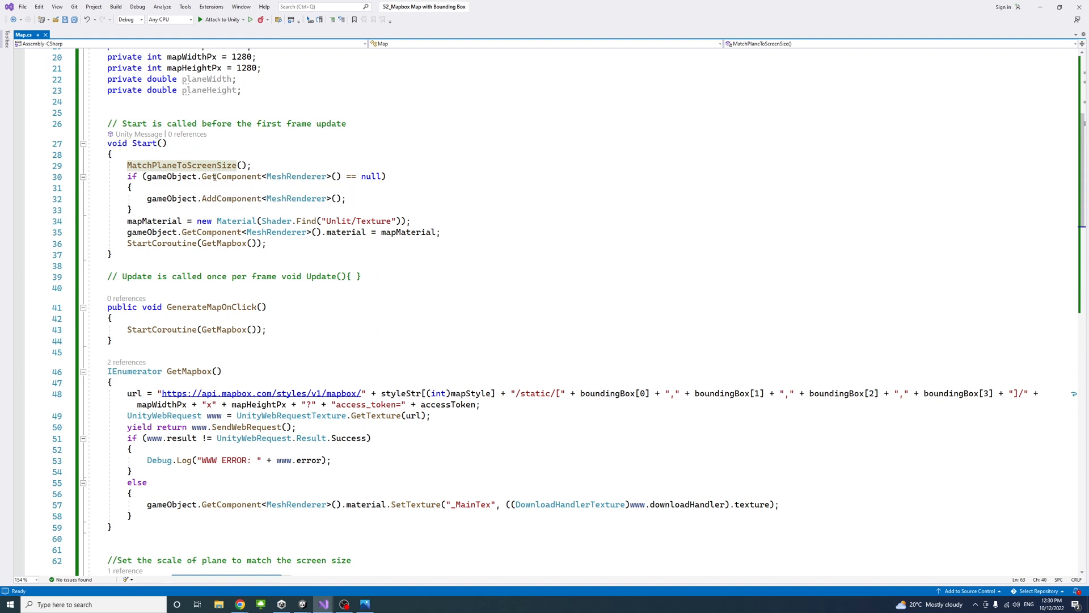
{"action": "mouse_move", "coordinate": [238, 176]}
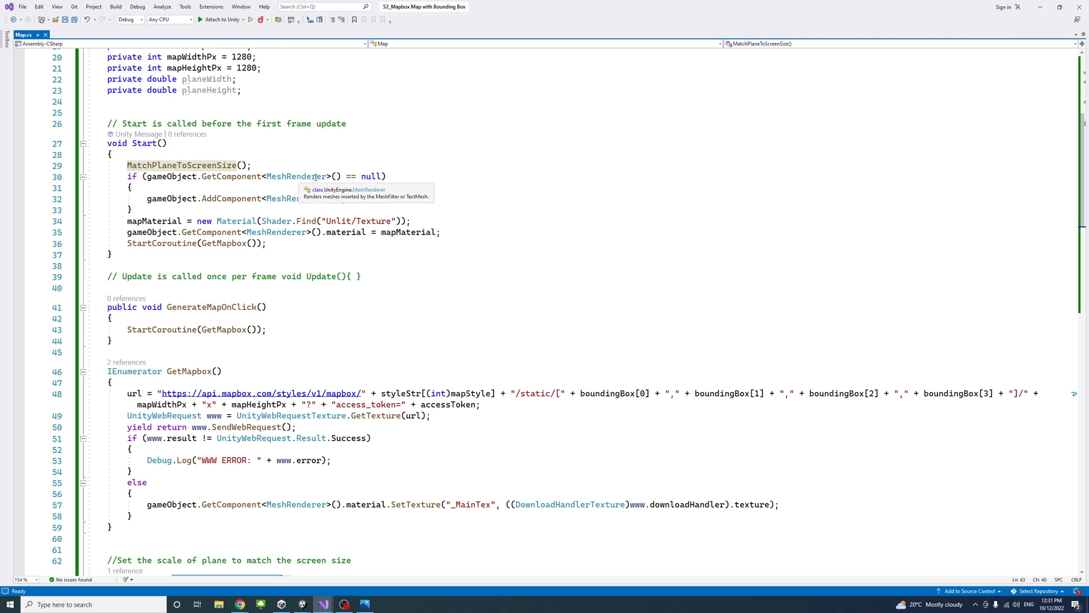
{"action": "mouse_move", "coordinate": [297, 176]}
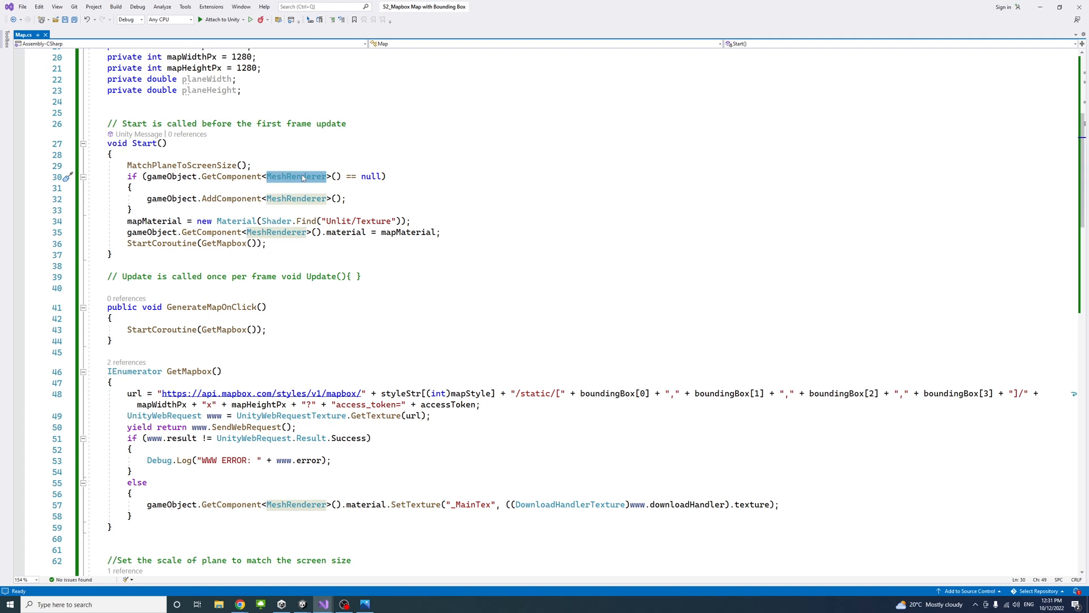
{"action": "mouse_move", "coordinate": [166, 198]}
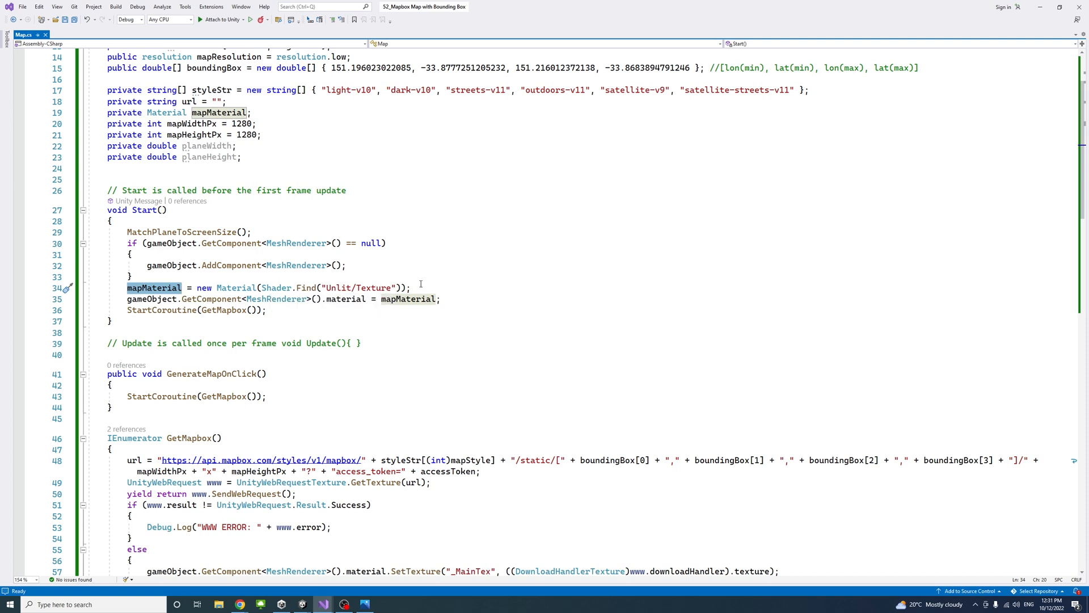
{"action": "scroll", "scroll_direction": "down", "scroll_amount": 3}
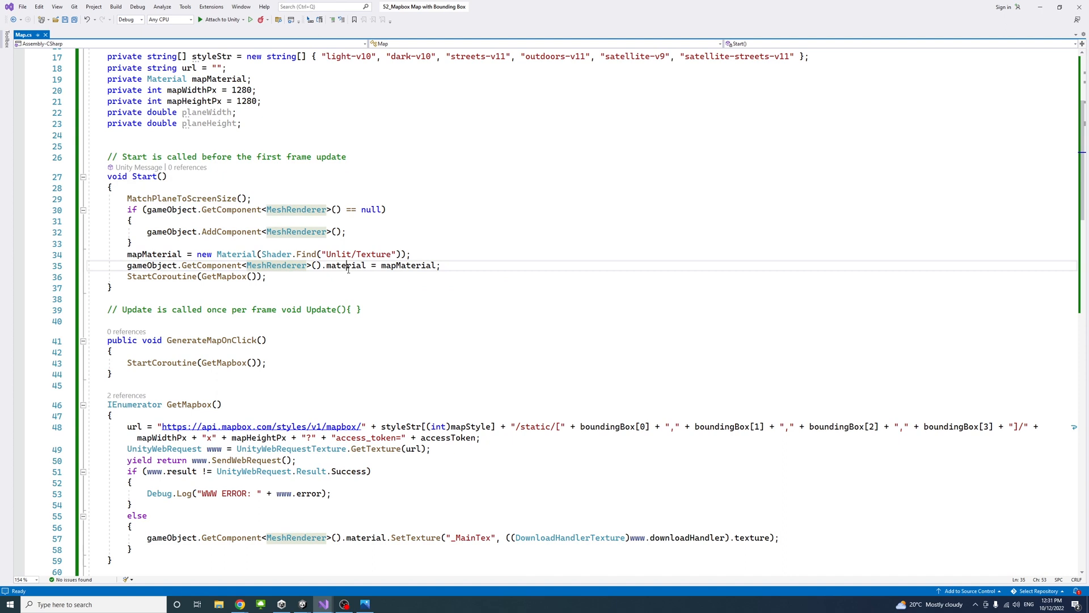
{"action": "double_click", "coordinate": [345, 266]}
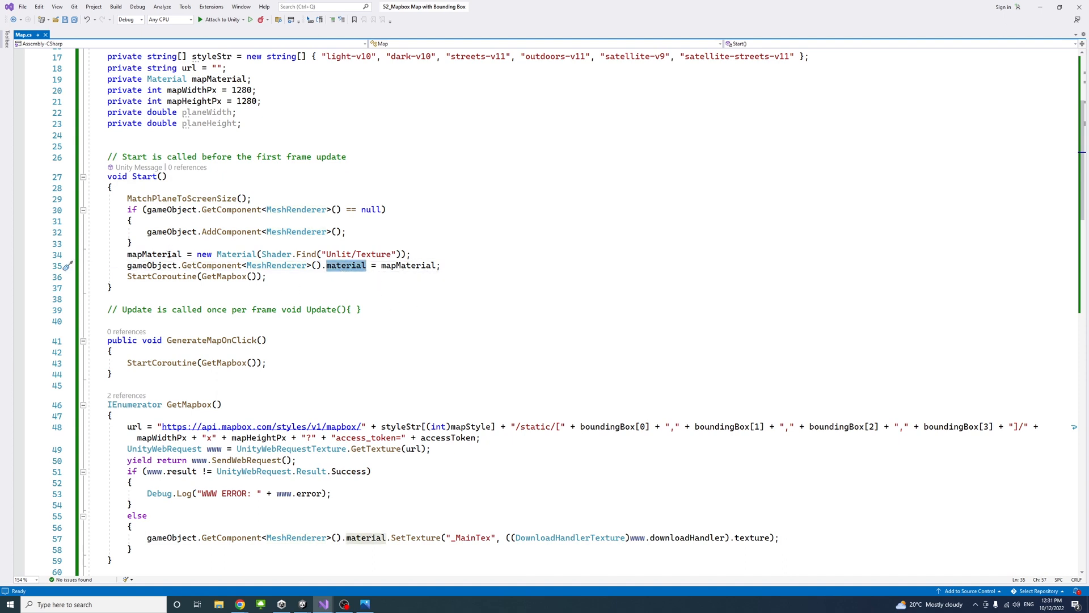
{"action": "left_click", "coordinate": [153, 253]}
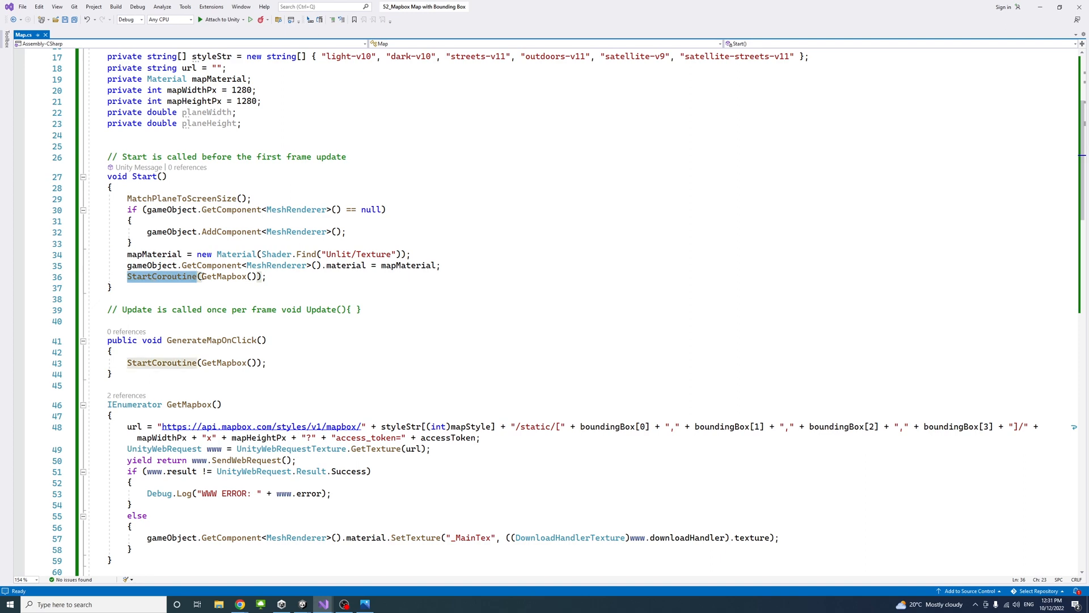
{"action": "mouse_move", "coordinate": [222, 276]}
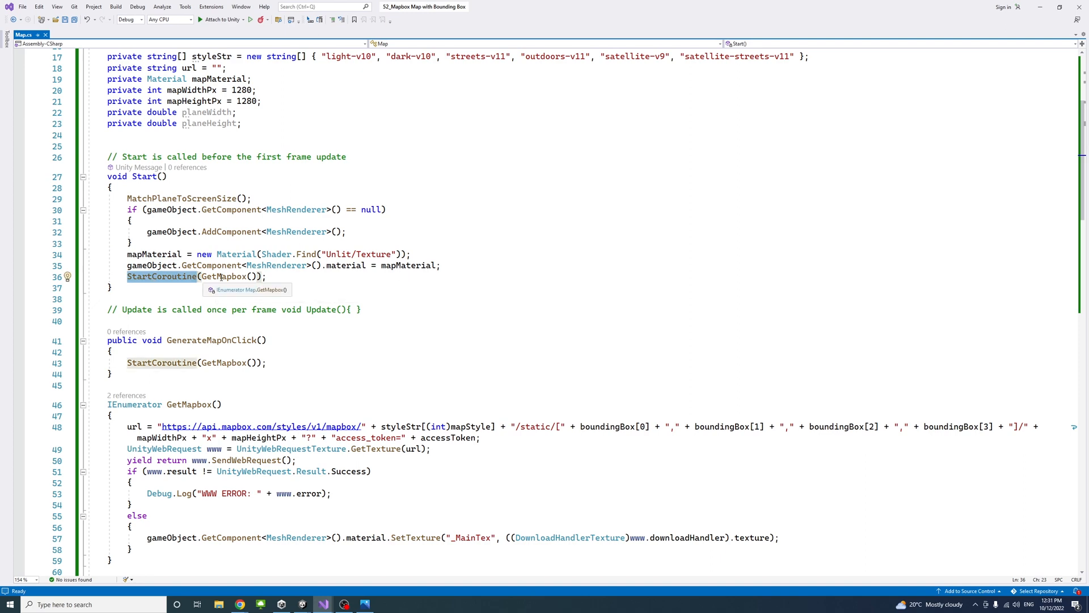
{"action": "scroll", "scroll_direction": "down", "scroll_amount": 3}
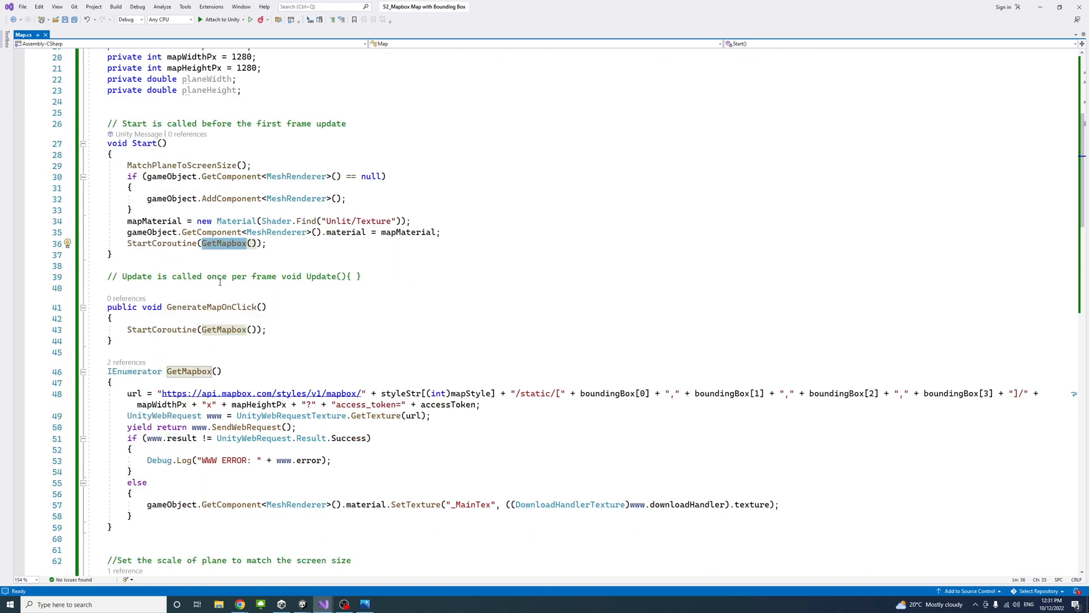
{"action": "scroll", "scroll_direction": "down", "scroll_amount": 3}
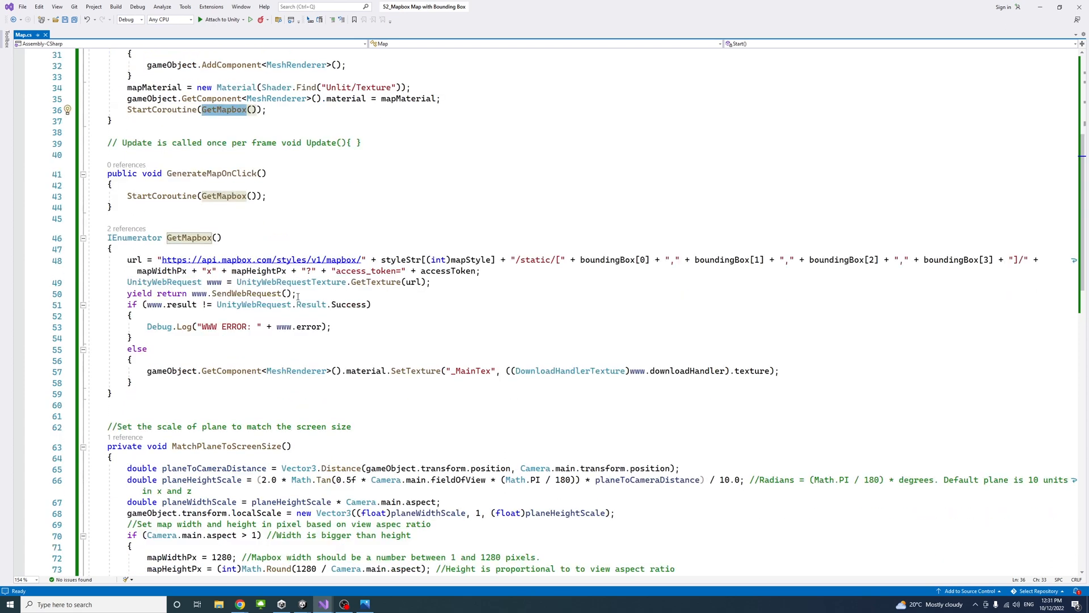
{"action": "mouse_move", "coordinate": [239, 234]}
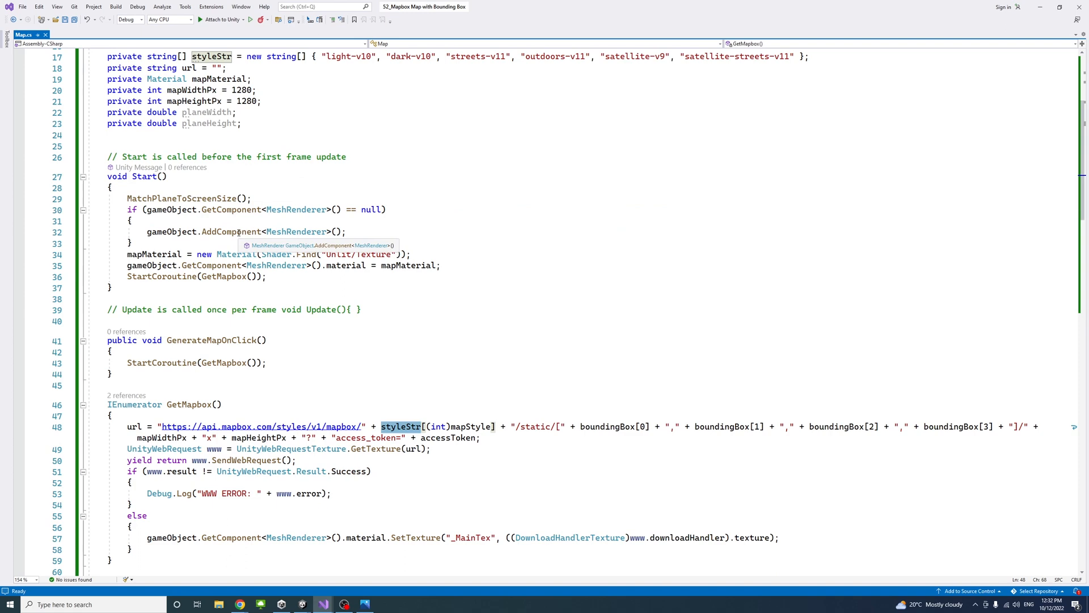
{"action": "mouse_move", "coordinate": [466, 393]}
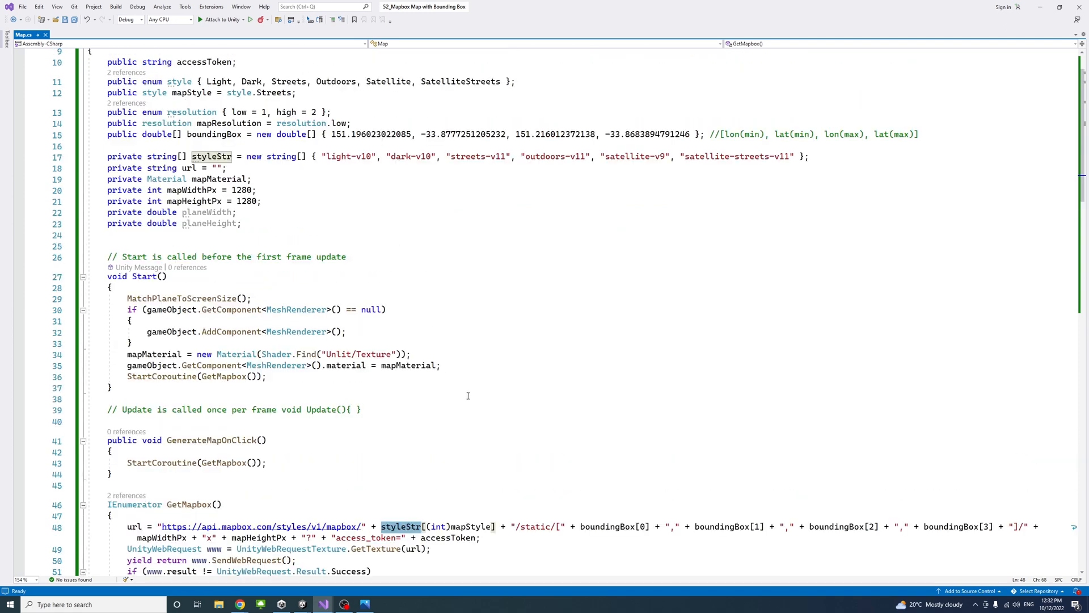
{"action": "scroll", "scroll_direction": "down", "scroll_amount": 3}
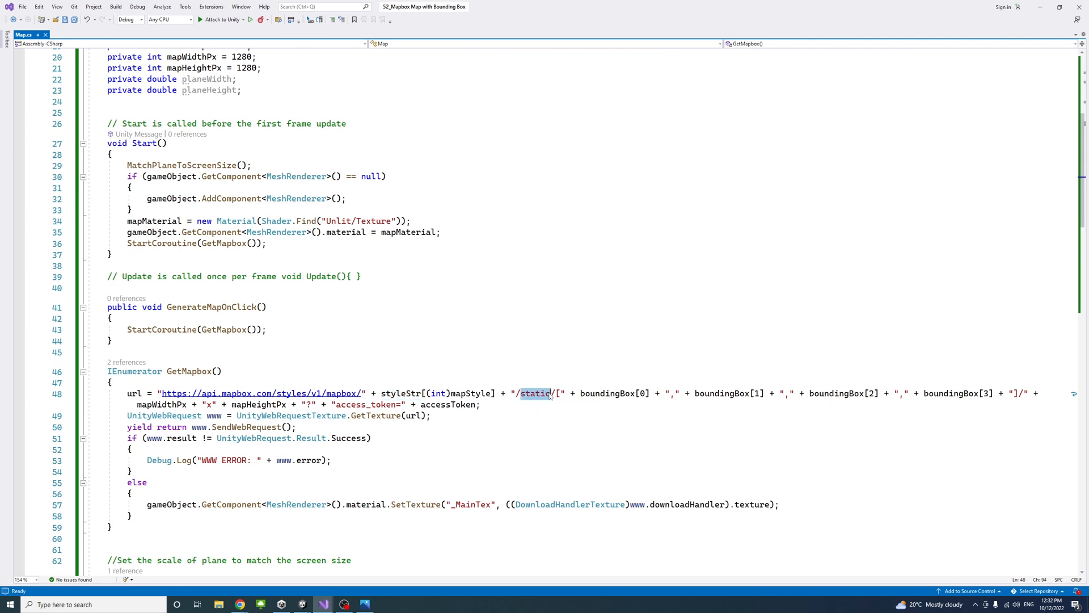
{"action": "mouse_move", "coordinate": [603, 393]}
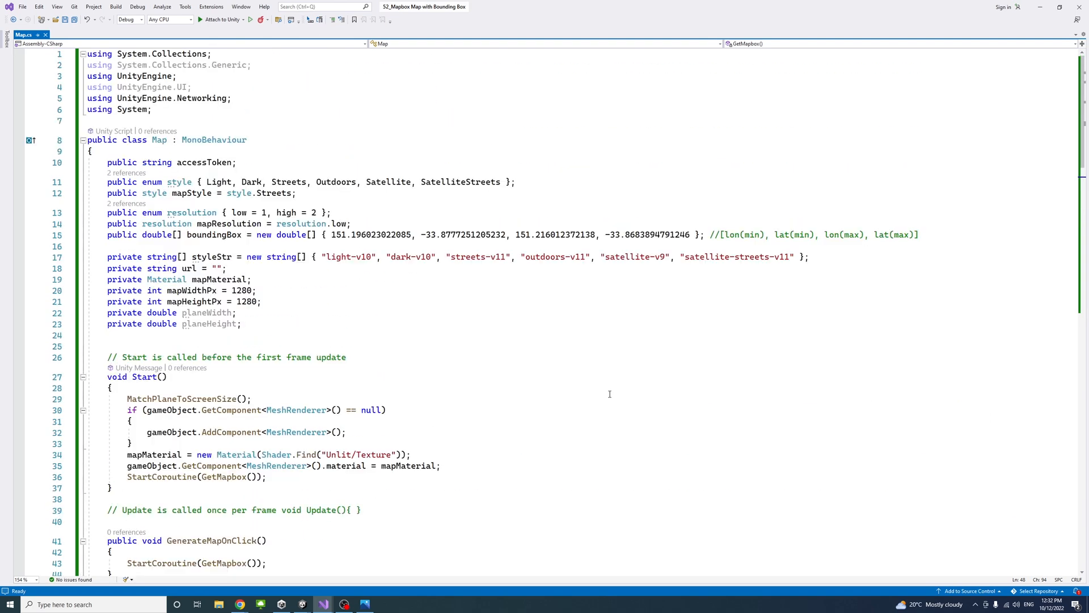
{"action": "double_click", "coordinate": [214, 234]}
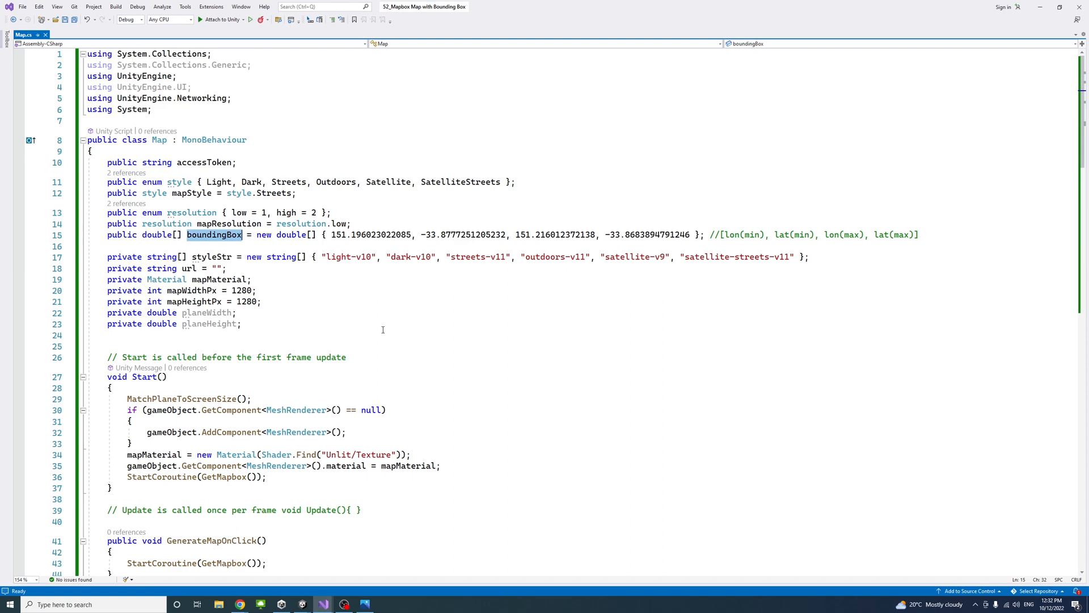
{"action": "scroll", "scroll_direction": "down", "scroll_amount": 3}
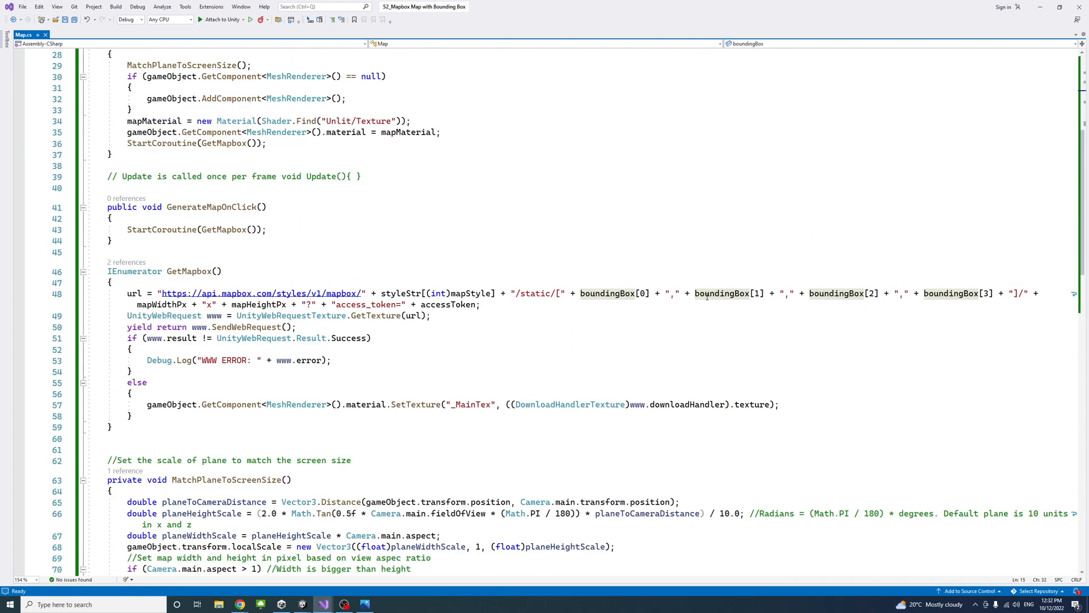
{"action": "mouse_move", "coordinate": [962, 293]}
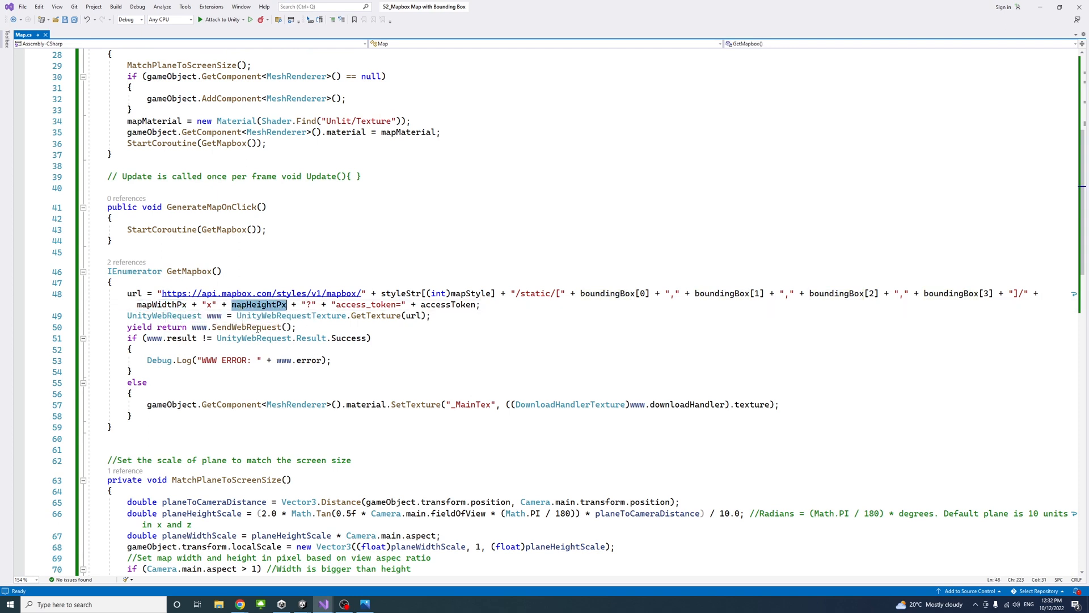
{"action": "scroll", "scroll_direction": "down", "scroll_amount": 3}
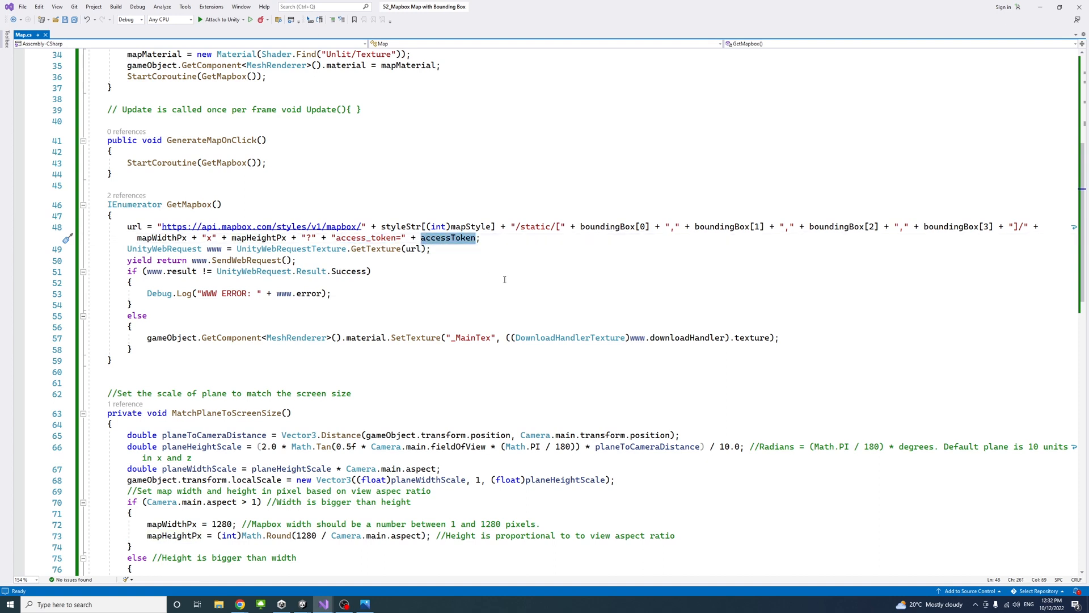
{"action": "mouse_move", "coordinate": [381, 247]}
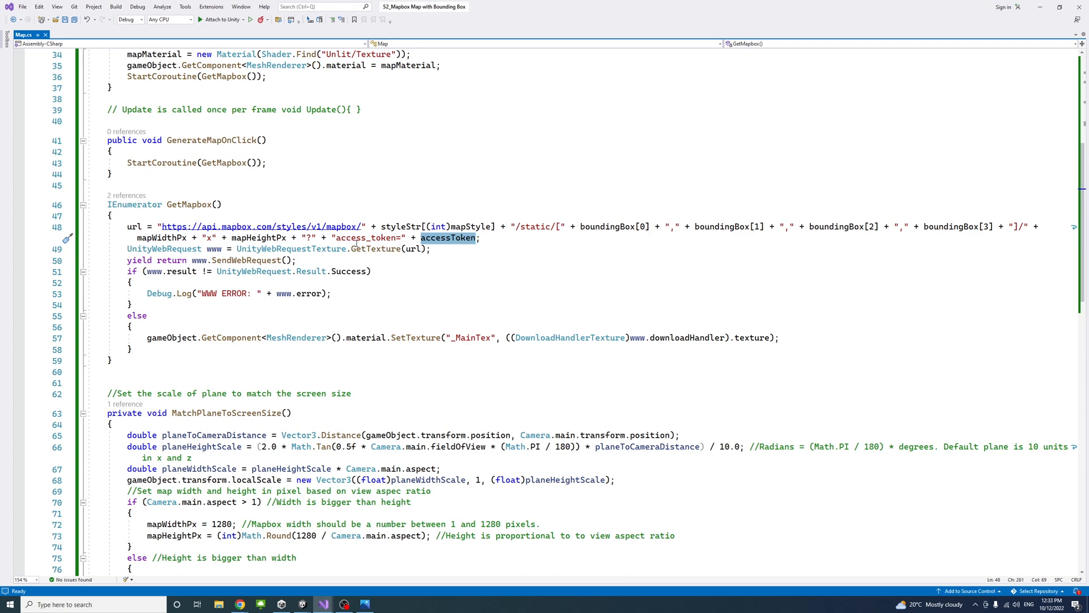
{"action": "scroll", "scroll_direction": "down", "scroll_amount": 3}
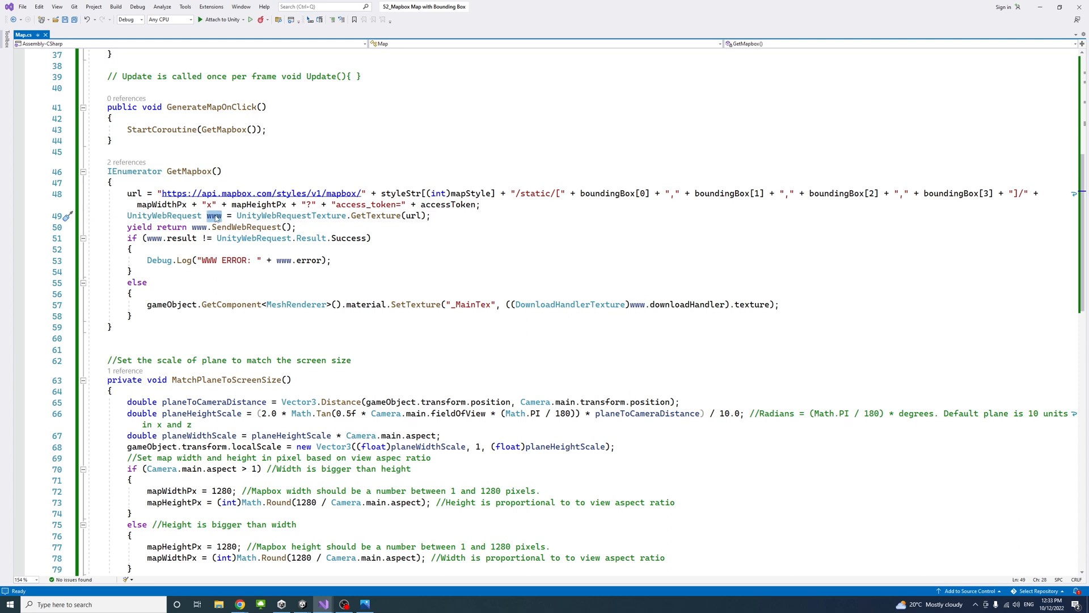
{"action": "mouse_move", "coordinate": [421, 216]}
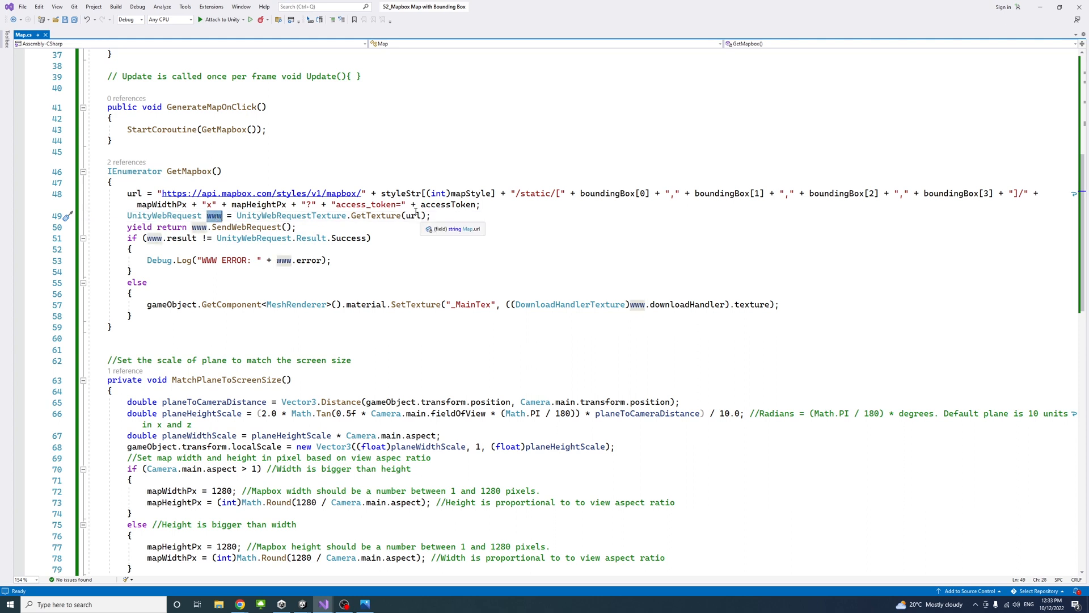
{"action": "mouse_move", "coordinate": [131, 197]}
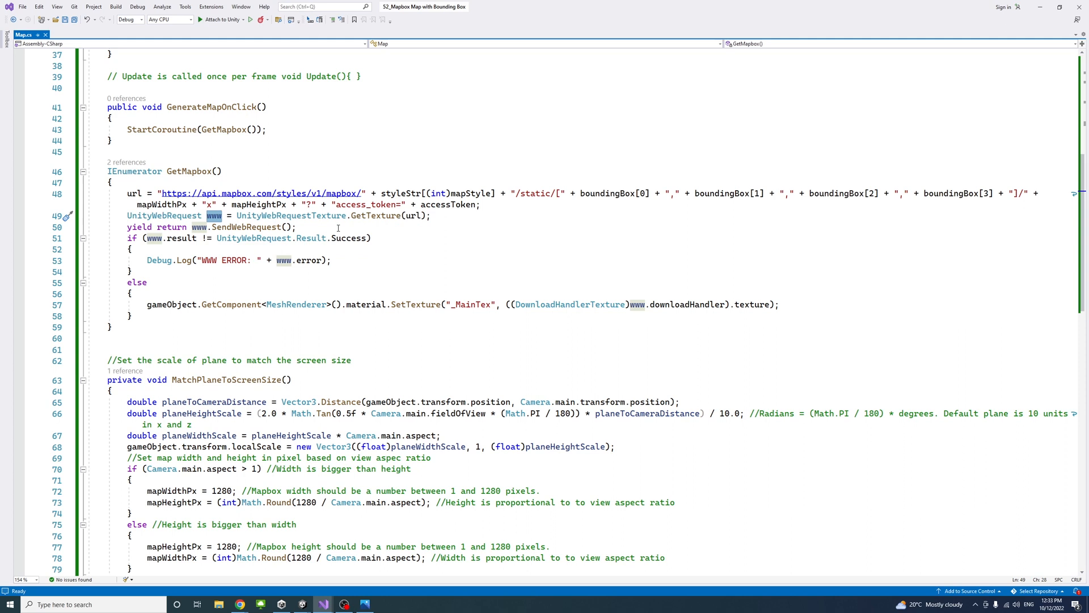
{"action": "mouse_move", "coordinate": [267, 239]}
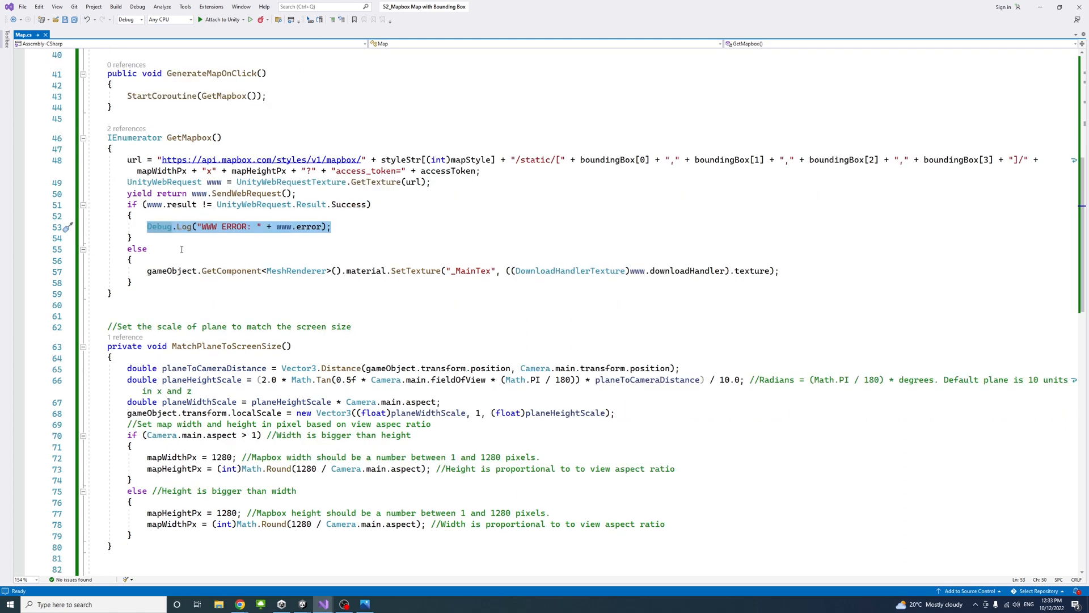
{"action": "mouse_move", "coordinate": [171, 270]}
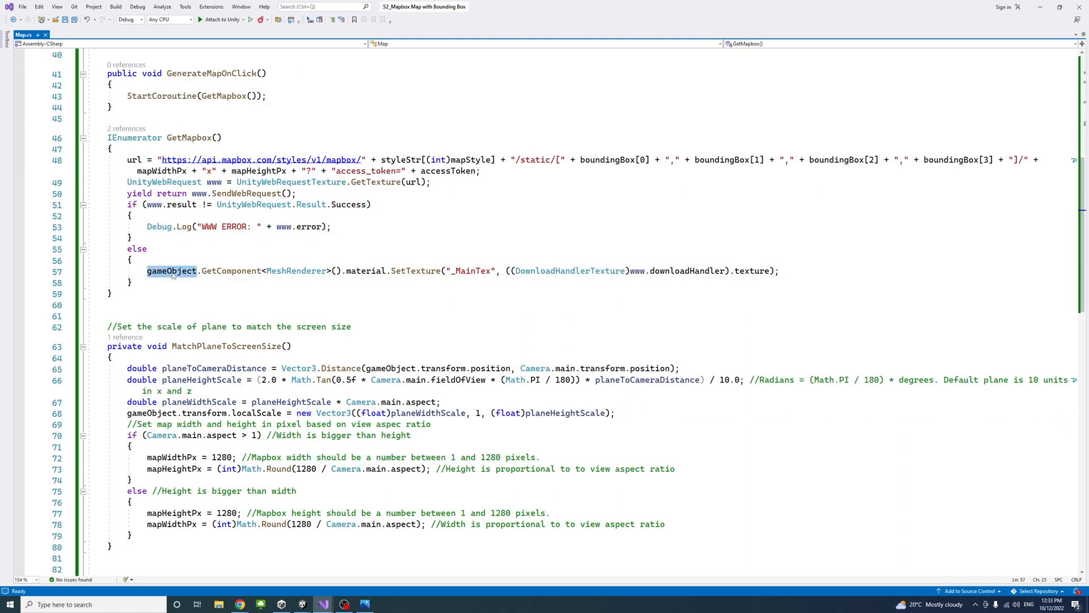
{"action": "double_click", "coordinate": [296, 271]}
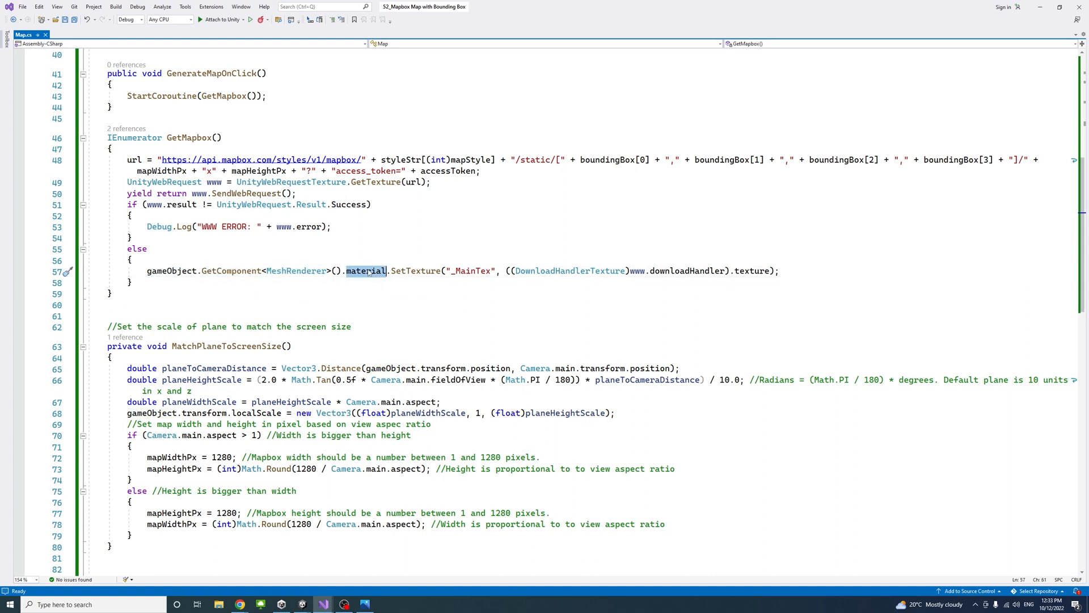
{"action": "double_click", "coordinate": [415, 271]}
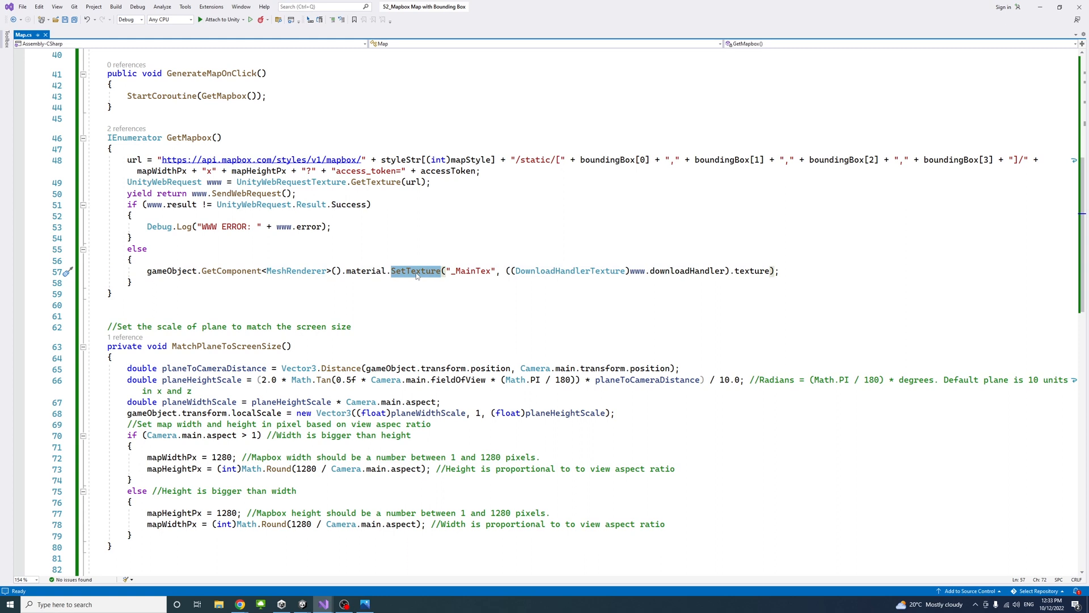
{"action": "mouse_move", "coordinate": [471, 271]}
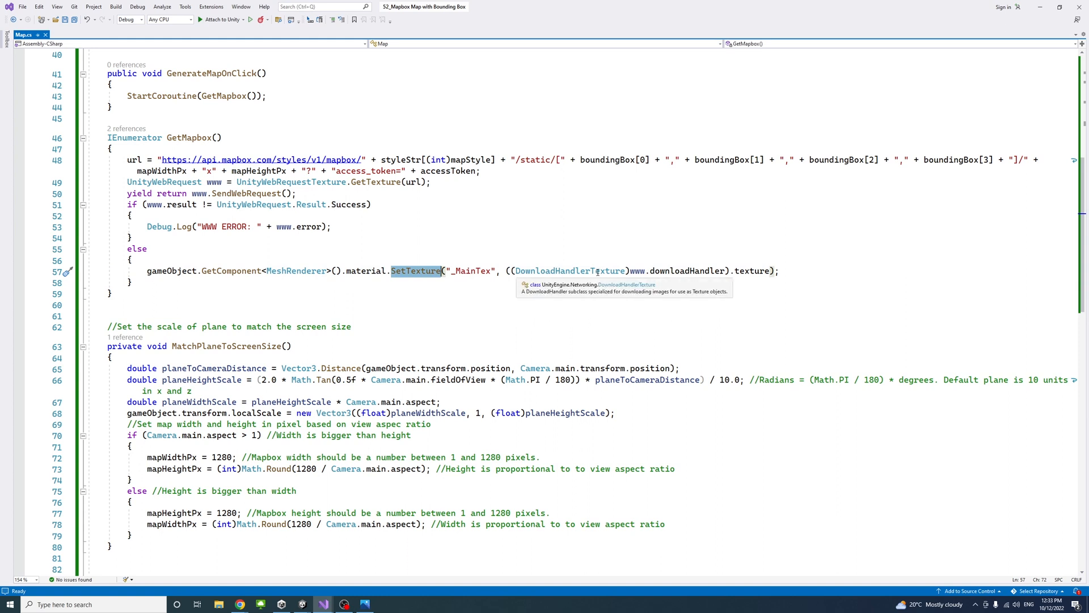
{"action": "mouse_move", "coordinate": [635, 271]}
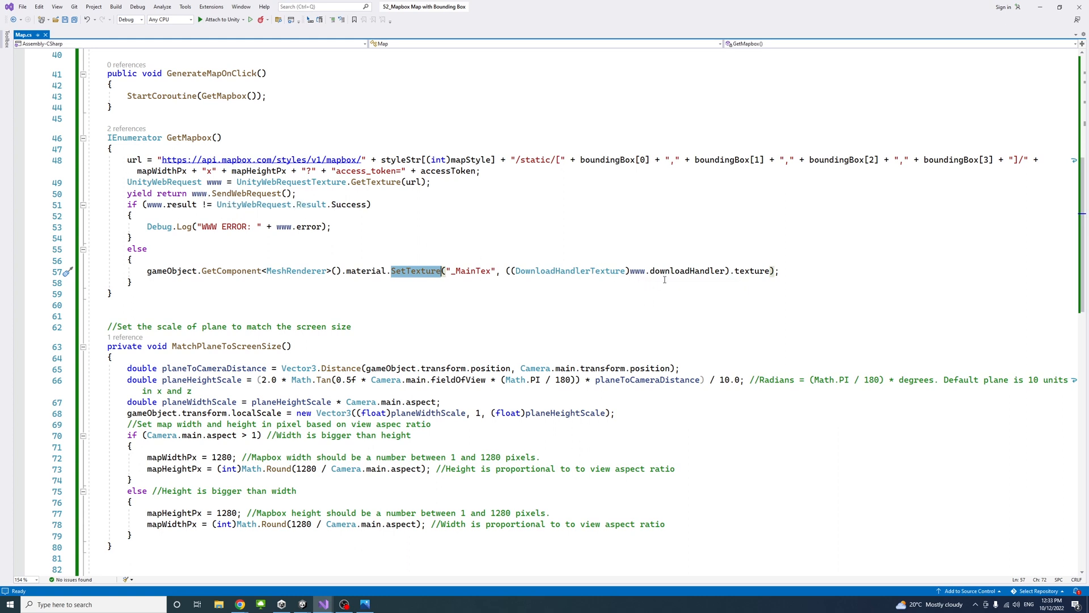
{"action": "left_click", "coordinate": [743, 270]}
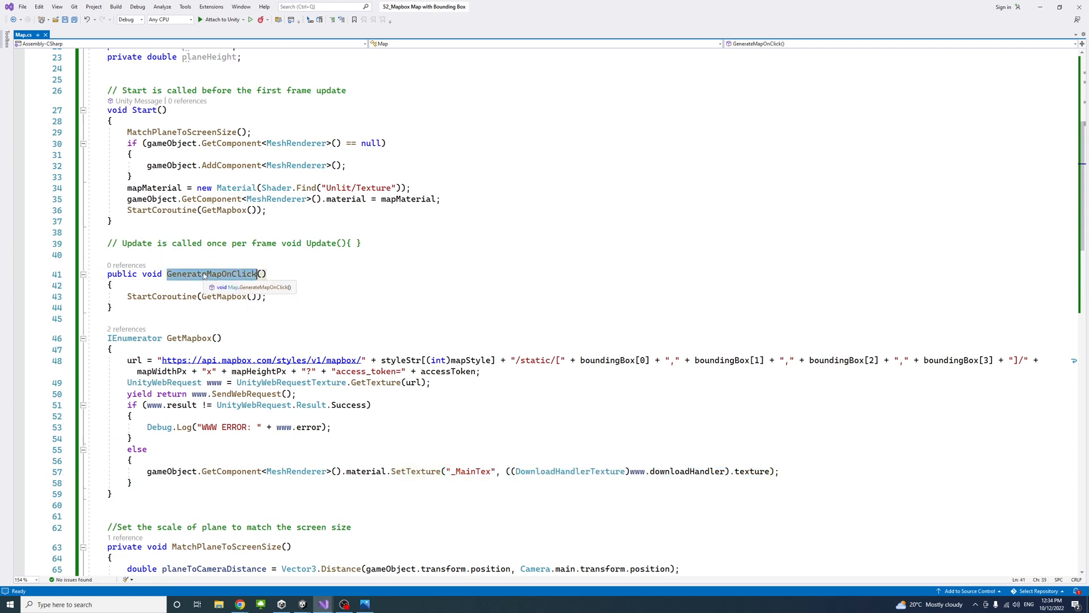
{"action": "mouse_move", "coordinate": [331, 284]}
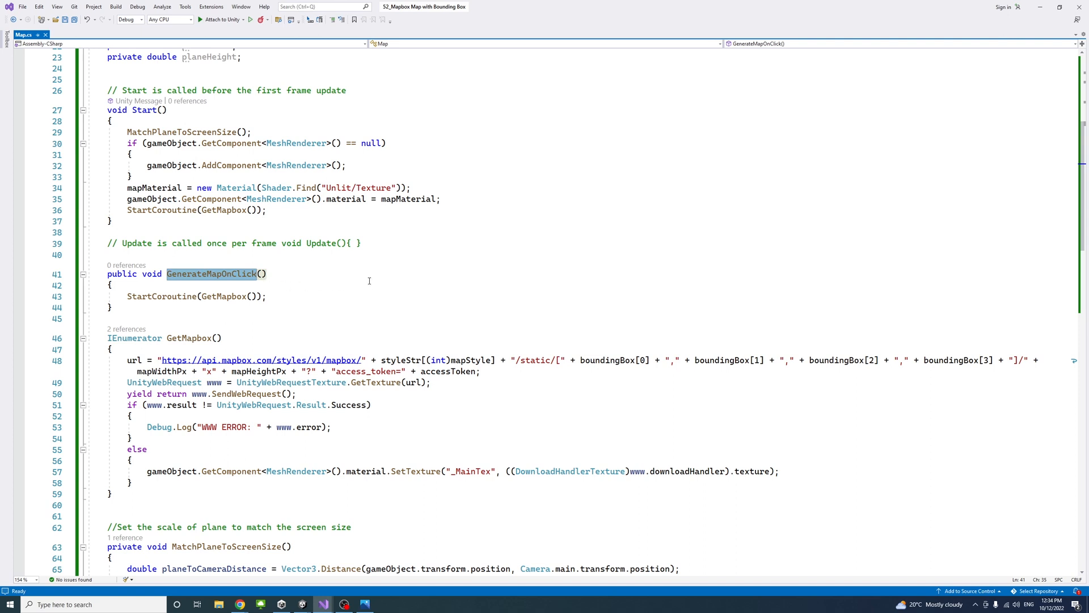
{"action": "mouse_move", "coordinate": [188, 337]}
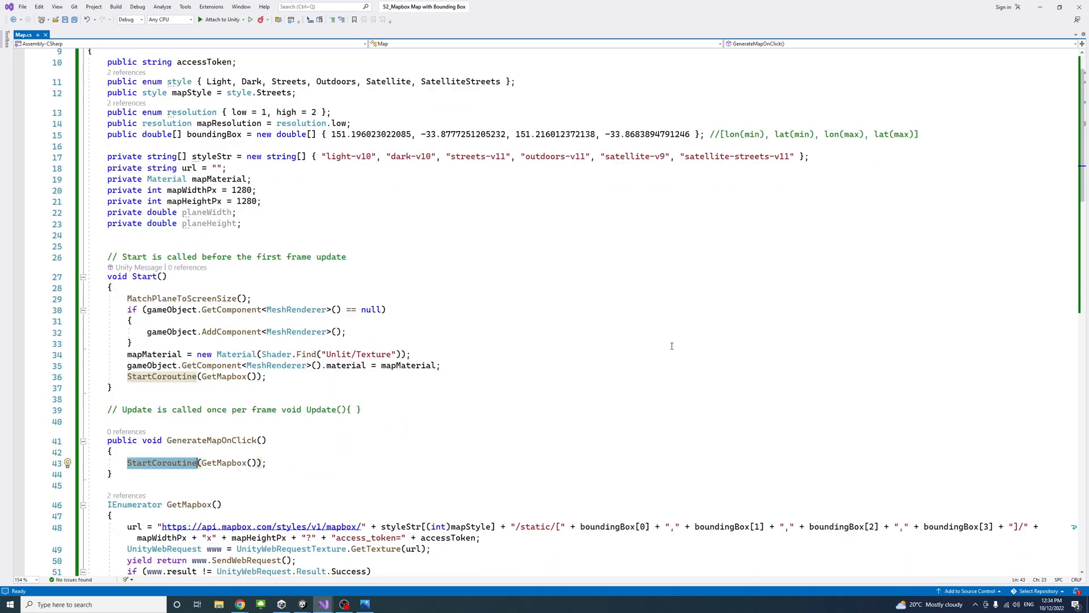
Scroll through the remaining code of Map.cs.
{"action": "scroll", "scroll_direction": "down", "scroll_amount": 3}
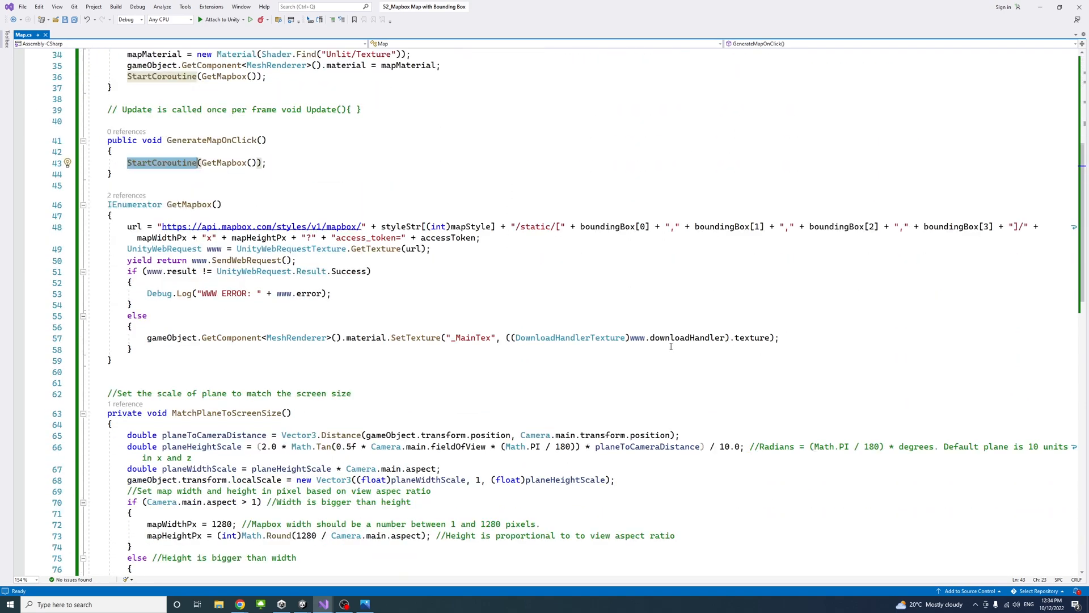
{"action": "scroll", "scroll_direction": "down", "scroll_amount": 3}
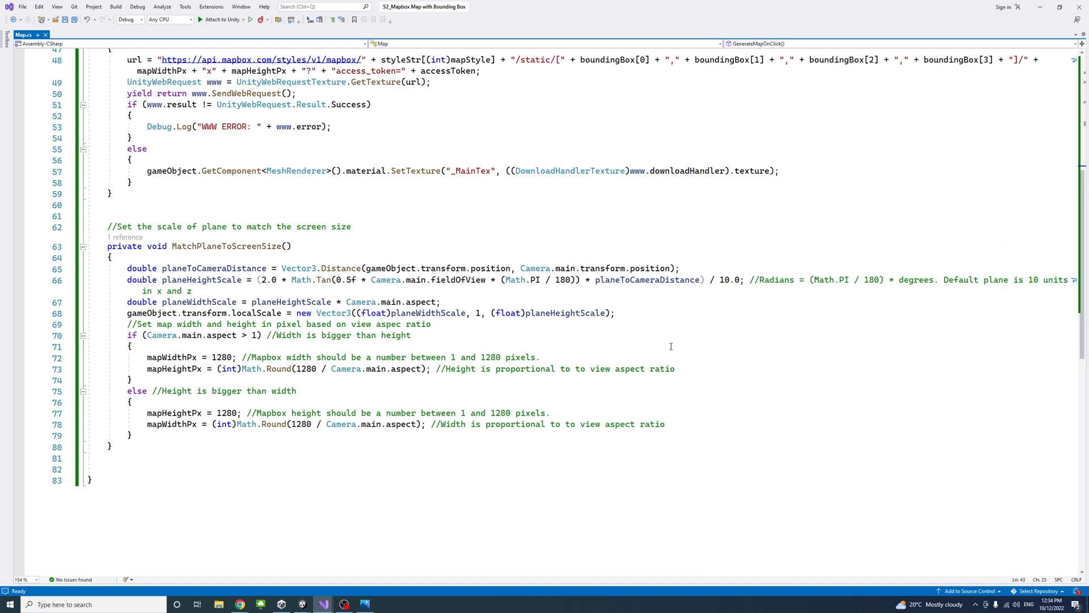
{"action": "scroll", "scroll_direction": "up", "scroll_amount": 3}
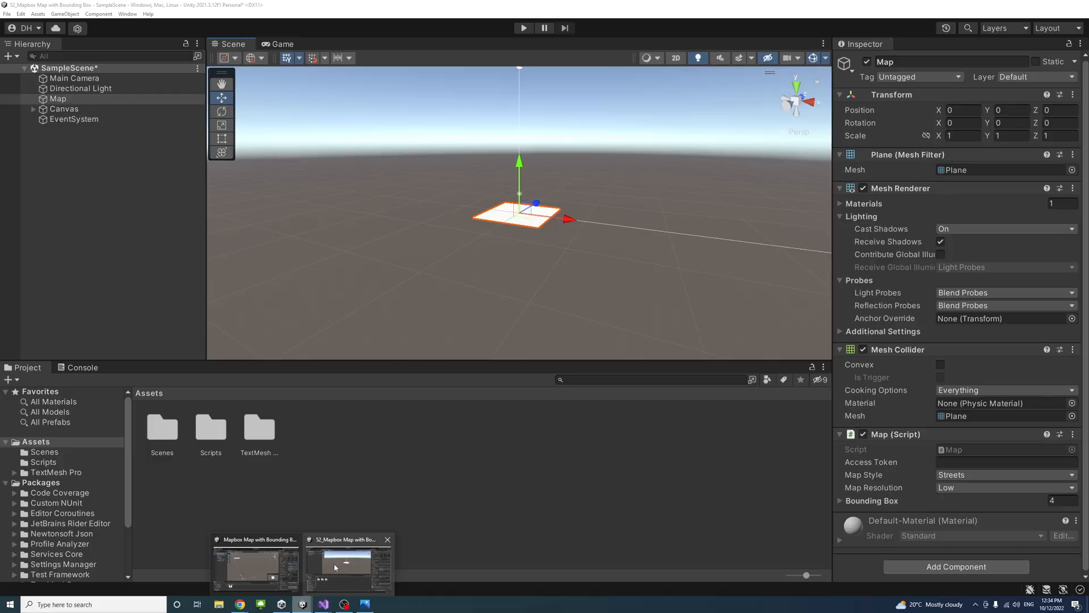
Add an On Click entry to the Canvas Button calling Map.GenerateMapOnClick.
{"action": "double_click", "coordinate": [43, 461]}
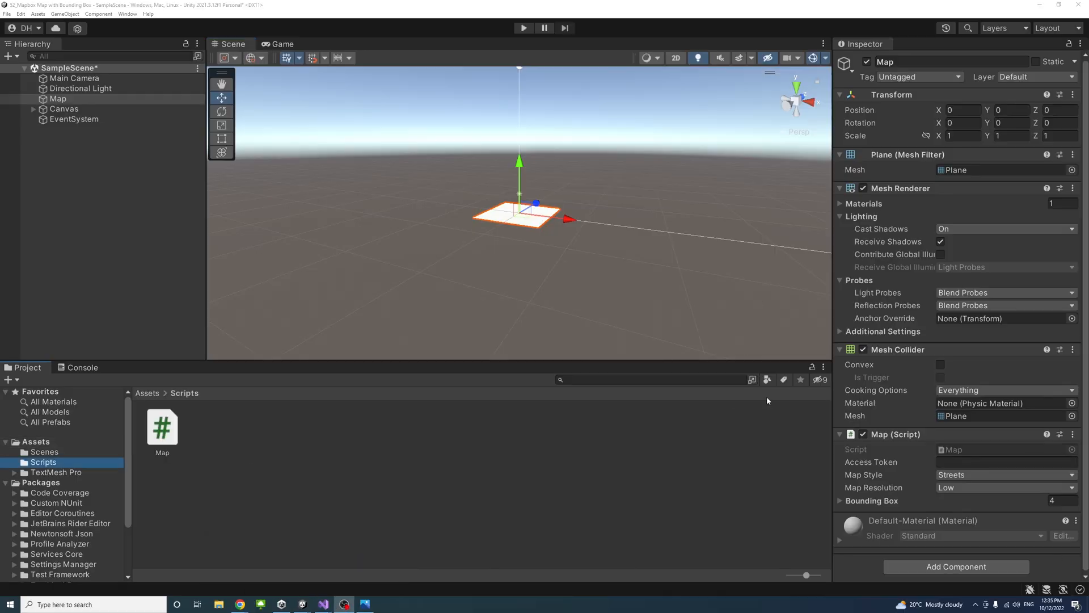
{"action": "left_click", "coordinate": [33, 109]}
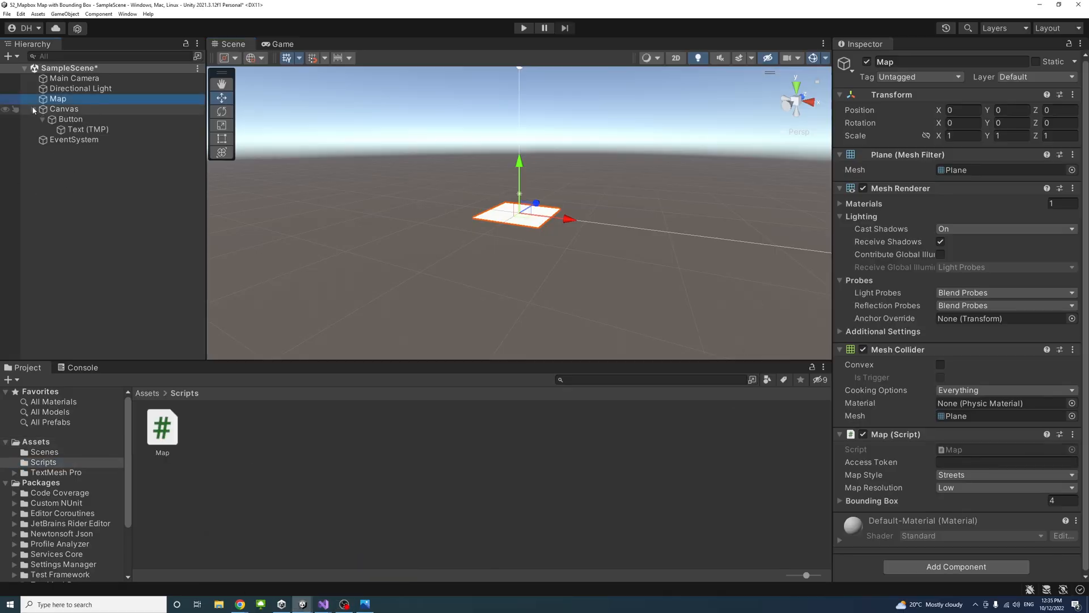
{"action": "left_click", "coordinate": [70, 119]}
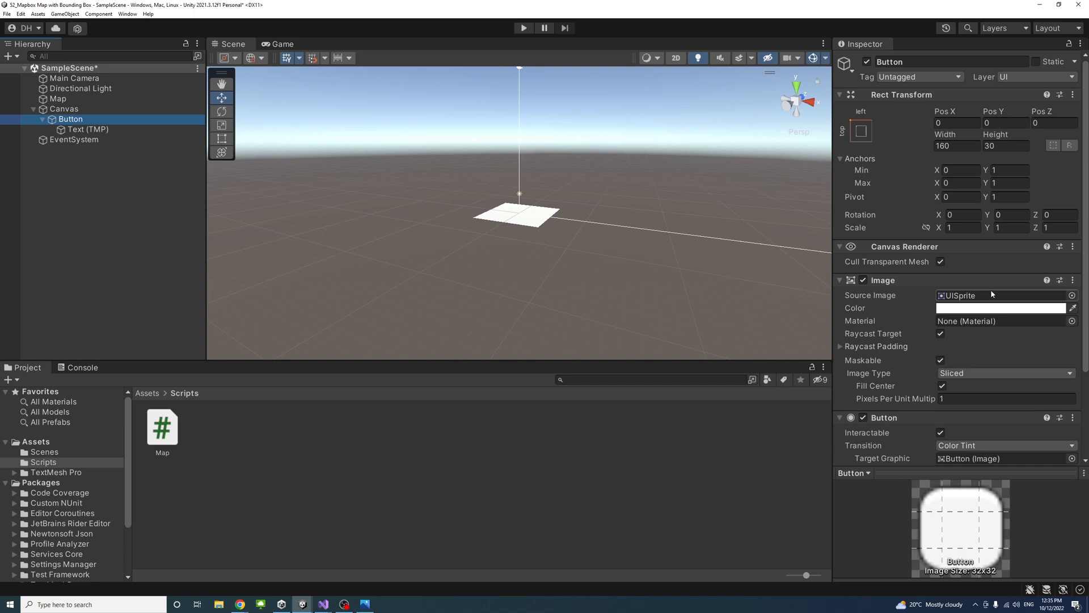
{"action": "scroll", "scroll_direction": "down", "scroll_amount": 3}
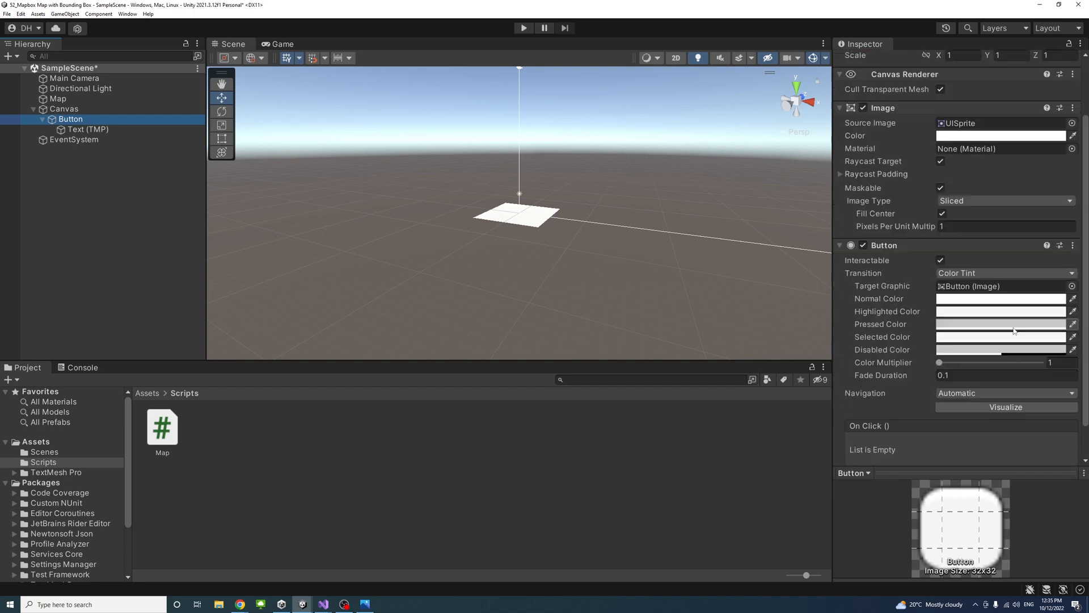
{"action": "scroll", "scroll_direction": "down", "scroll_amount": 3}
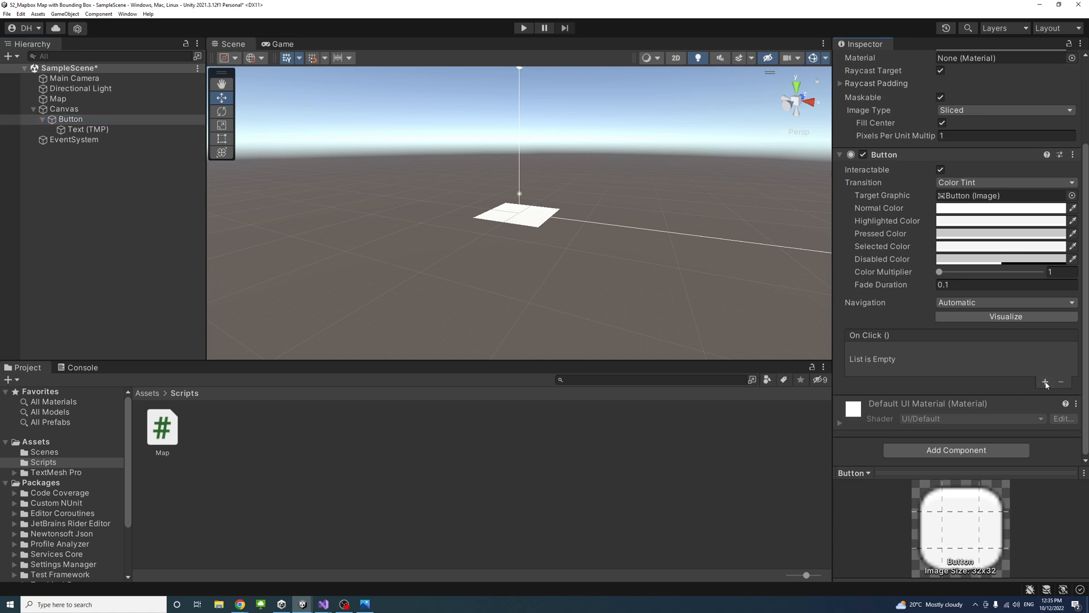
{"action": "left_click", "coordinate": [1046, 383]}
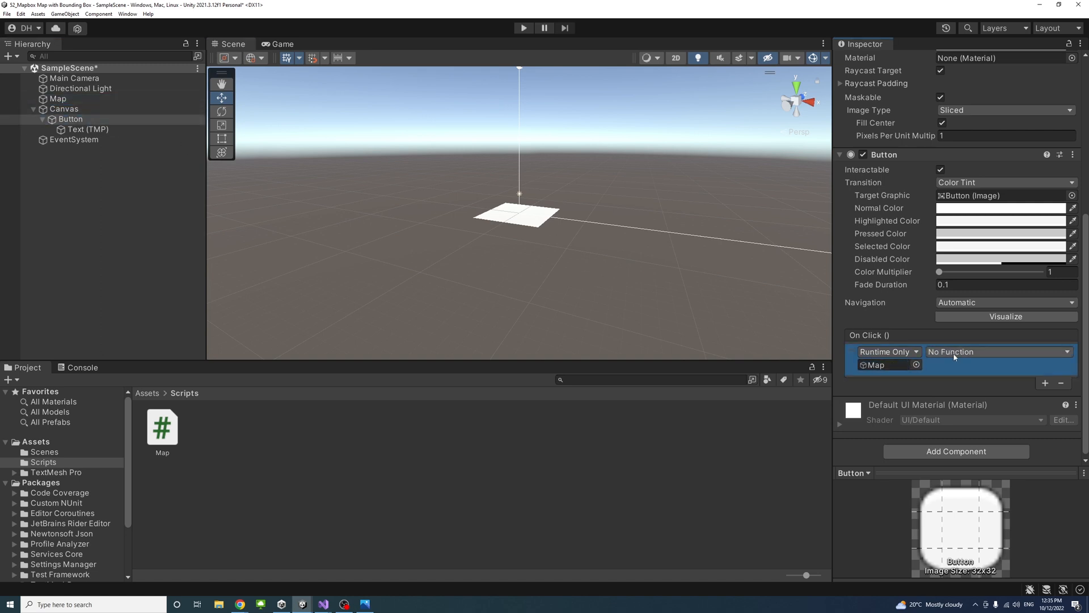
{"action": "left_click", "coordinate": [997, 352]}
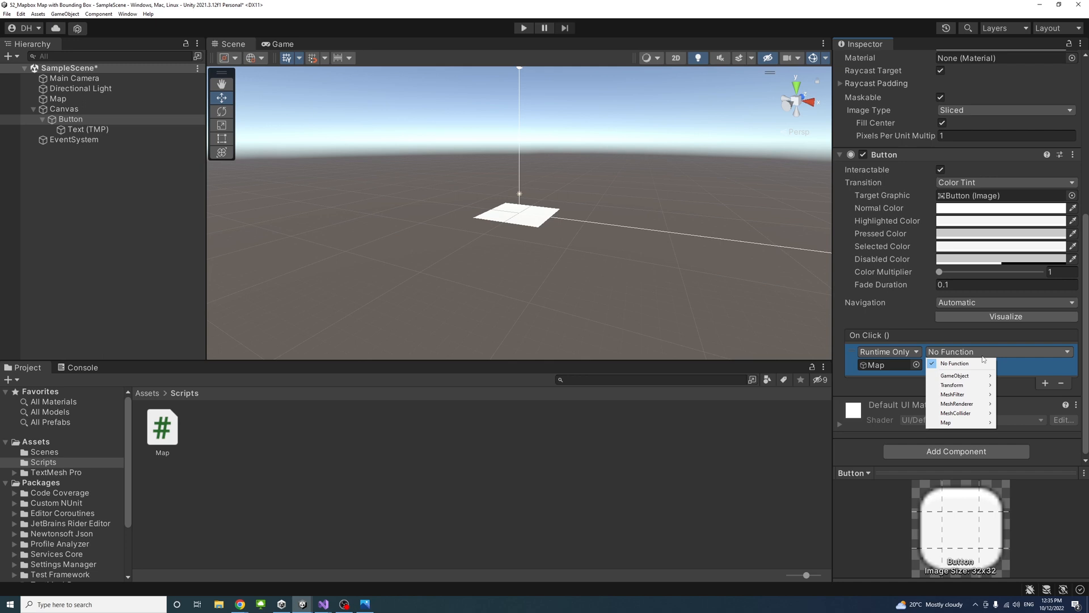
{"action": "mouse_move", "coordinate": [946, 422]}
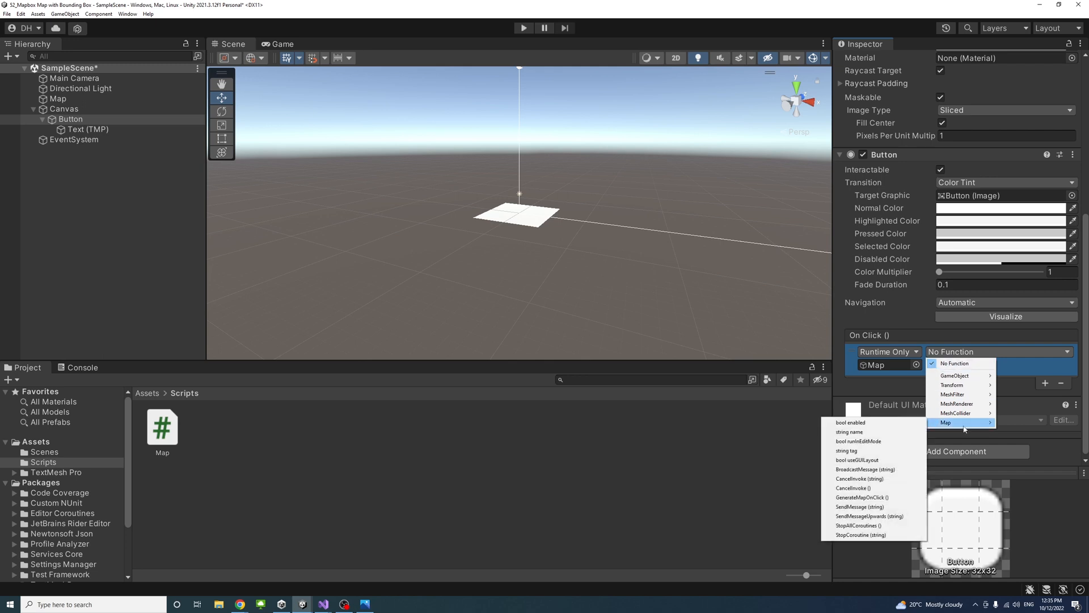
{"action": "mouse_move", "coordinate": [856, 460]}
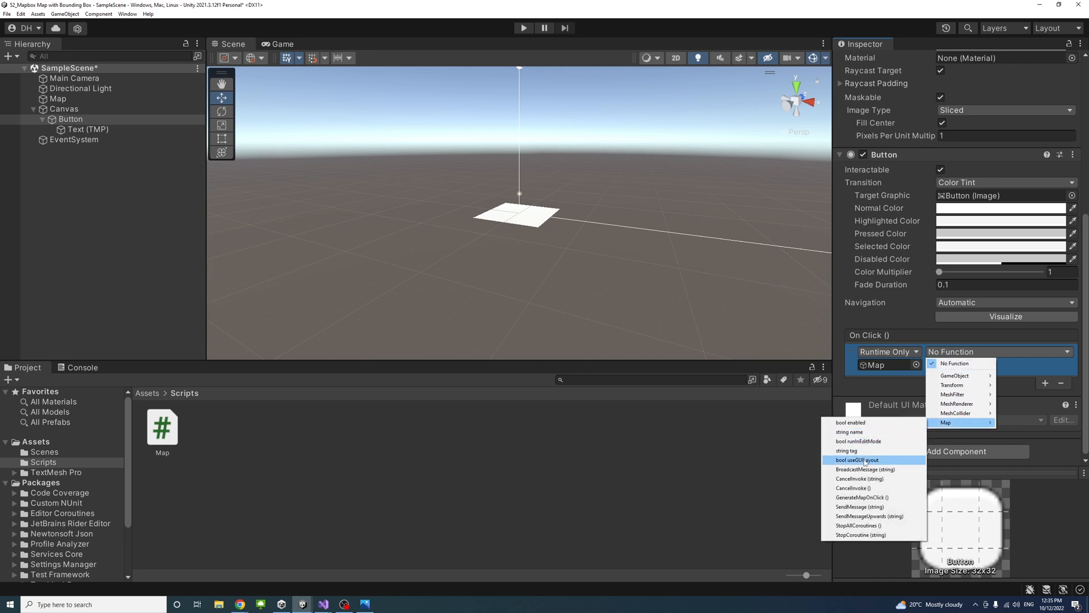
{"action": "left_click", "coordinate": [863, 497]}
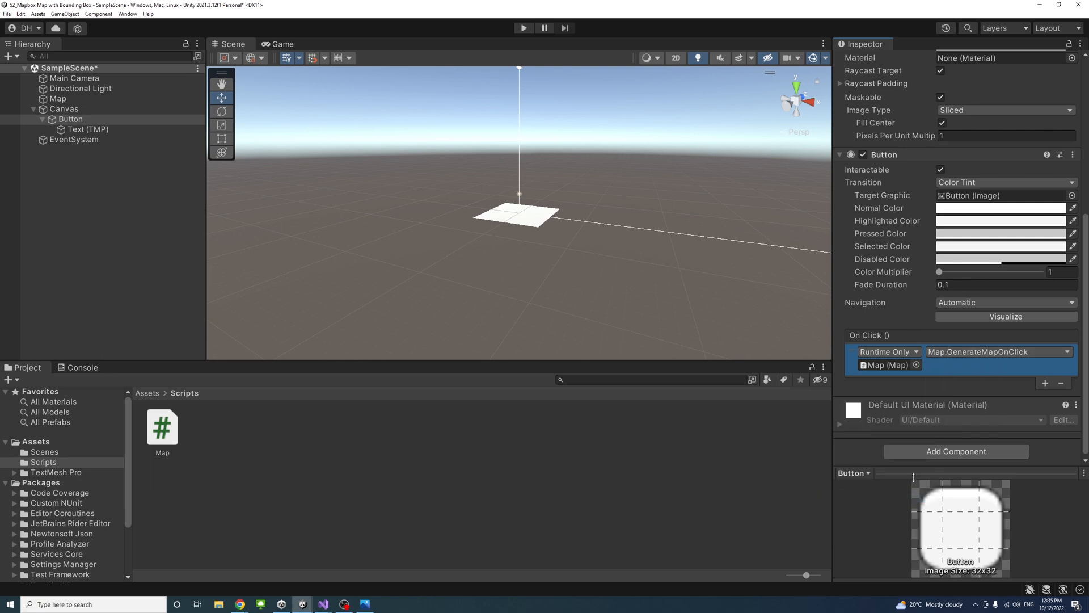
{"action": "left_click", "coordinate": [59, 99]}
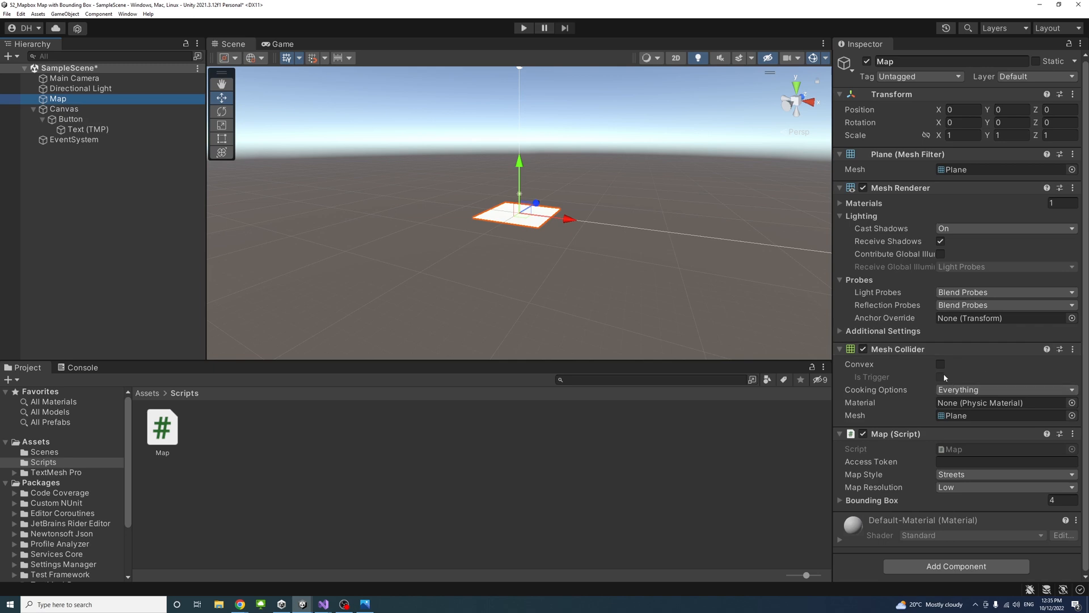
Paste the Mapbox public token (pk.eyJ1...) into the Map script's Access Token field.
{"action": "left_click", "coordinate": [1006, 461]}
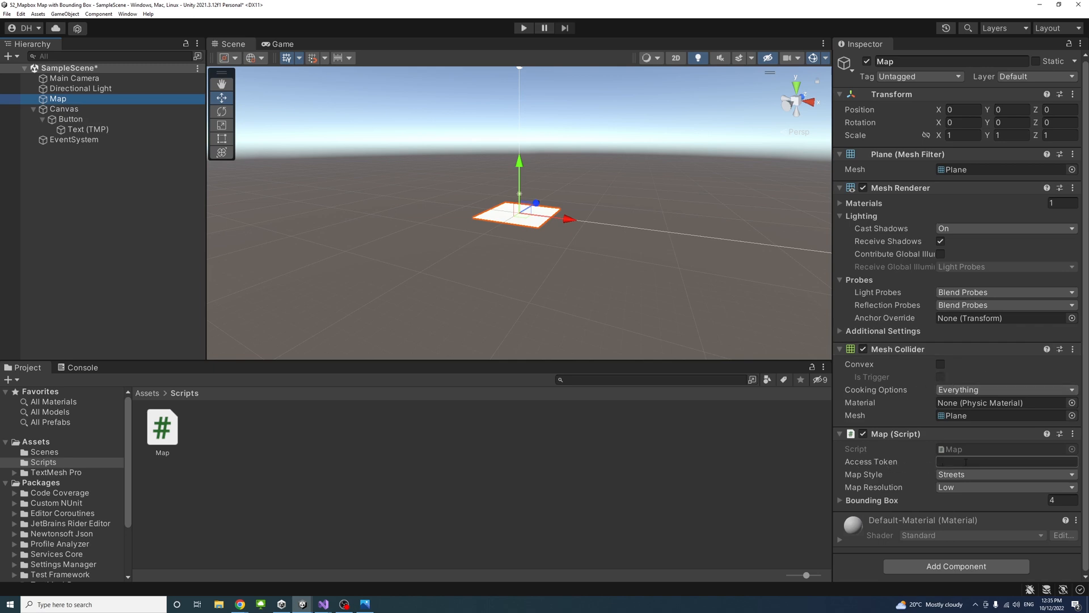
{"action": "left_click", "coordinate": [1005, 462]}
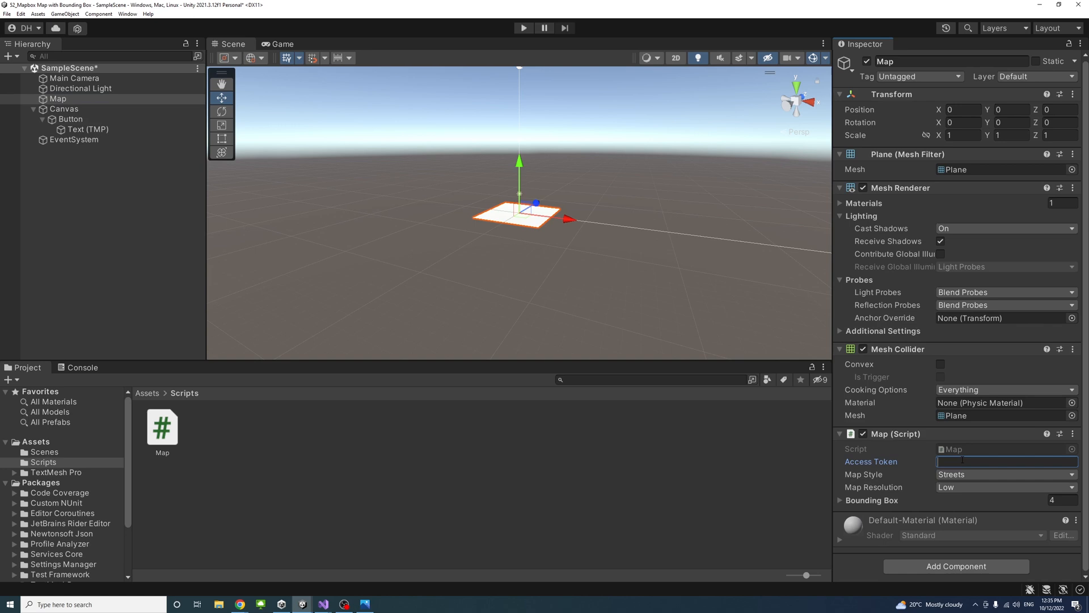
{"action": "mouse_move", "coordinate": [240, 604]}
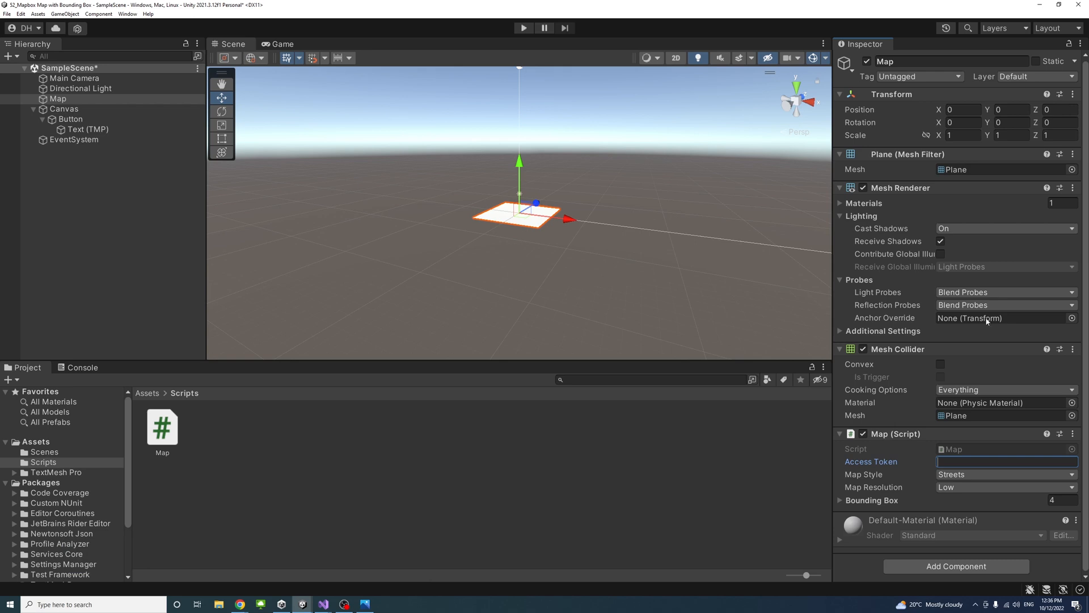
{"action": "left_click", "coordinate": [1006, 461]}
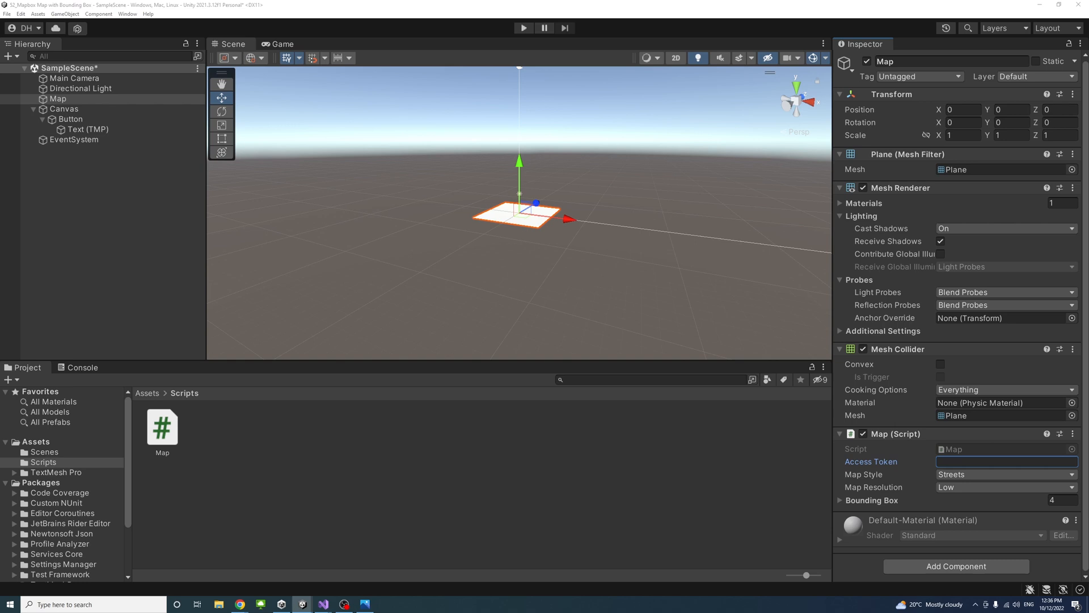
{"action": "type", "text": "pk.eyJ1IjoiZGhle"}
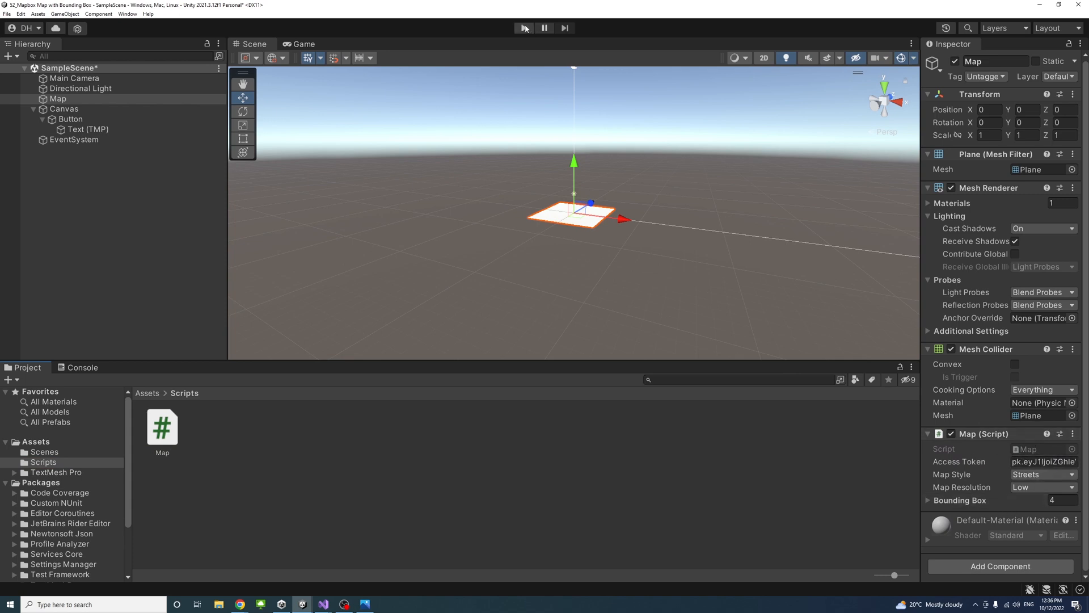
Play the scene to generate the Sydney street map and expand the four-element Bounding Box array.
{"action": "left_click", "coordinate": [524, 28]}
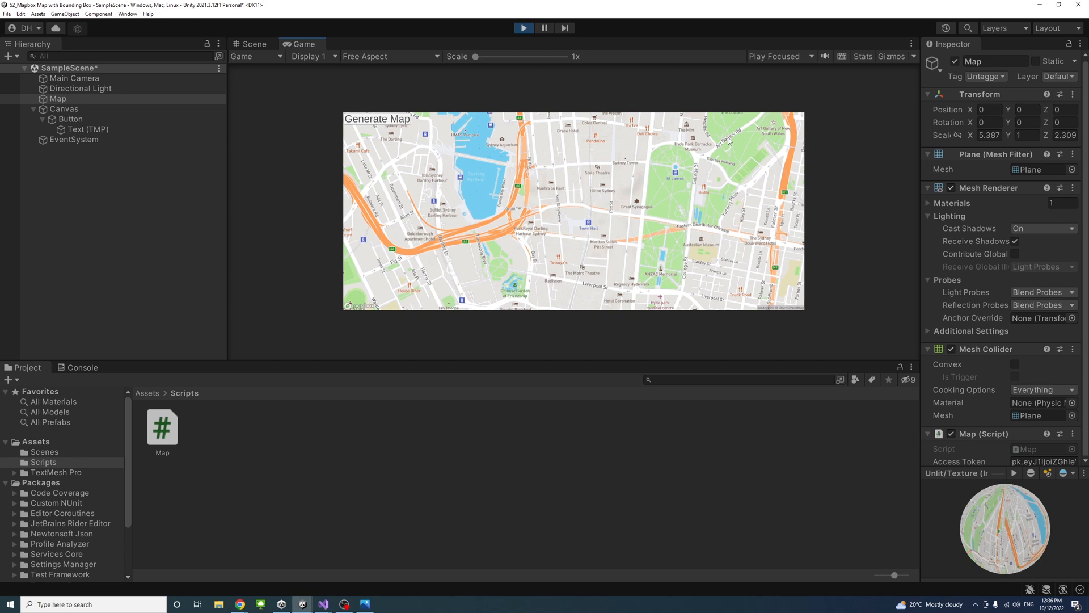
{"action": "mouse_move", "coordinate": [457, 127]}
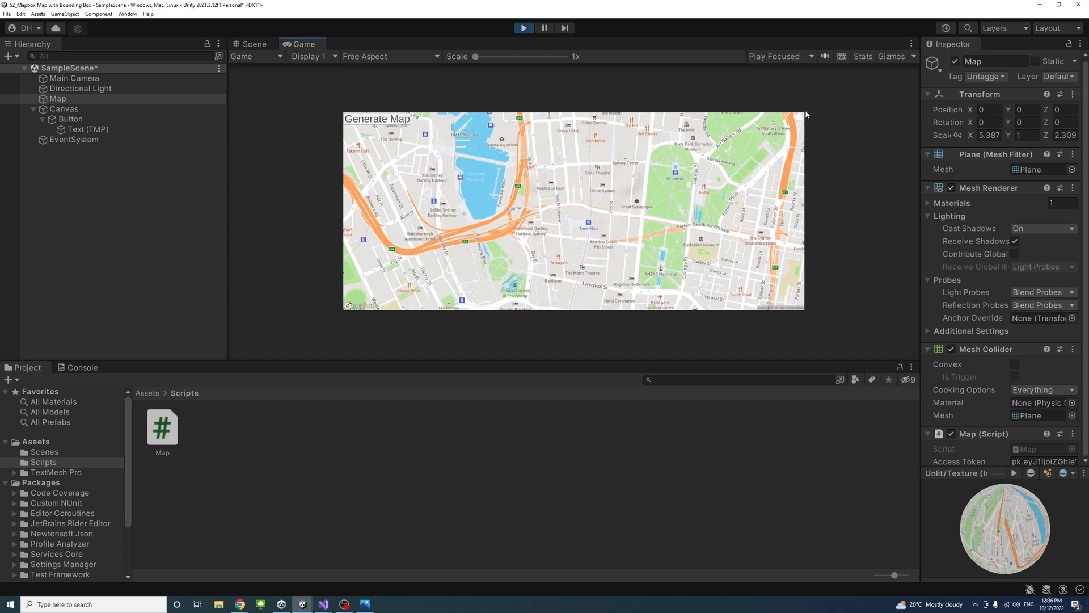
{"action": "mouse_move", "coordinate": [804, 114]}
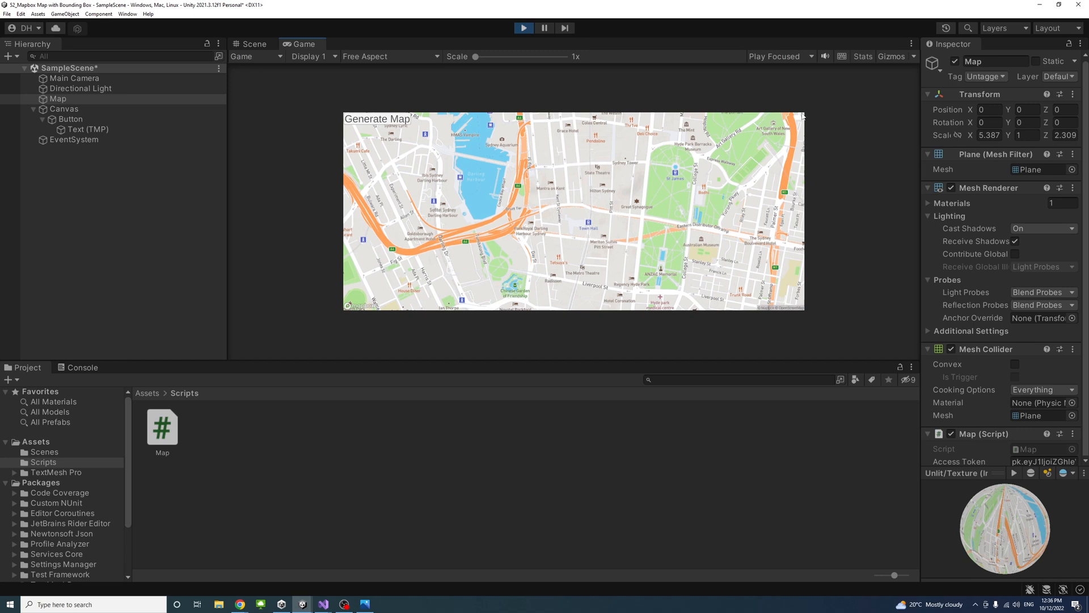
{"action": "scroll", "scroll_direction": "down", "scroll_amount": 3}
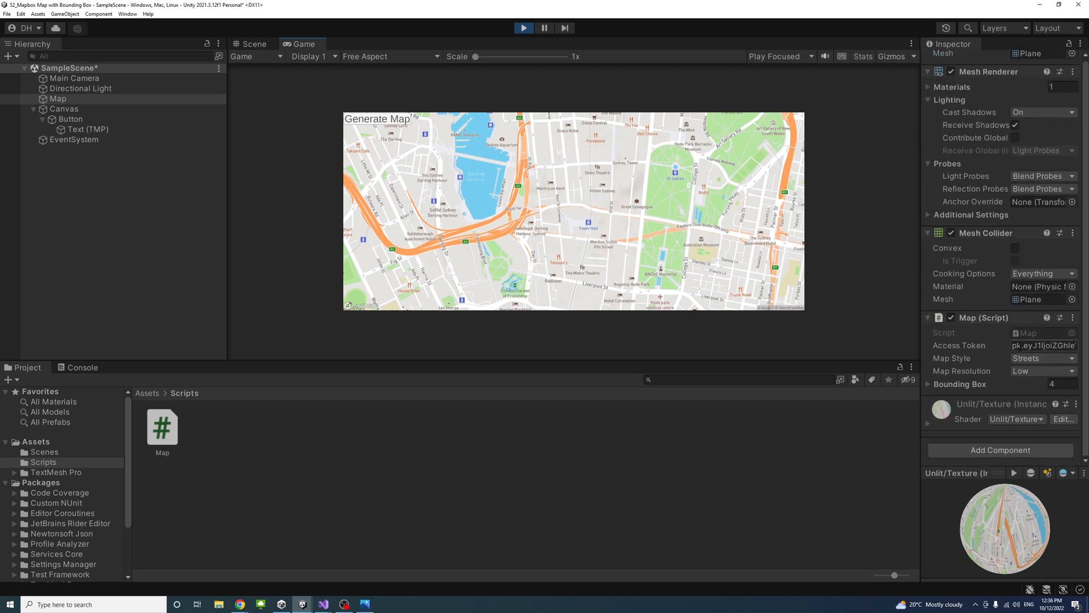
{"action": "left_click", "coordinate": [934, 384]}
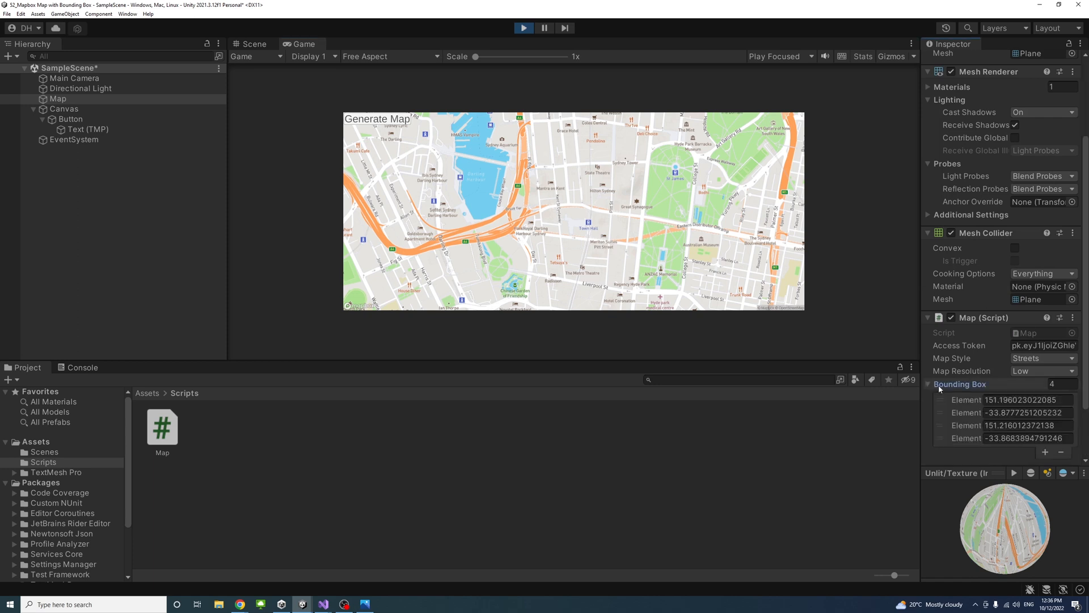
{"action": "scroll", "scroll_direction": "down", "scroll_amount": 3}
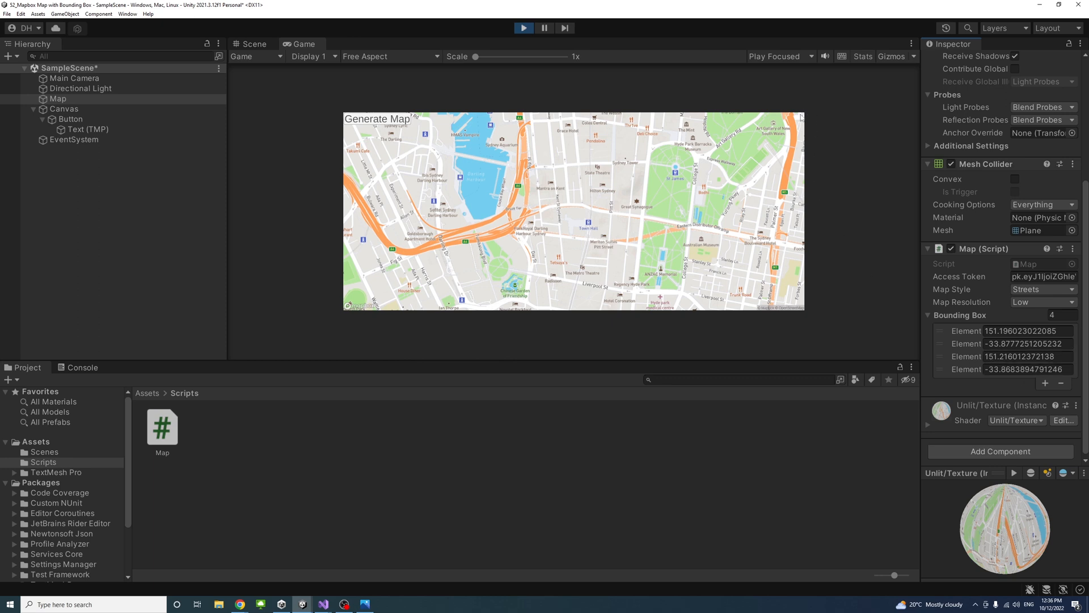
Set the Game view to Full HD (1920x1080) and the Map Resolution to High.
{"action": "left_click", "coordinate": [390, 56]}
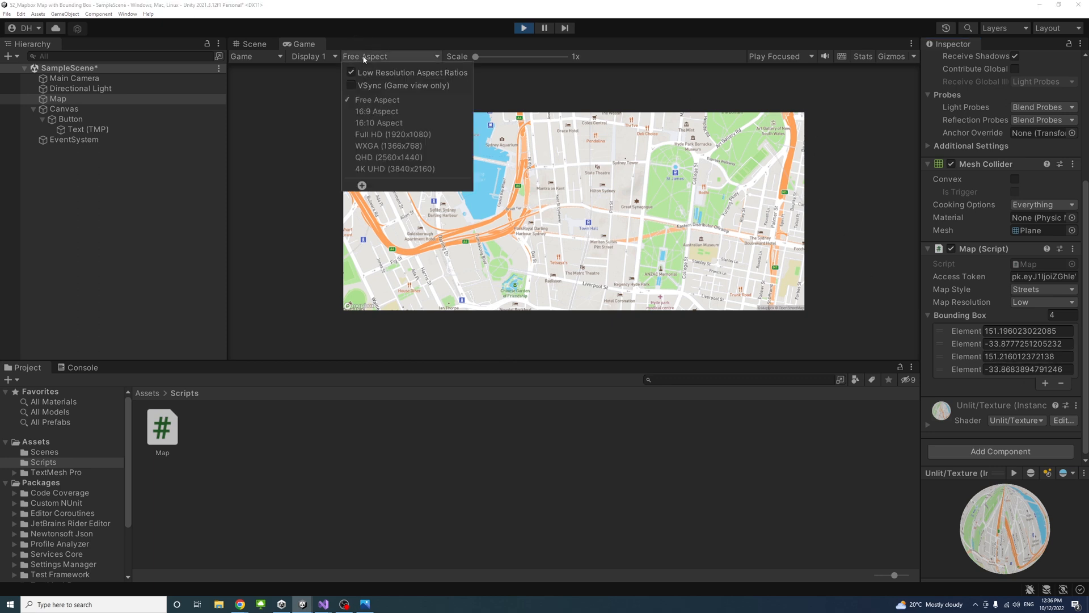
{"action": "mouse_move", "coordinate": [378, 122]}
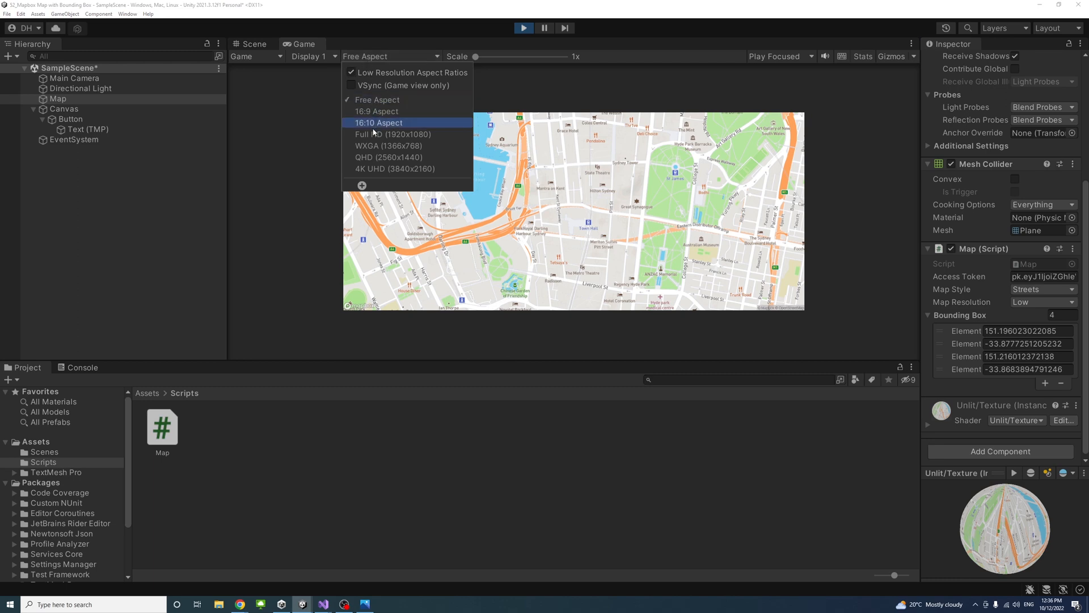
{"action": "left_click", "coordinate": [394, 134]}
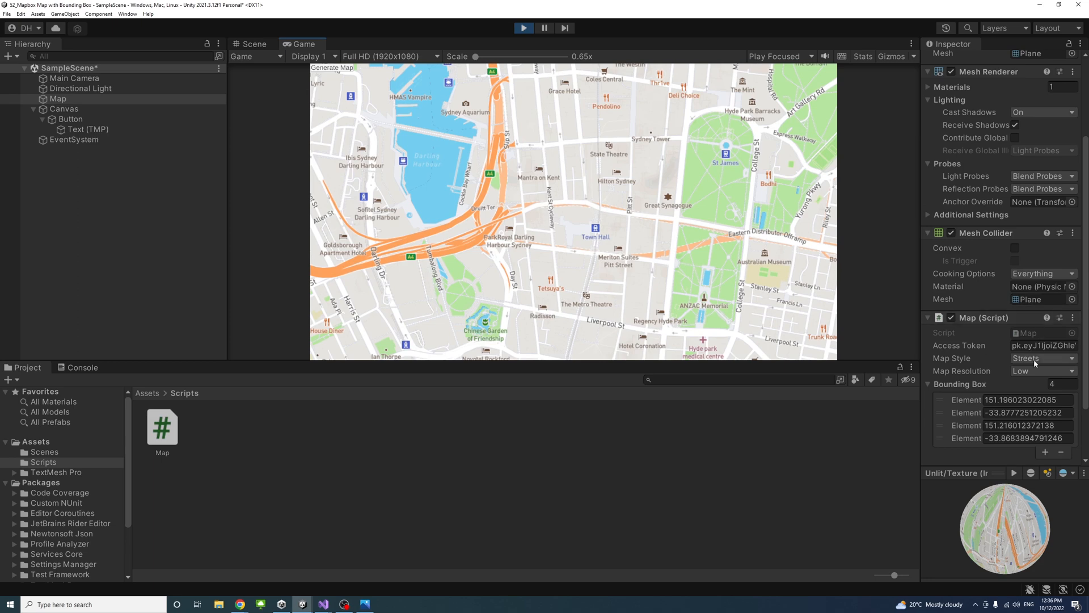
{"action": "left_click", "coordinate": [1042, 358]}
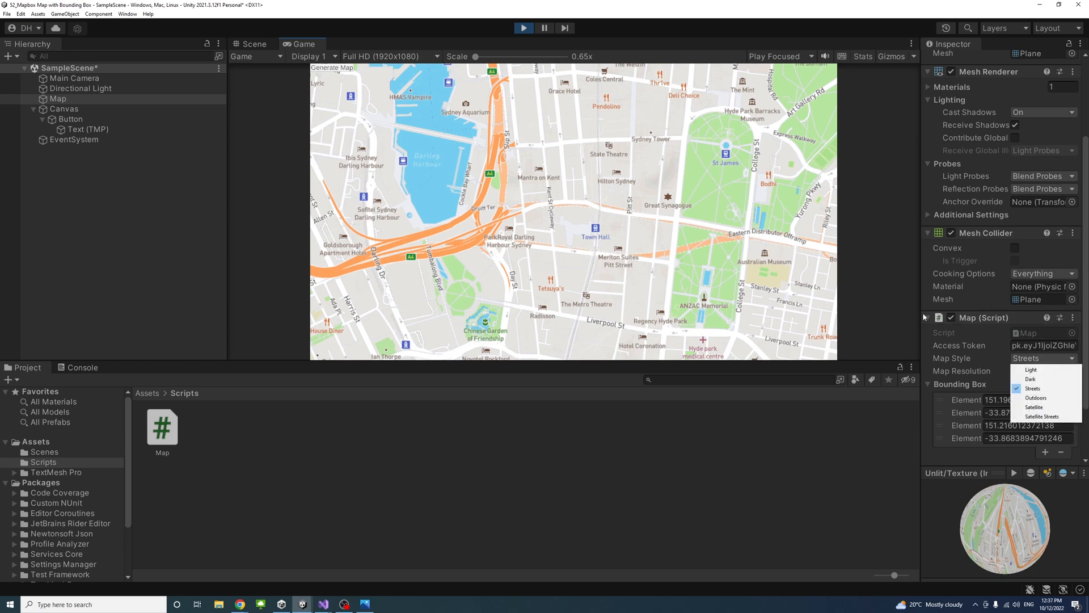
{"action": "left_click", "coordinate": [1042, 370]}
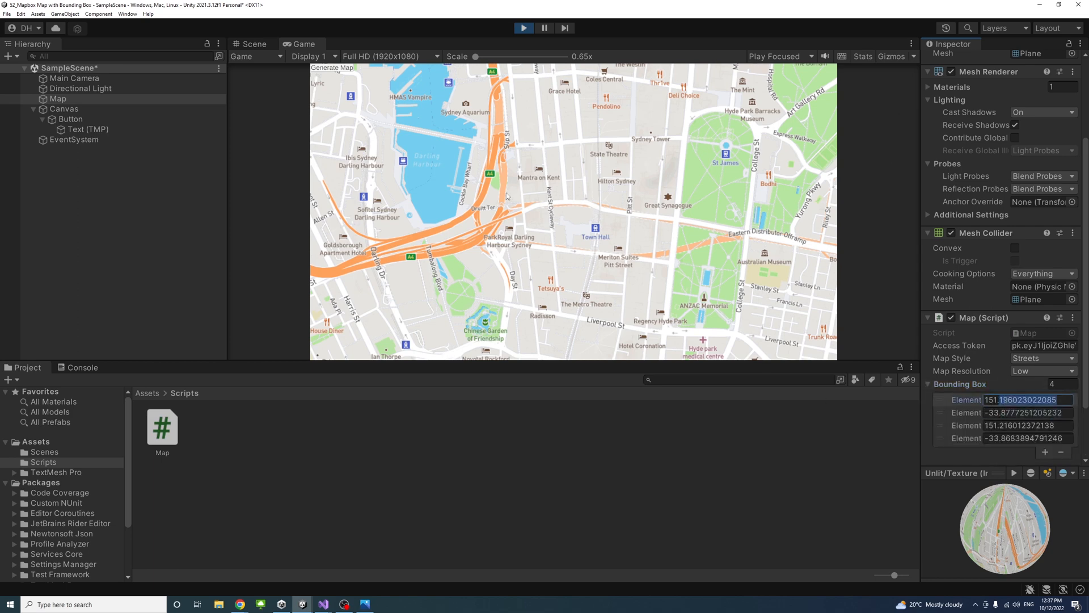
{"action": "mouse_move", "coordinate": [690, 284]}
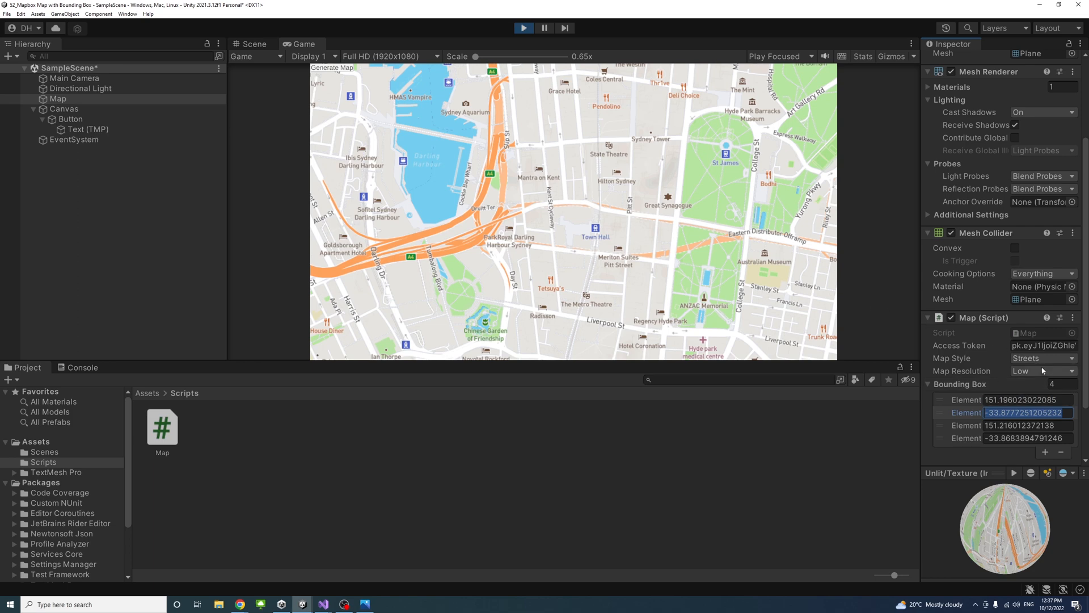
{"action": "left_click", "coordinate": [1042, 371]}
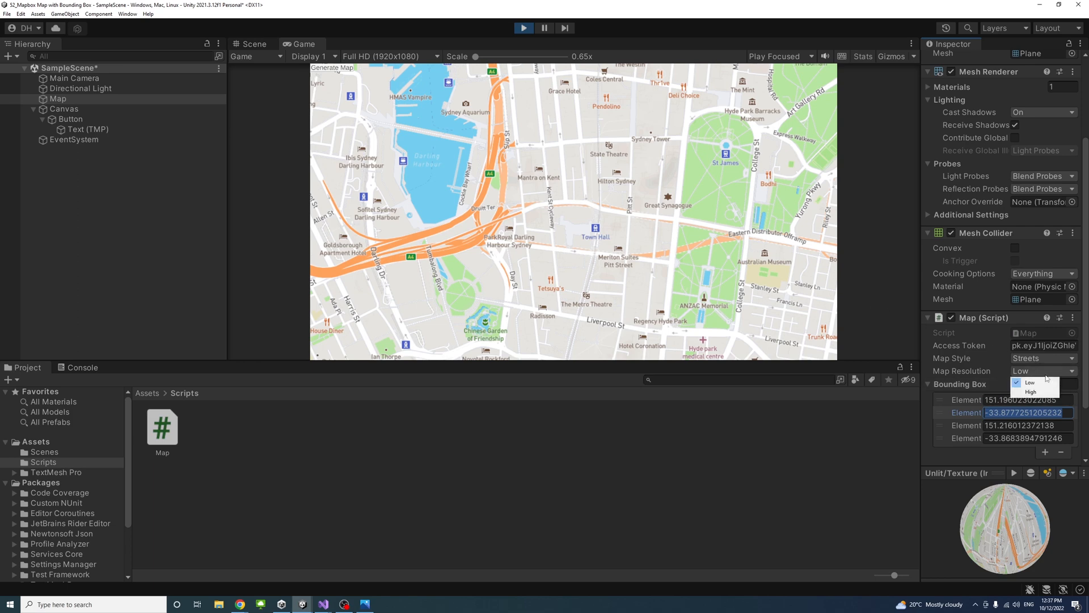
{"action": "left_click", "coordinate": [1042, 358]}
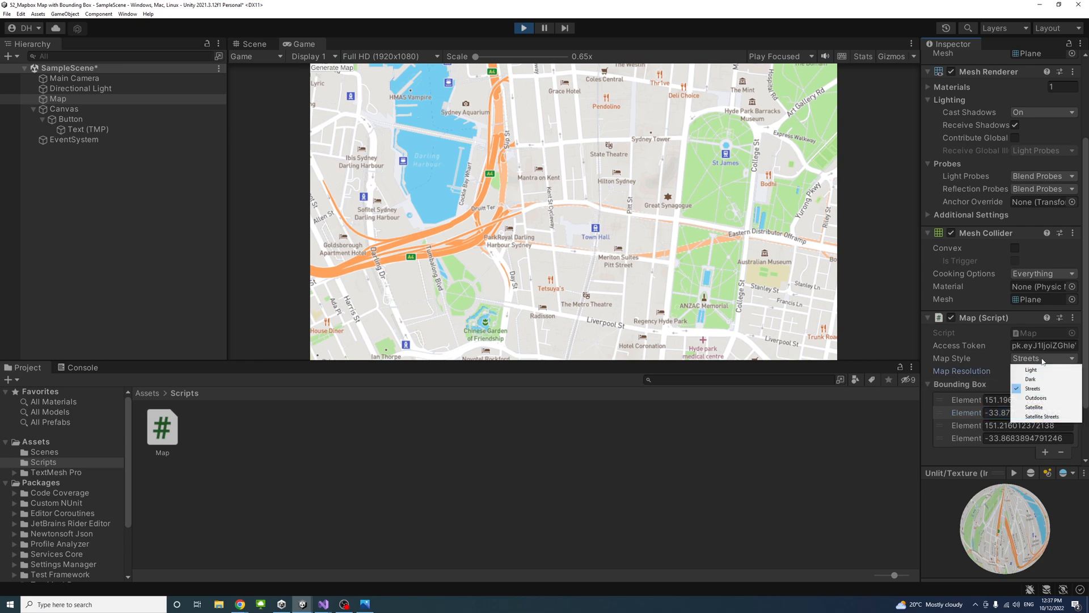
Switch the Map Style to Satellite, then subscribe to the channel on YouTube.
{"action": "left_click", "coordinate": [1034, 407]}
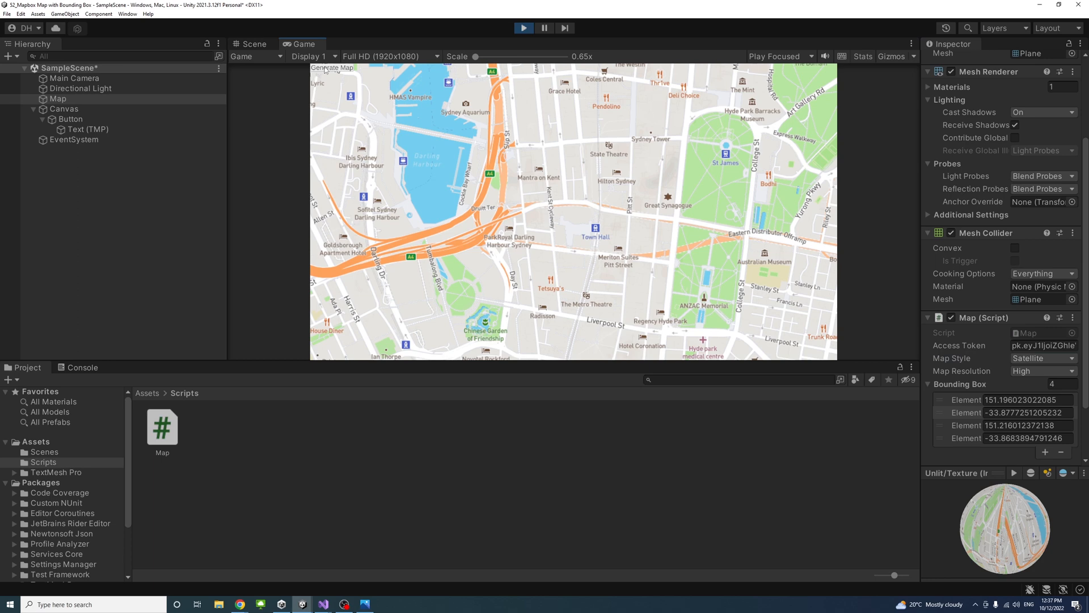
{"action": "left_click", "coordinate": [331, 67]}
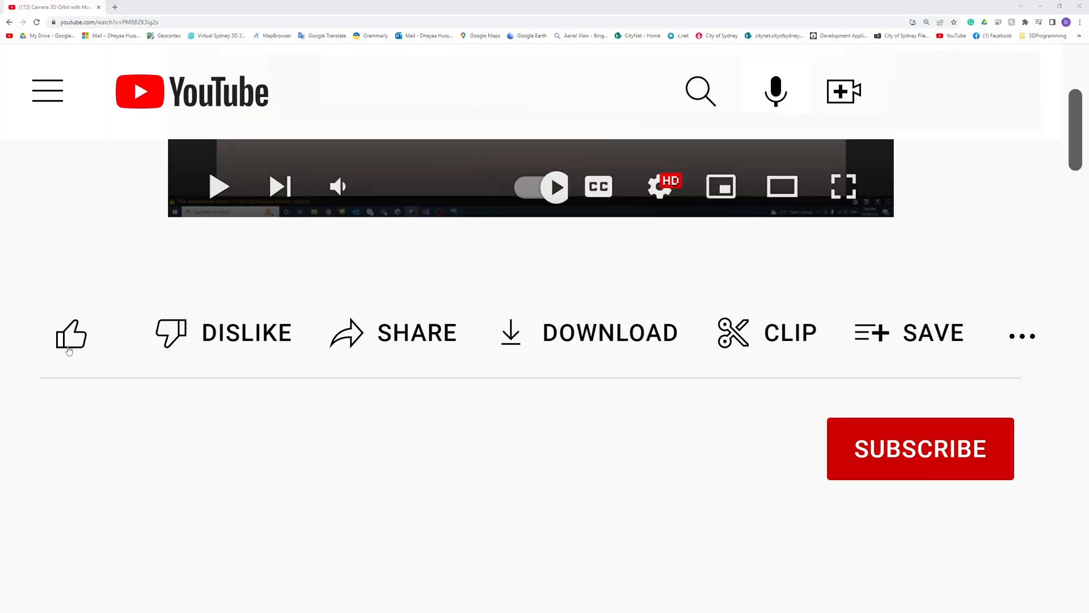
{"action": "left_click", "coordinate": [920, 448]}
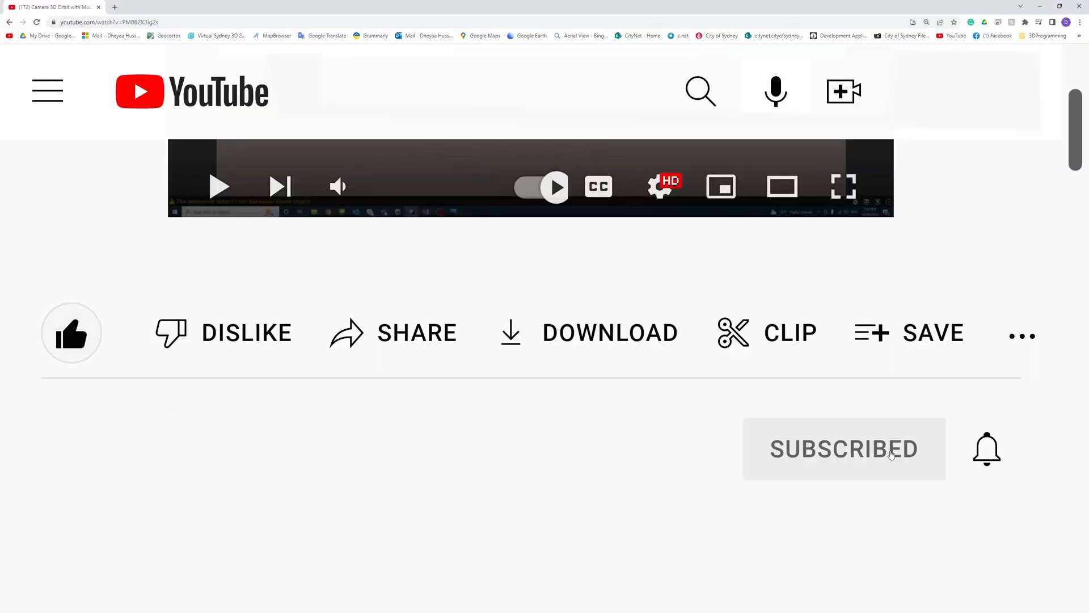